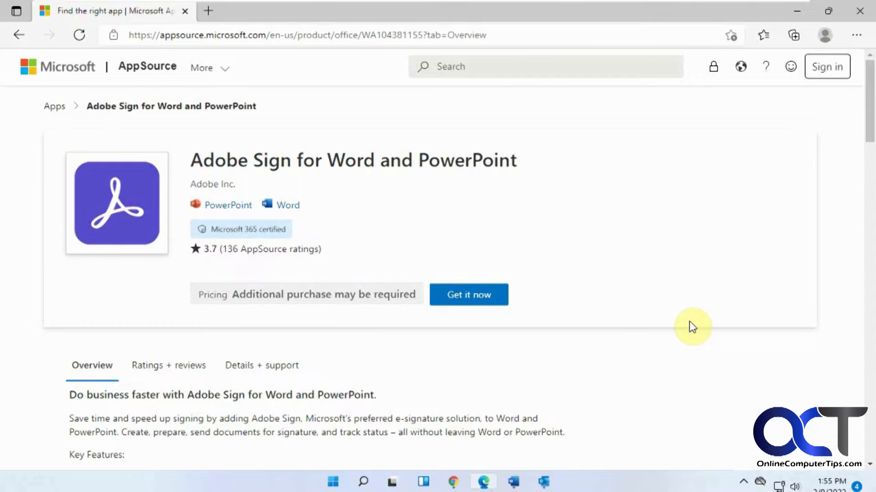
{"action": "mouse_move", "coordinate": [501, 194]}
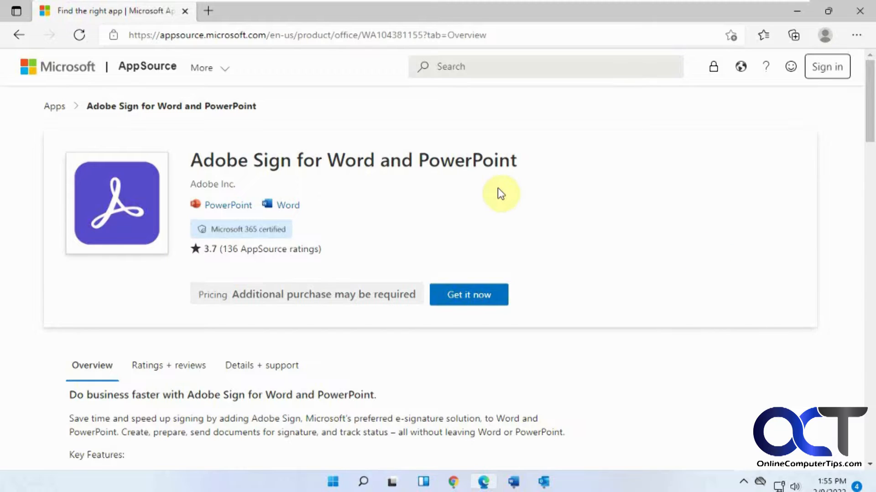
{"action": "mouse_move", "coordinate": [533, 224]}
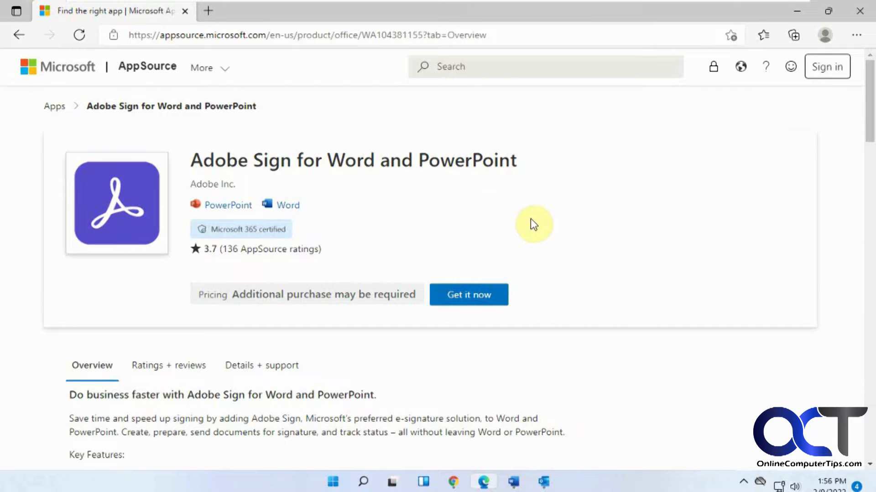
{"action": "mouse_move", "coordinate": [558, 230]}
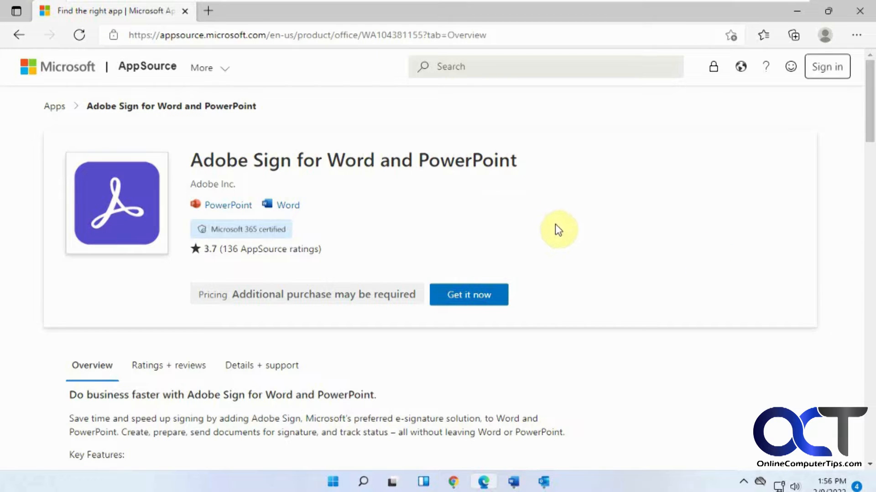
{"action": "mouse_move", "coordinate": [535, 242]}
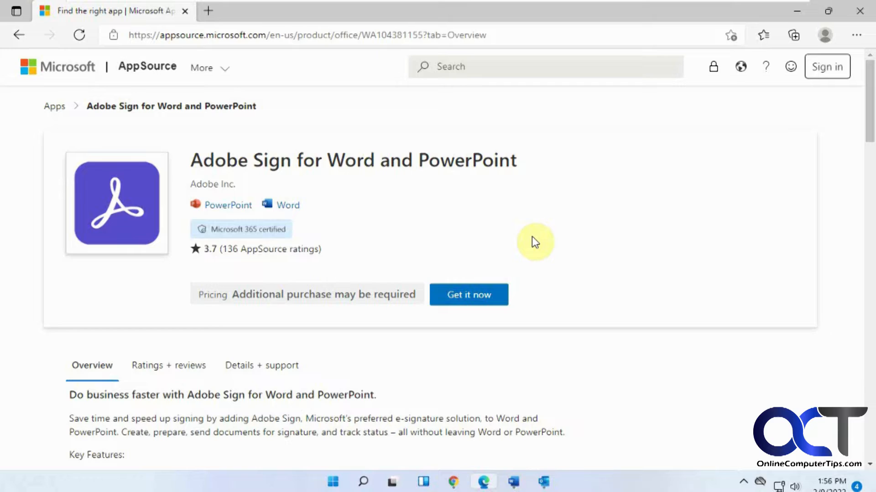
{"action": "mouse_move", "coordinate": [559, 252]}
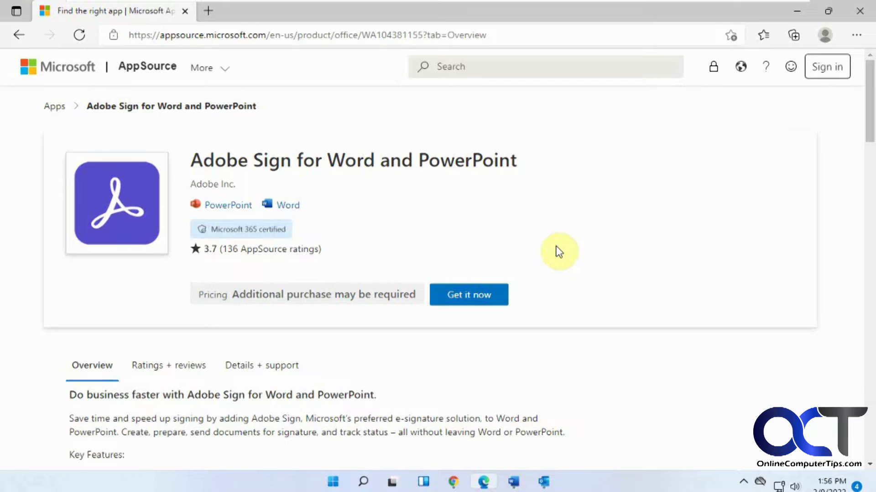
{"action": "mouse_move", "coordinate": [586, 262]}
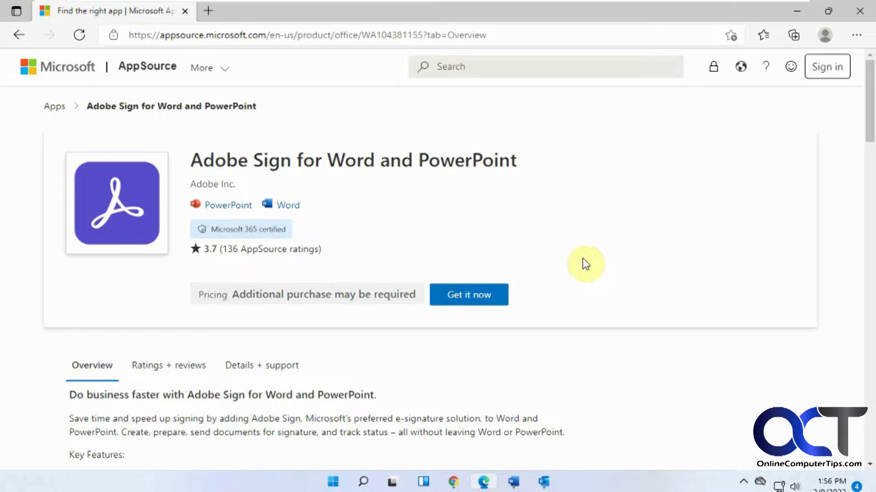
{"action": "mouse_move", "coordinate": [597, 233]}
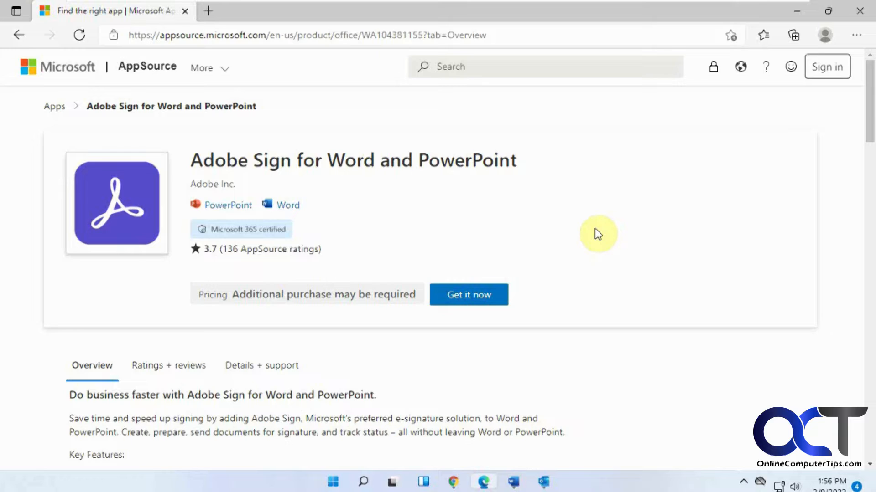
{"action": "mouse_move", "coordinate": [588, 185]}
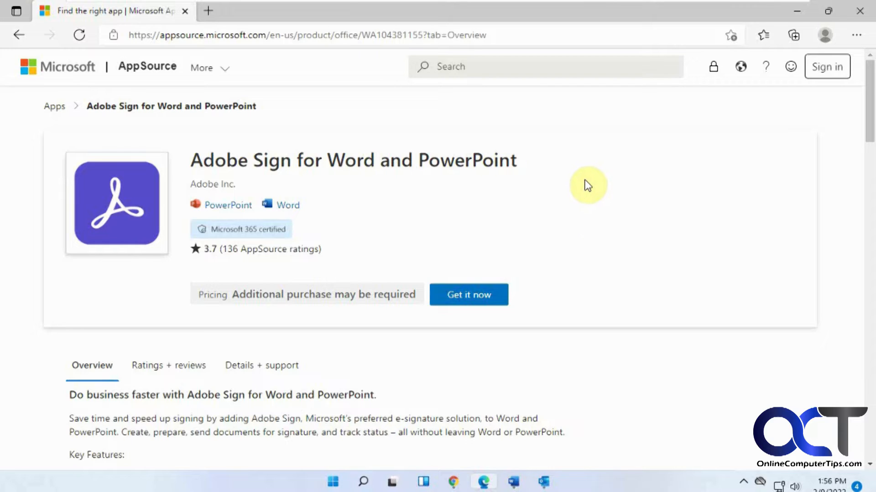
{"action": "mouse_move", "coordinate": [585, 211]}
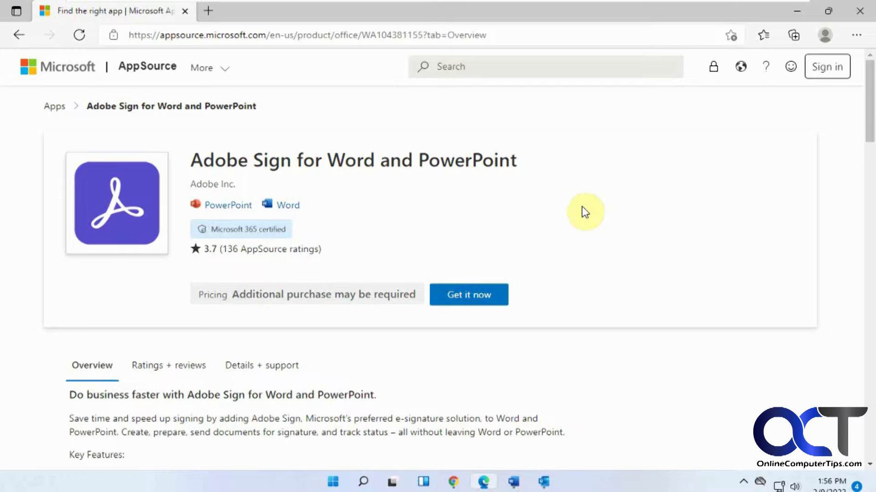
{"action": "mouse_move", "coordinate": [300, 158]}
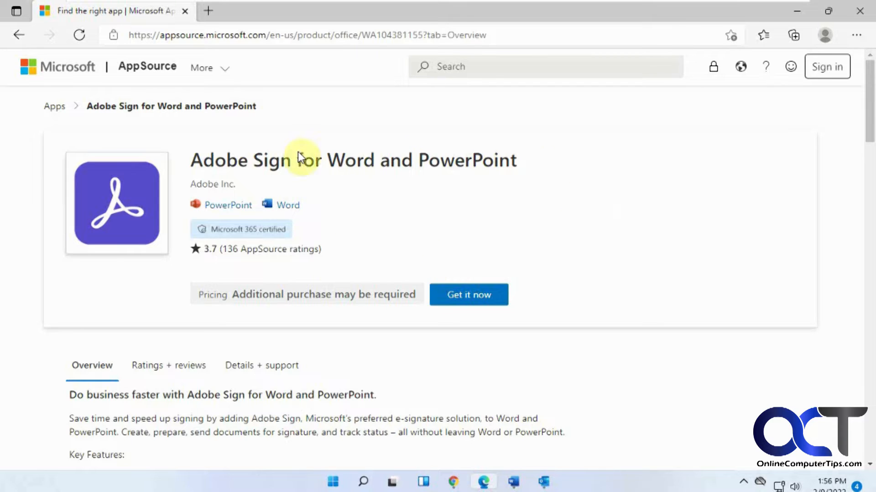
{"action": "mouse_move", "coordinate": [443, 183]}
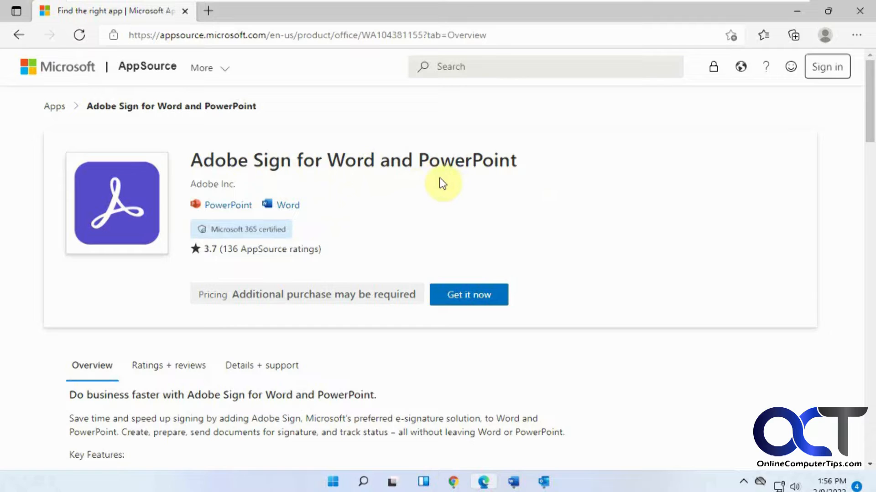
{"action": "mouse_move", "coordinate": [210, 110]}
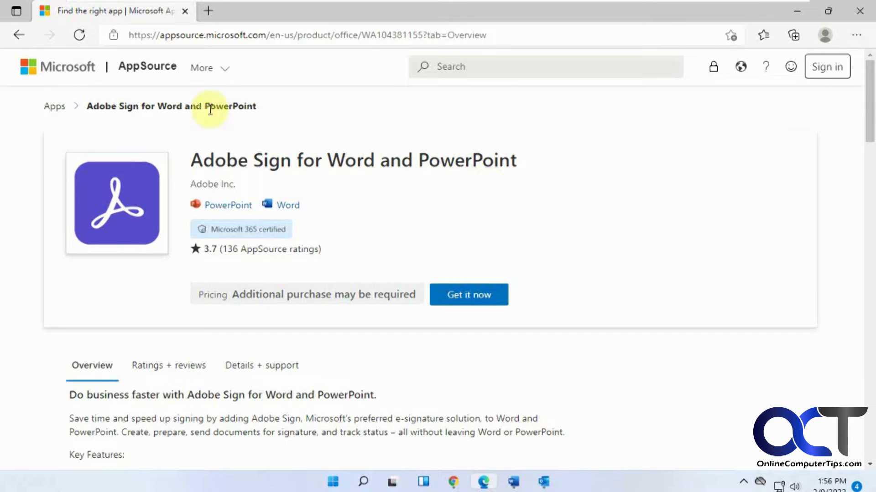
{"action": "mouse_move", "coordinate": [595, 168]}
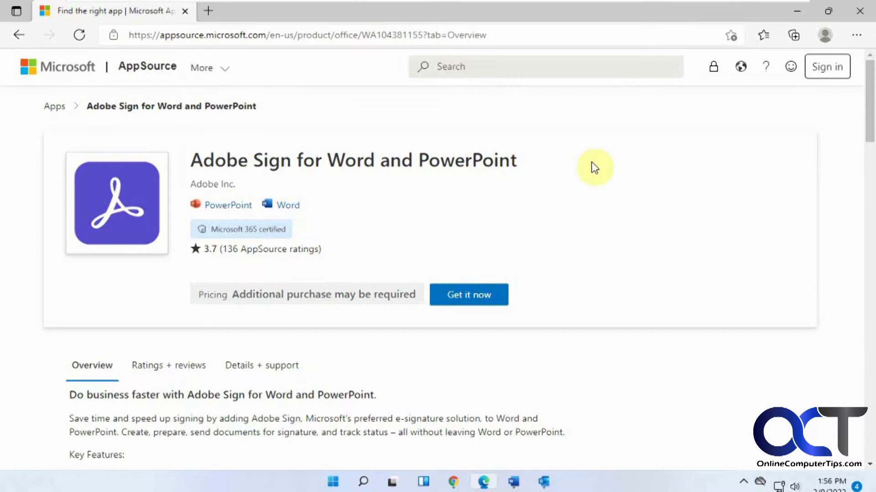
{"action": "mouse_move", "coordinate": [556, 203]}
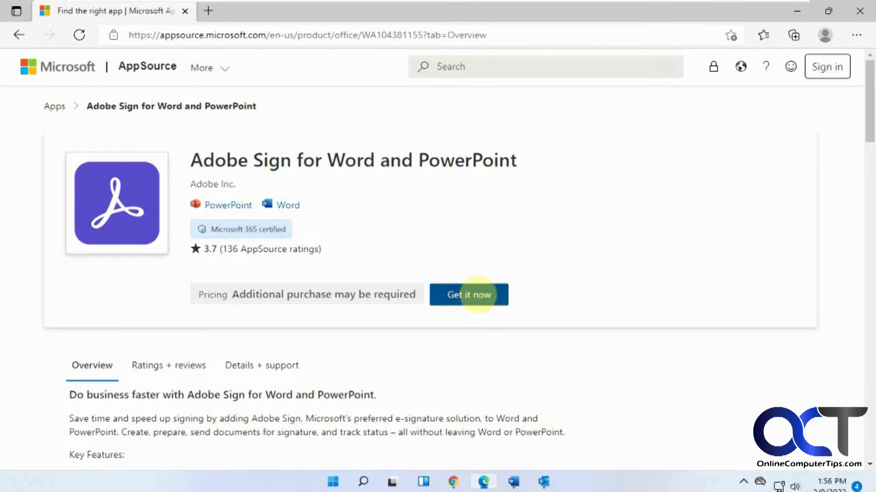
Get Adobe Sign from AppSource, signing in with the account email and agreeing to share account info.
{"action": "left_click", "coordinate": [468, 295]}
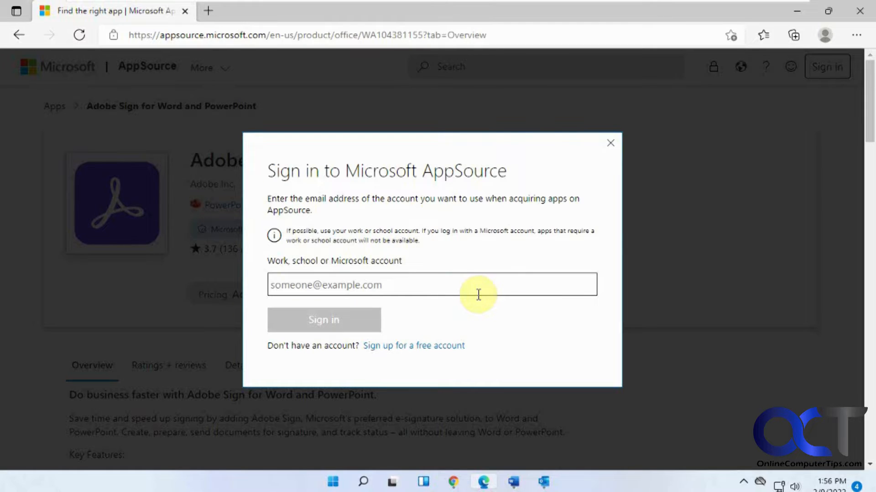
{"action": "left_click", "coordinate": [322, 319]}
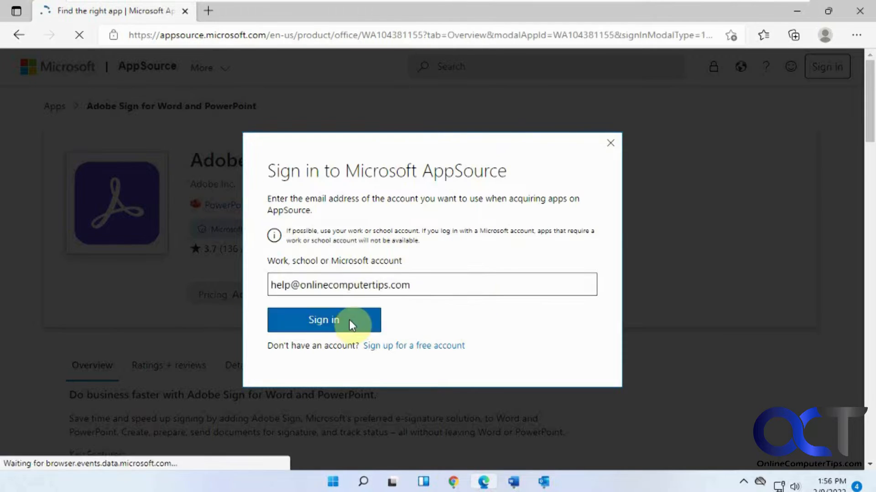
{"action": "left_click", "coordinate": [324, 320]}
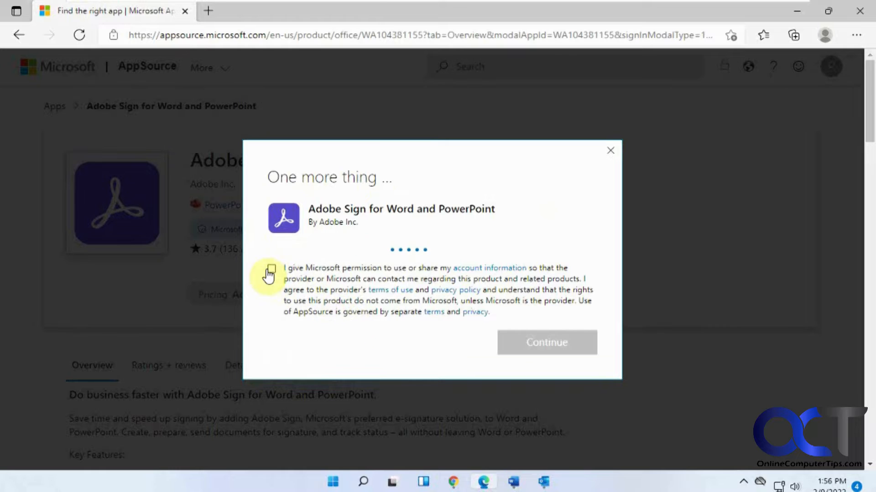
{"action": "left_click", "coordinate": [271, 268]}
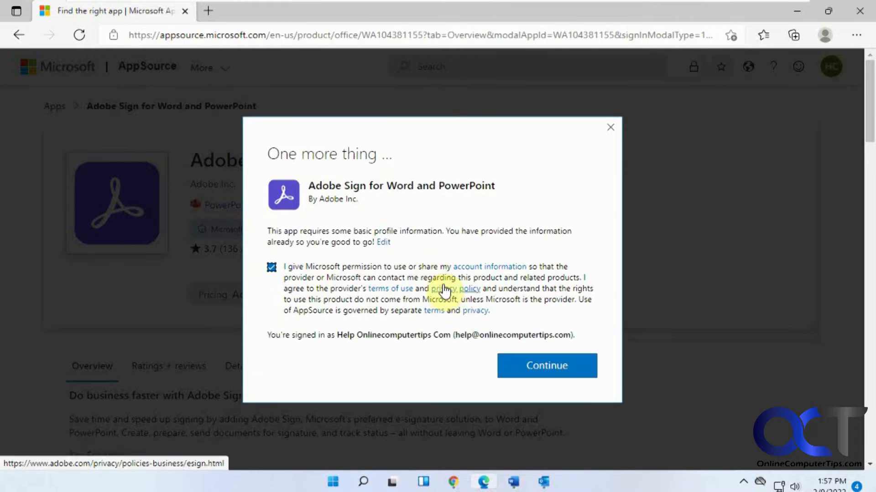
{"action": "mouse_move", "coordinate": [405, 327]}
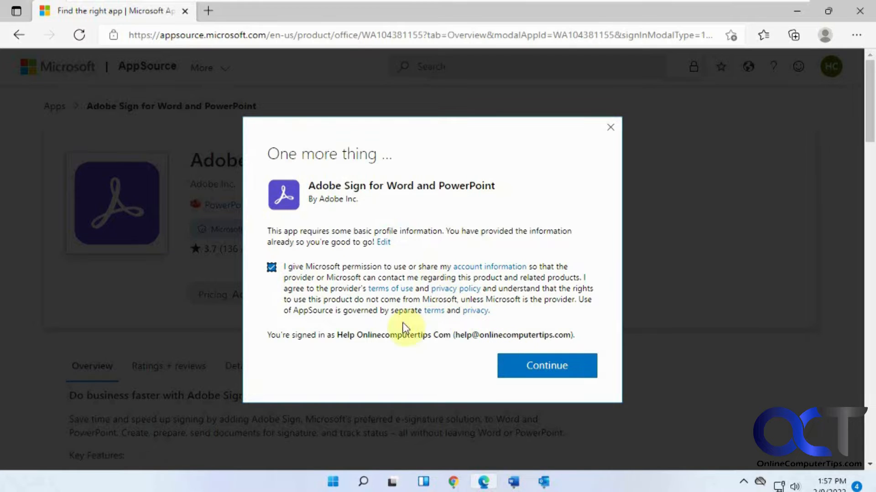
{"action": "mouse_move", "coordinate": [455, 316]}
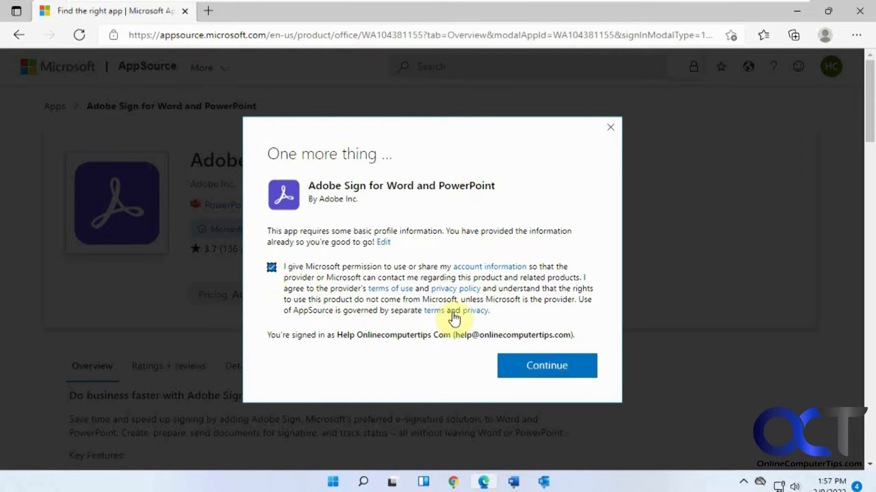
{"action": "mouse_move", "coordinate": [547, 366]}
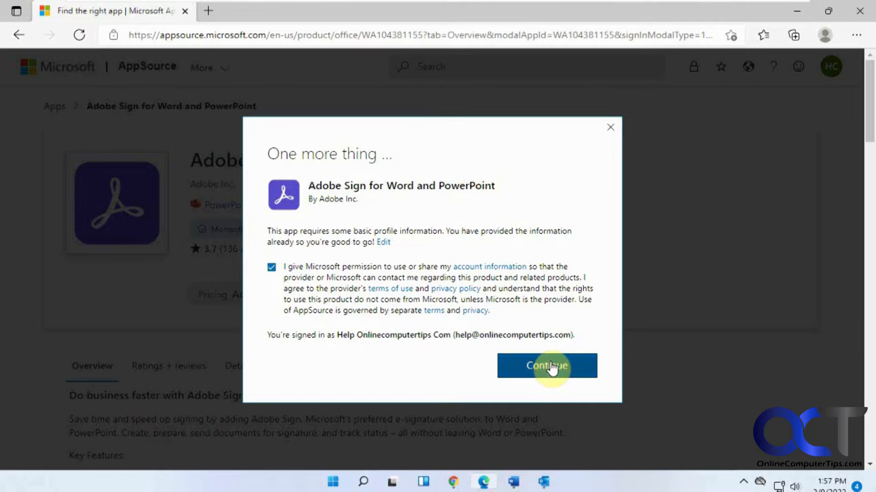
{"action": "left_click", "coordinate": [547, 366]}
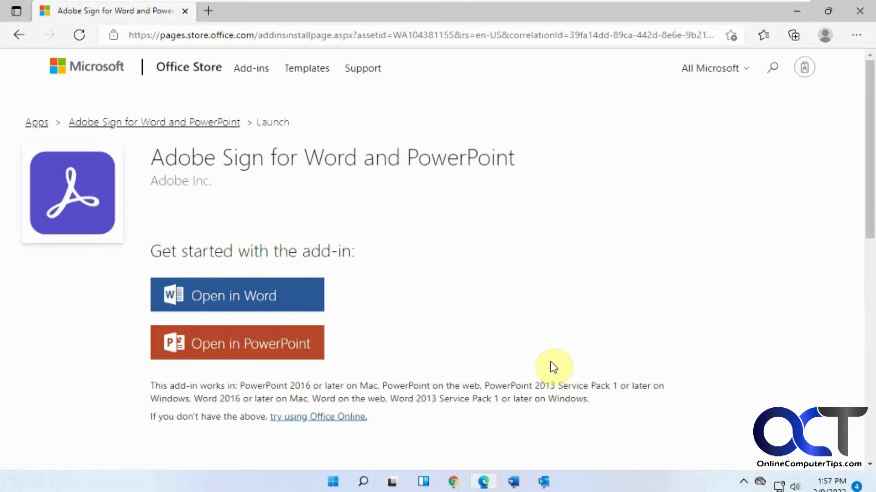
{"action": "mouse_move", "coordinate": [583, 334]}
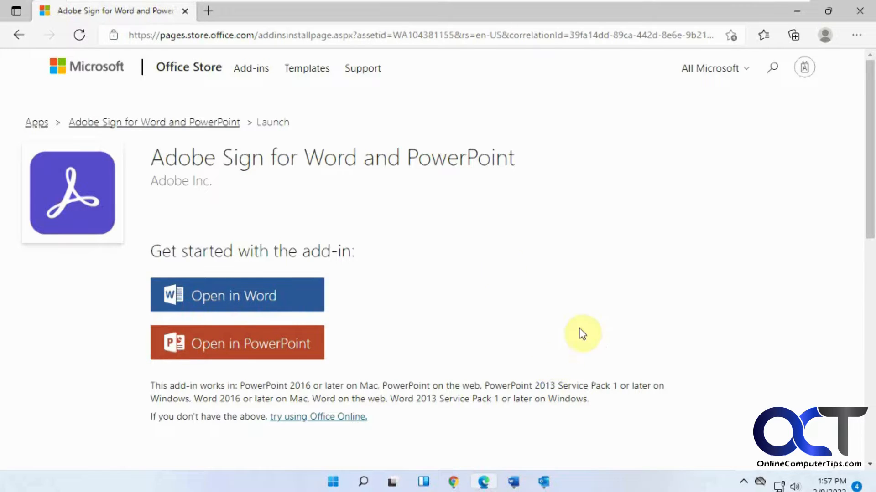
{"action": "mouse_move", "coordinate": [518, 224]}
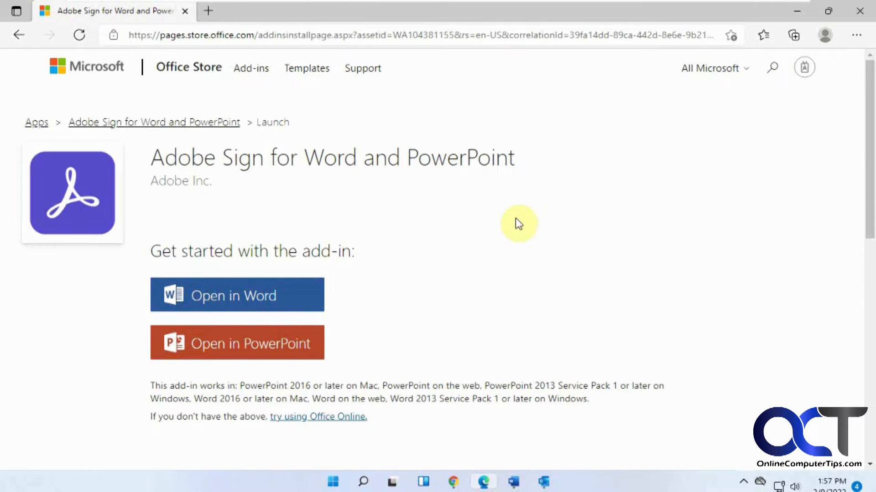
{"action": "mouse_move", "coordinate": [334, 251]}
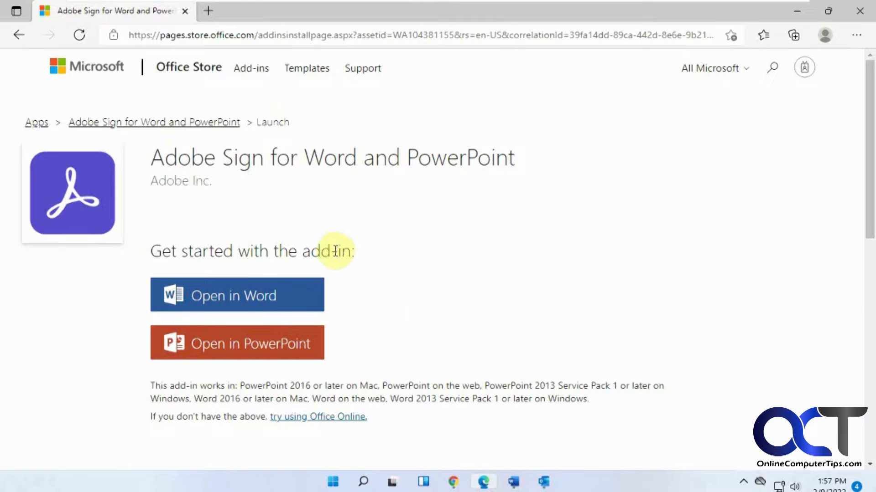
{"action": "mouse_move", "coordinate": [523, 484]}
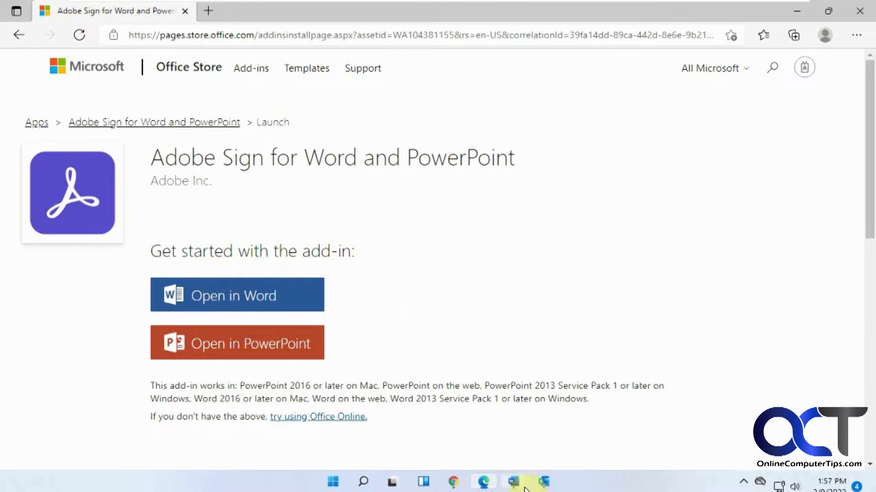
{"action": "left_click", "coordinate": [511, 482]}
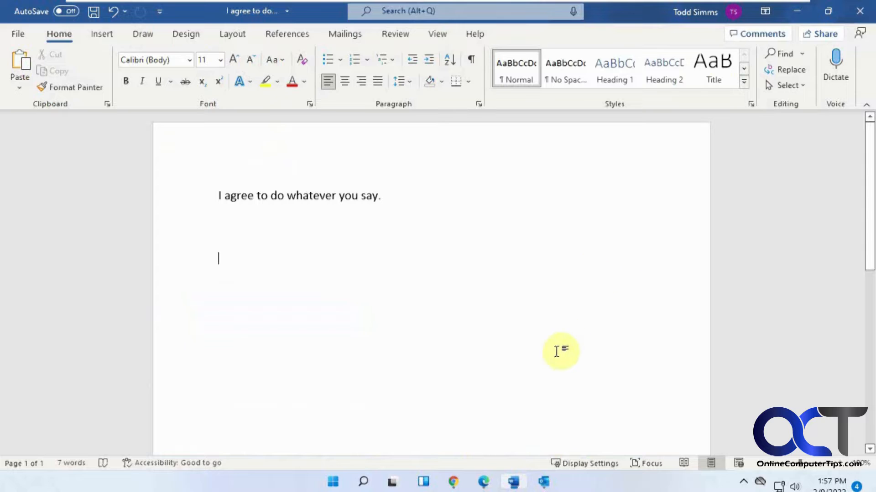
{"action": "mouse_move", "coordinate": [512, 481]}
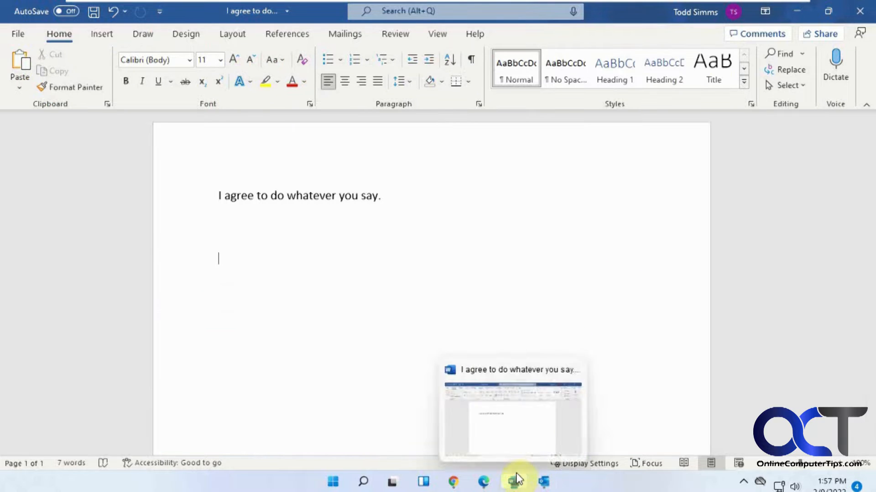
{"action": "mouse_move", "coordinate": [542, 482]}
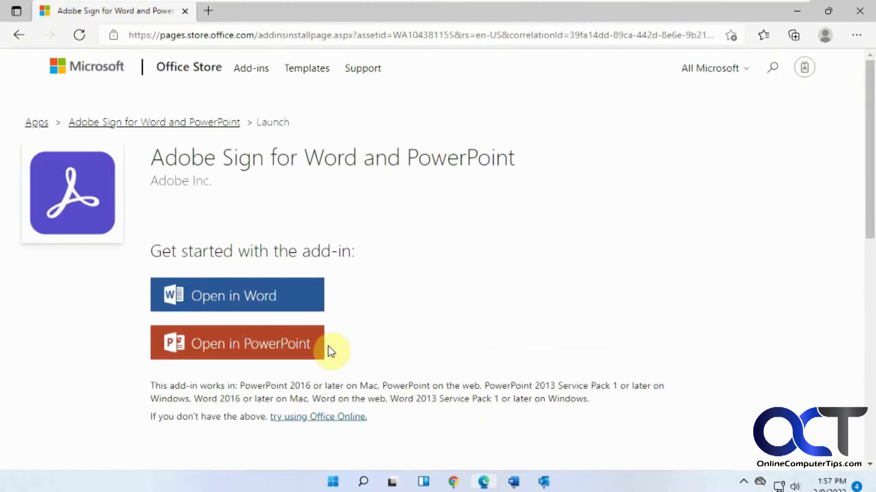
Launch Adobe Sign in Word from the browser and trust the new add-in.
{"action": "left_click", "coordinate": [233, 296]}
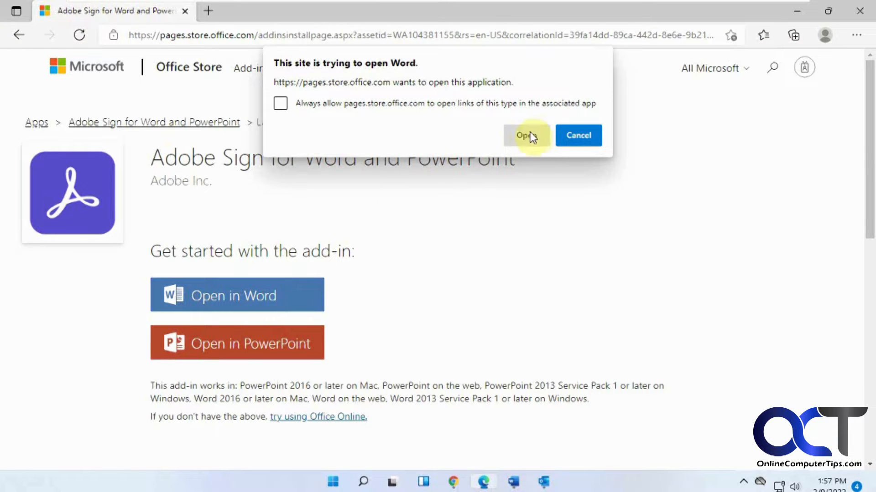
{"action": "left_click", "coordinate": [524, 135]}
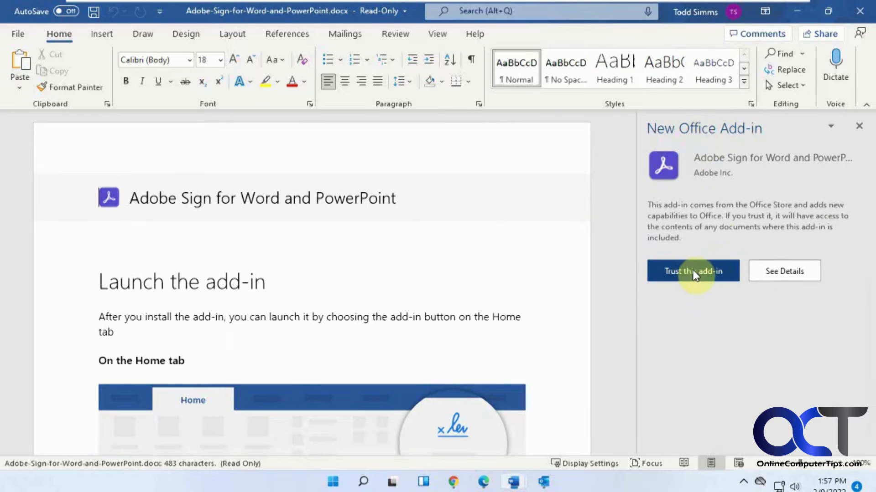
{"action": "left_click", "coordinate": [693, 271]}
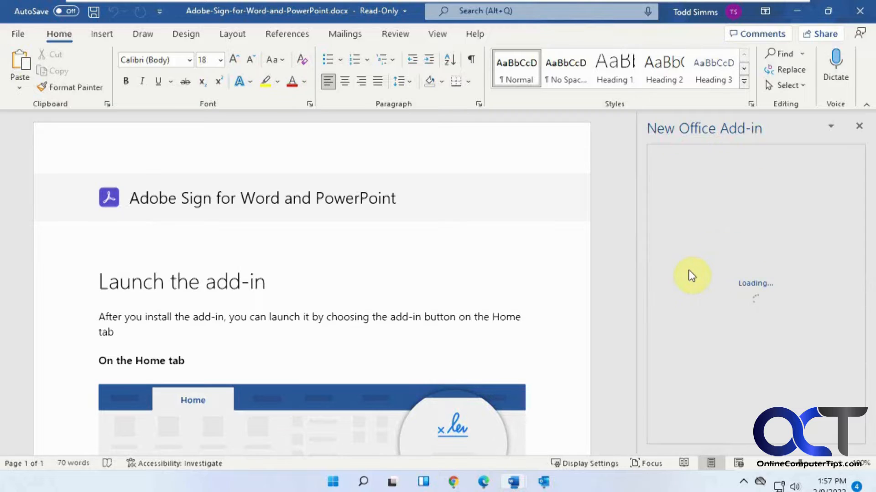
{"action": "left_click", "coordinate": [859, 126]}
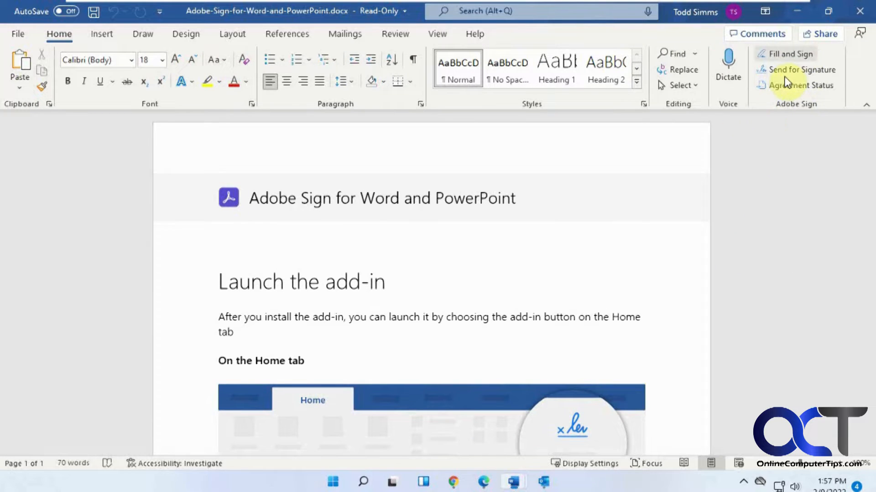
{"action": "mouse_move", "coordinate": [730, 149]}
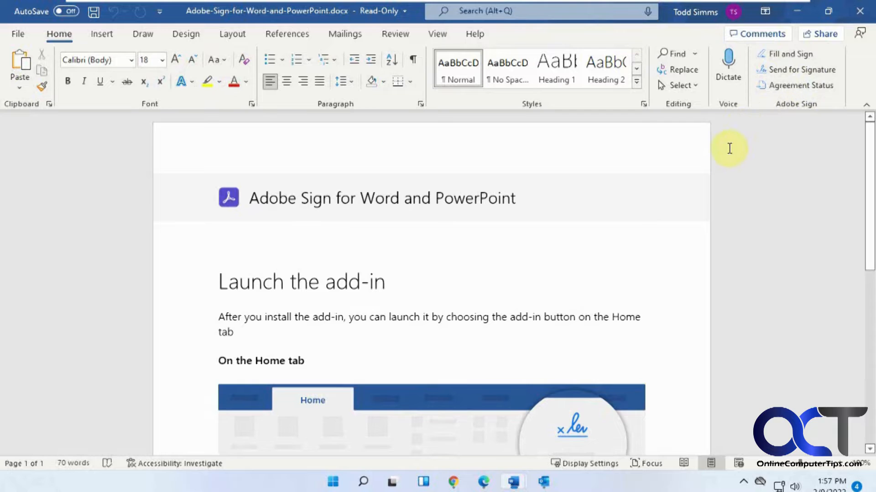
{"action": "mouse_move", "coordinate": [512, 481]}
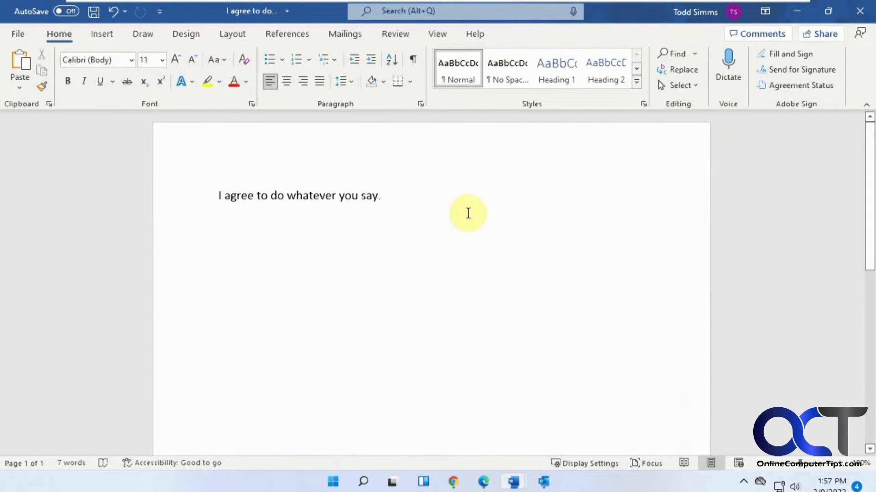
{"action": "mouse_move", "coordinate": [403, 296]}
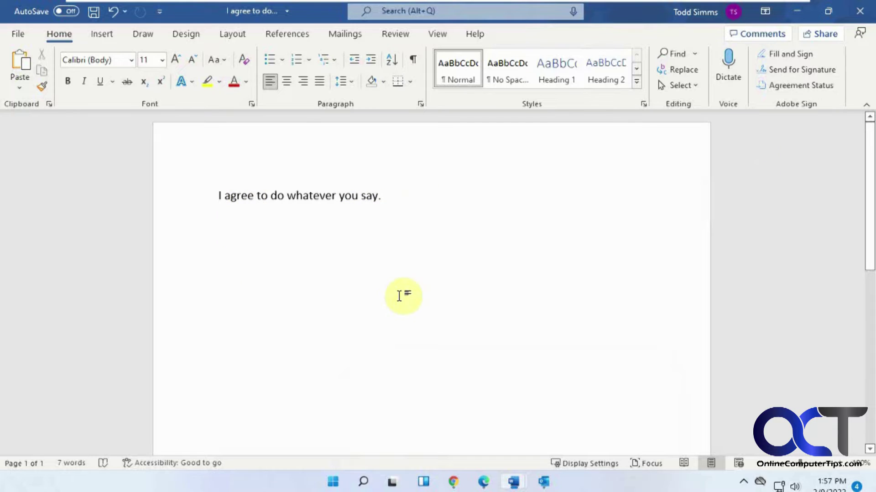
{"action": "mouse_move", "coordinate": [742, 204]}
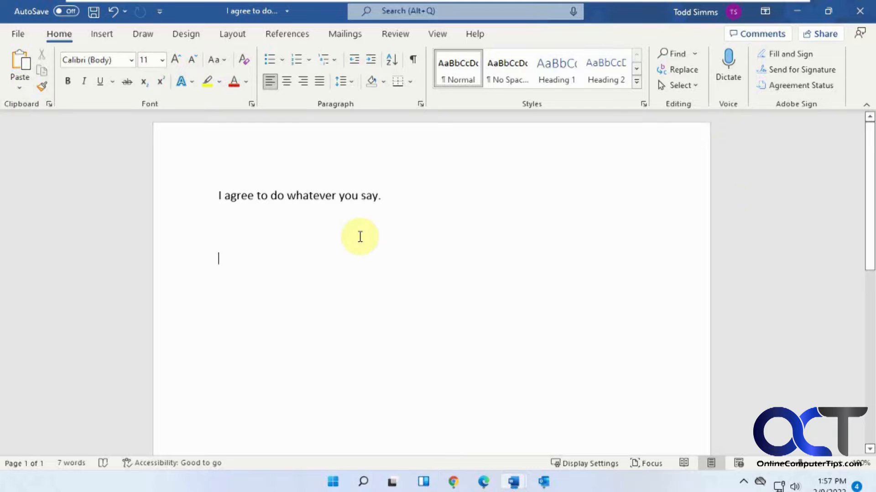
{"action": "mouse_move", "coordinate": [302, 240]}
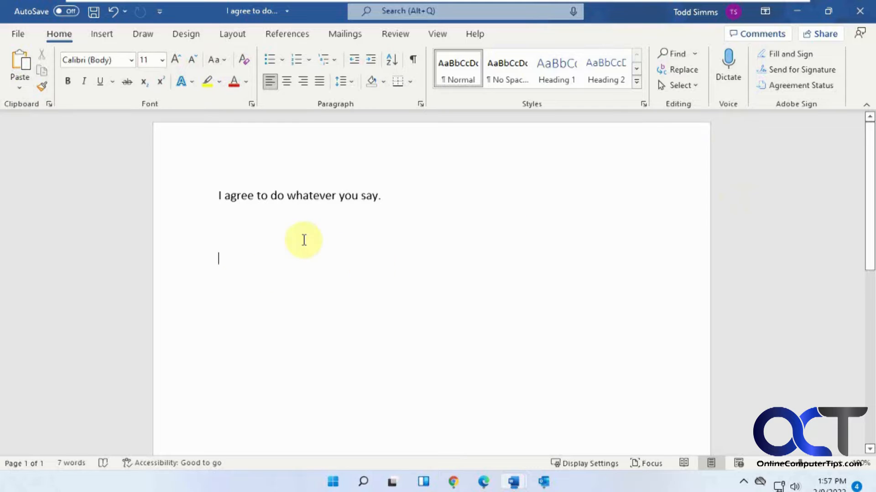
{"action": "mouse_move", "coordinate": [252, 226]}
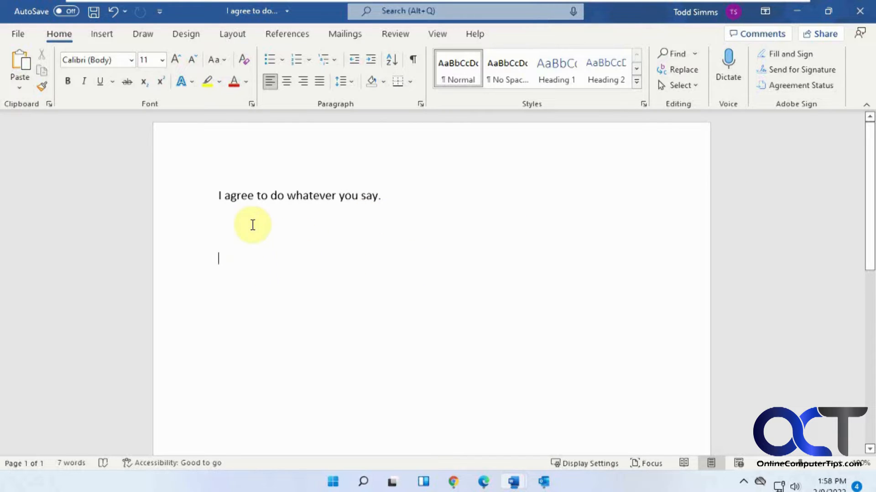
{"action": "mouse_move", "coordinate": [635, 190]}
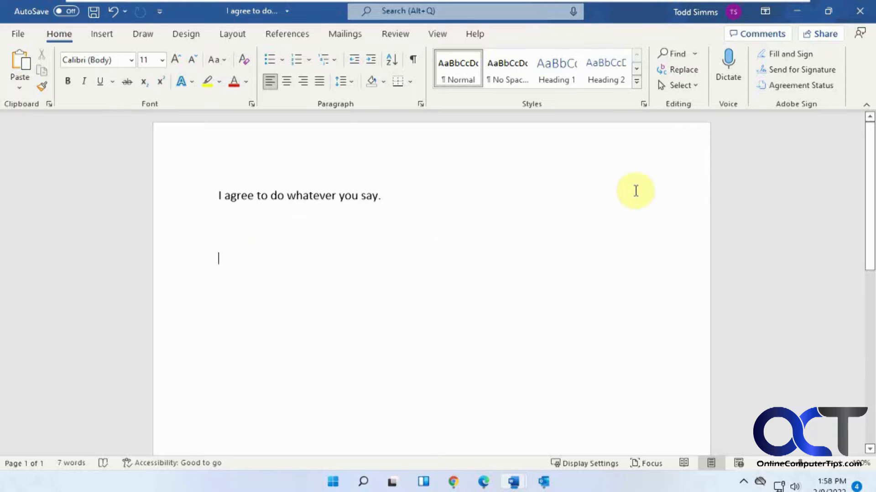
{"action": "mouse_move", "coordinate": [800, 69]}
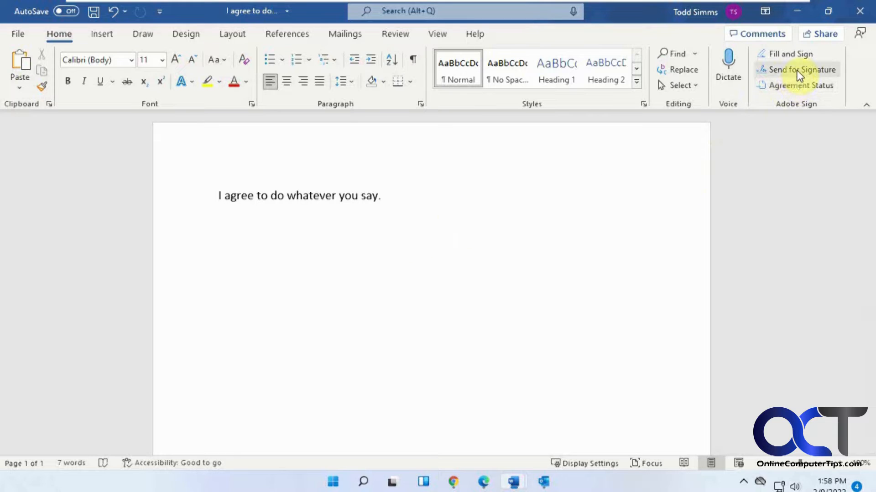
Start Send for Signature from the Adobe Sign group and dismiss its introduction.
{"action": "left_click", "coordinate": [800, 69]}
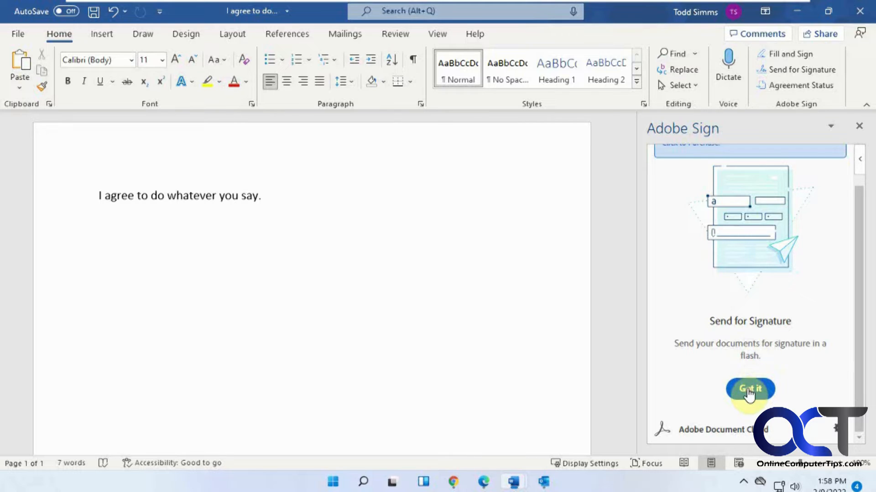
{"action": "left_click", "coordinate": [749, 389]}
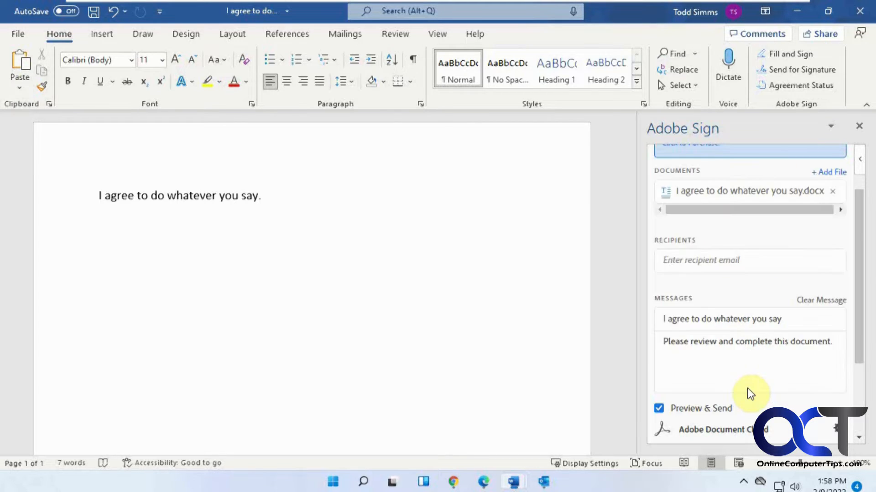
{"action": "scroll", "scroll_direction": "up", "scroll_amount": 3}
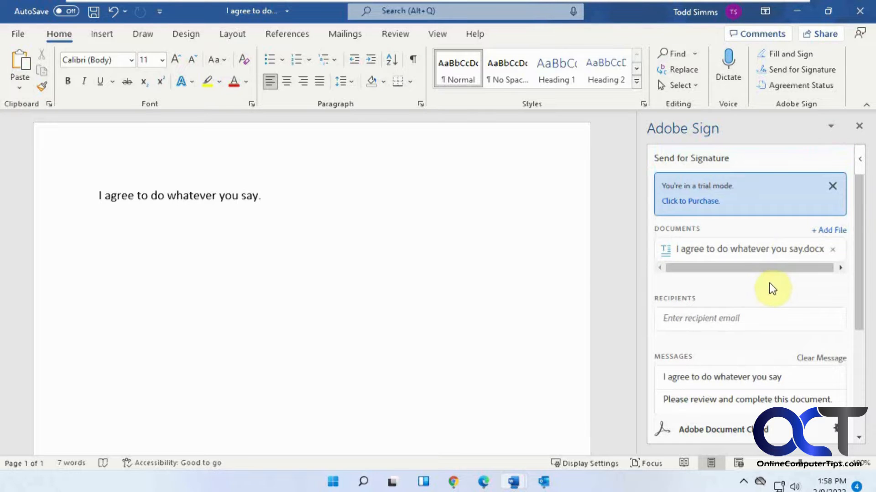
{"action": "mouse_move", "coordinate": [822, 248]}
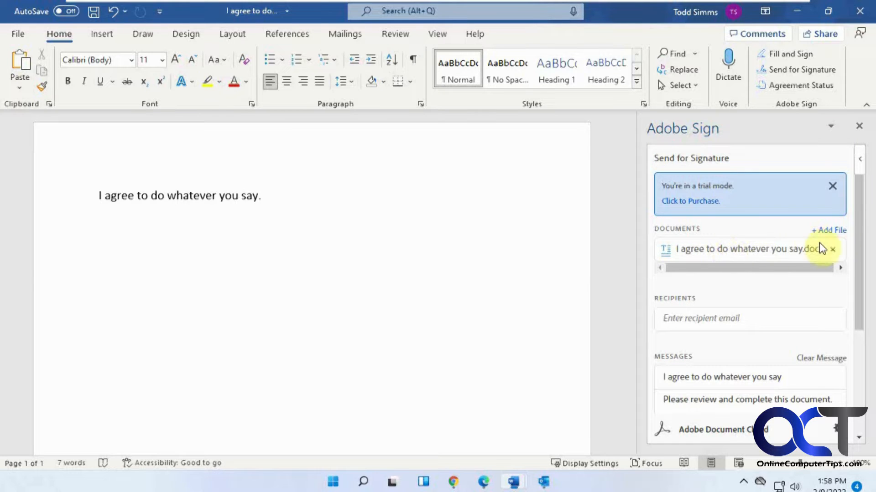
{"action": "mouse_move", "coordinate": [747, 209]}
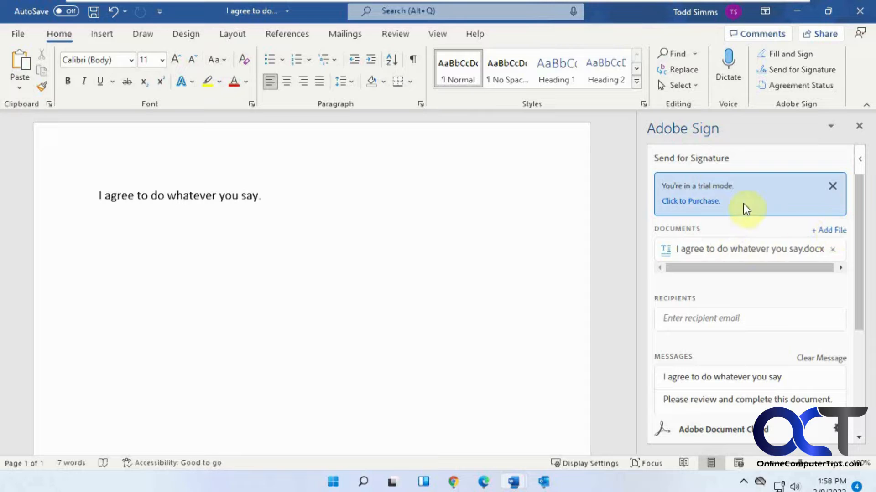
{"action": "mouse_move", "coordinate": [718, 327]}
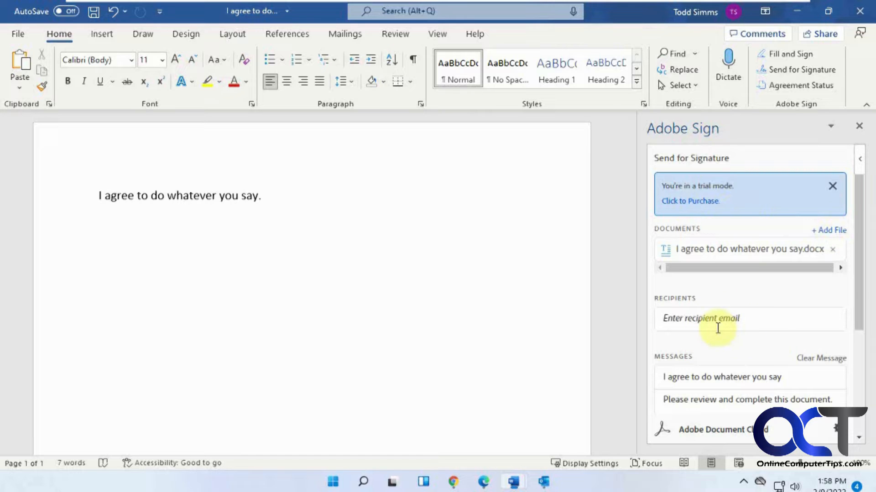
{"action": "scroll", "scroll_direction": "down", "scroll_amount": 3}
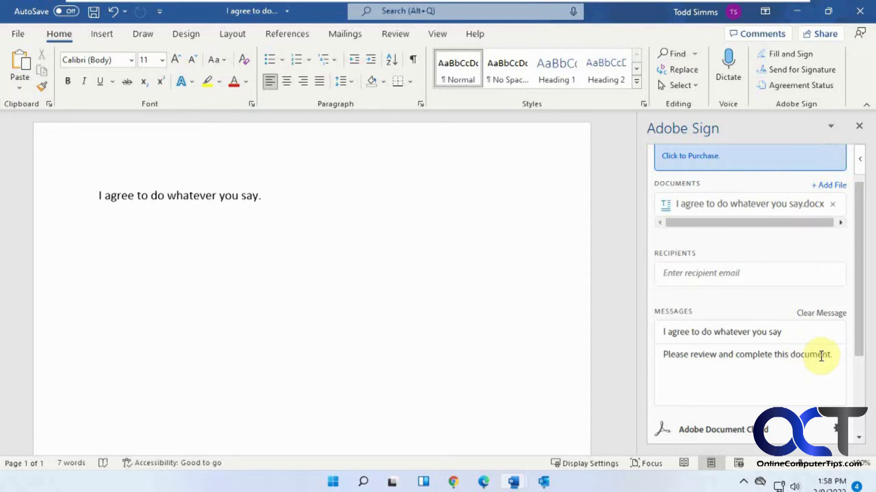
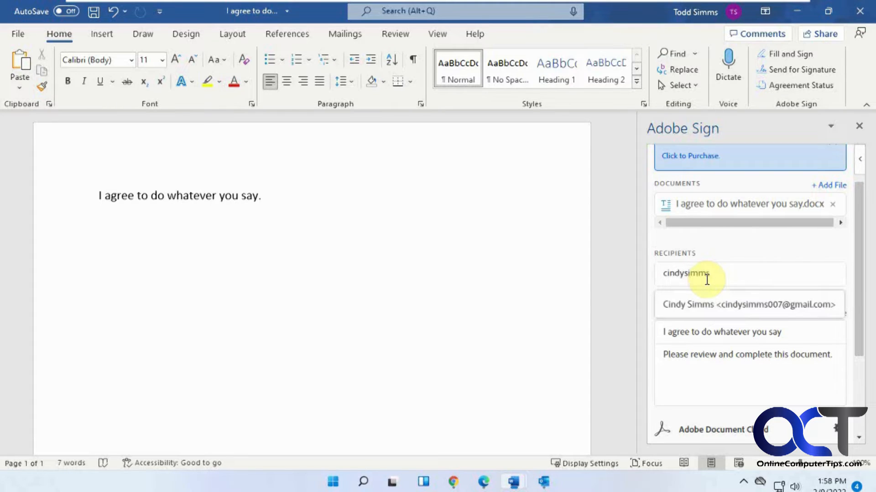
{"action": "left_click", "coordinate": [748, 305]}
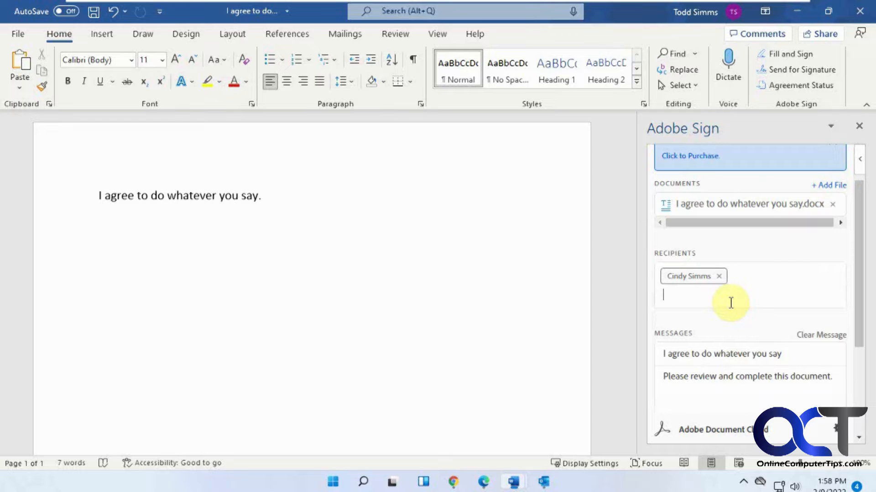
{"action": "scroll", "scroll_direction": "up", "scroll_amount": 3}
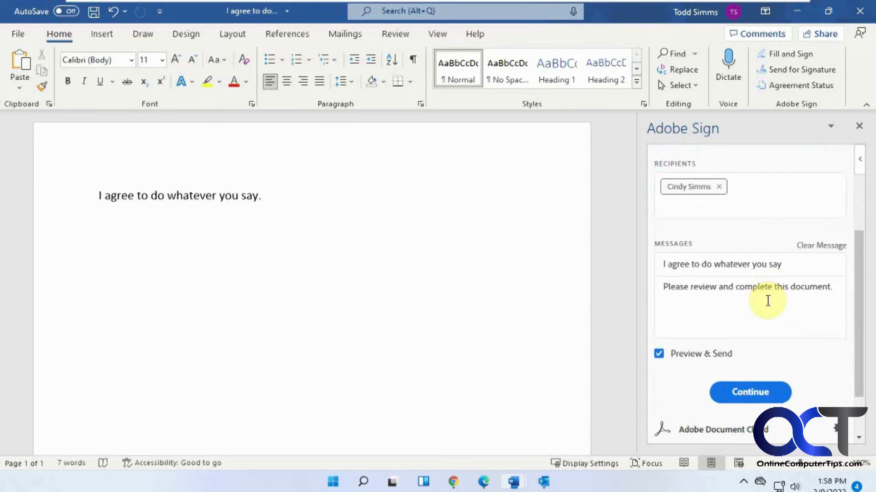
{"action": "mouse_move", "coordinate": [750, 392]}
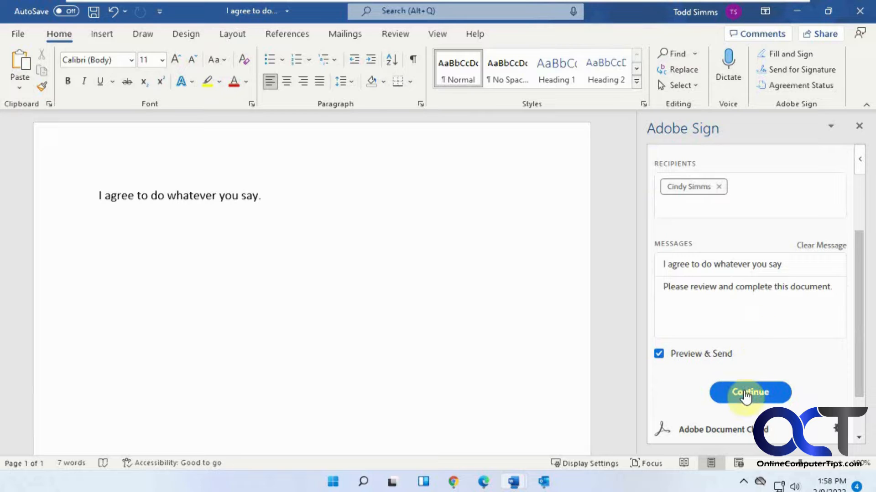
{"action": "left_click", "coordinate": [750, 392]}
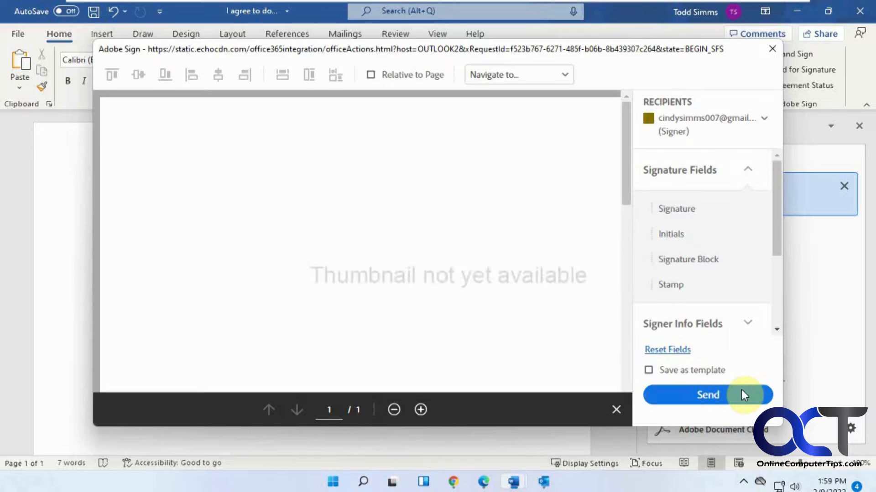
{"action": "mouse_move", "coordinate": [432, 294]}
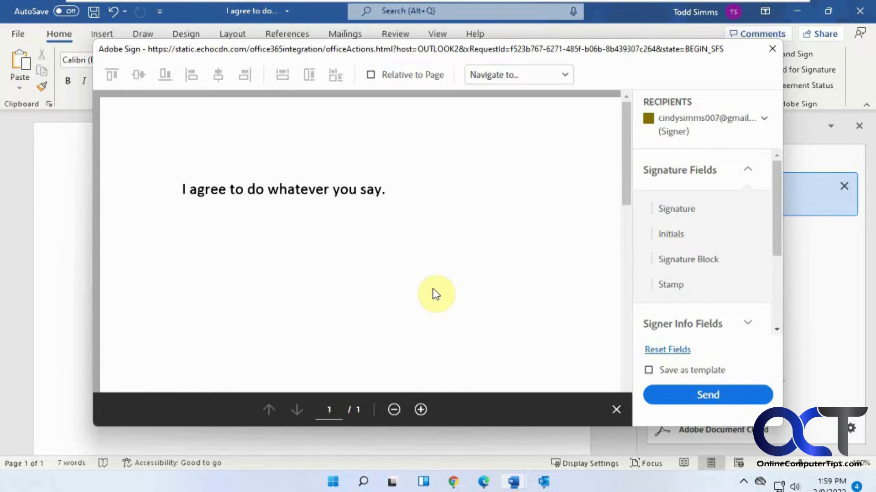
{"action": "mouse_move", "coordinate": [707, 395]}
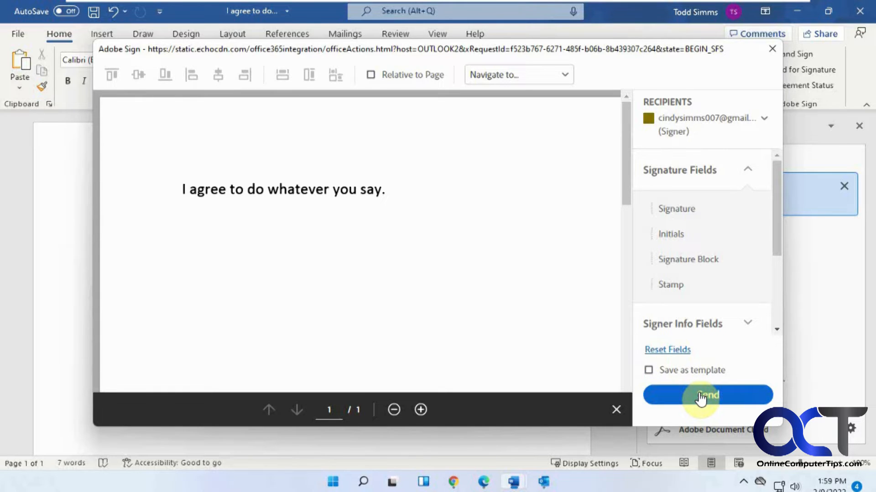
Send the agreement, raising the Missing Signature Fields warning.
{"action": "left_click", "coordinate": [707, 394]}
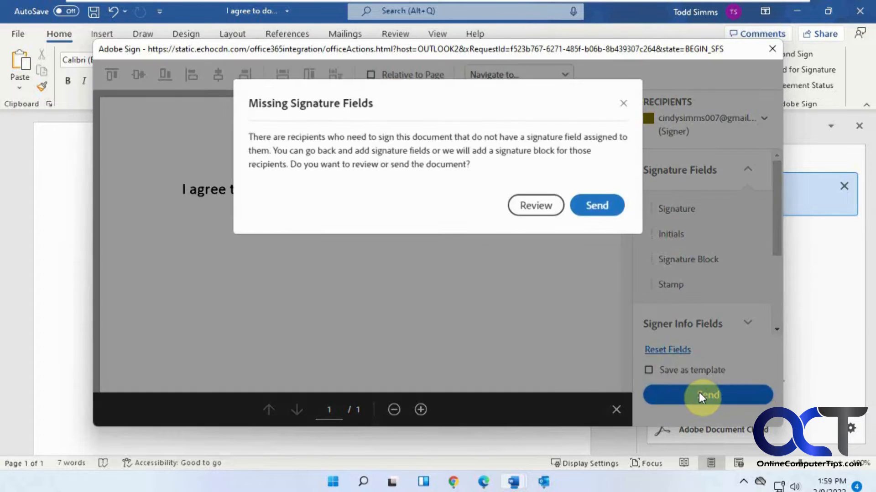
{"action": "mouse_move", "coordinate": [507, 252]}
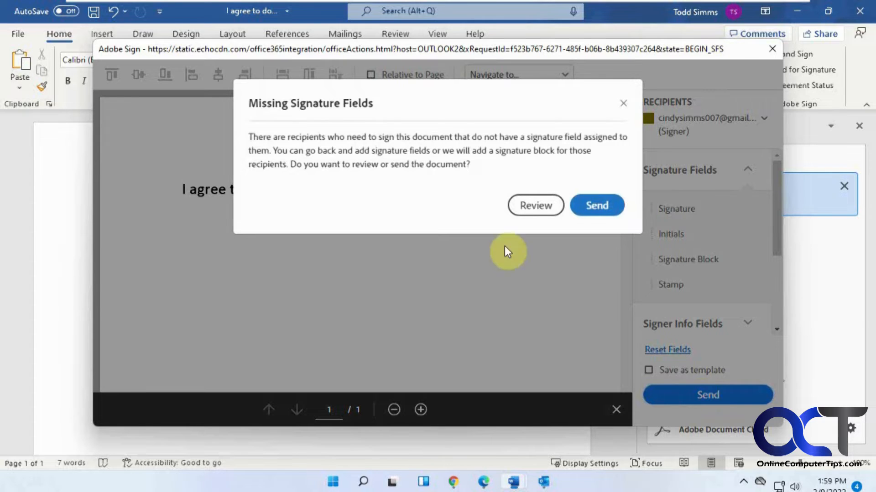
{"action": "mouse_move", "coordinate": [340, 156]}
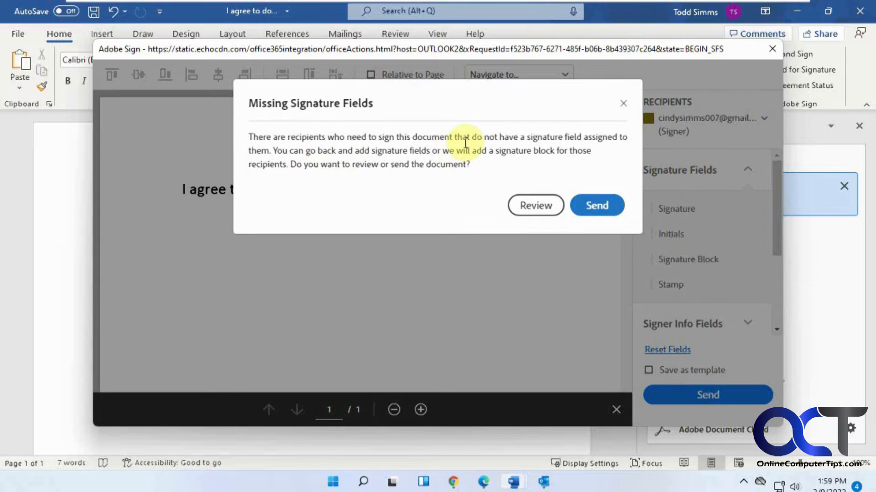
{"action": "mouse_move", "coordinate": [363, 158]}
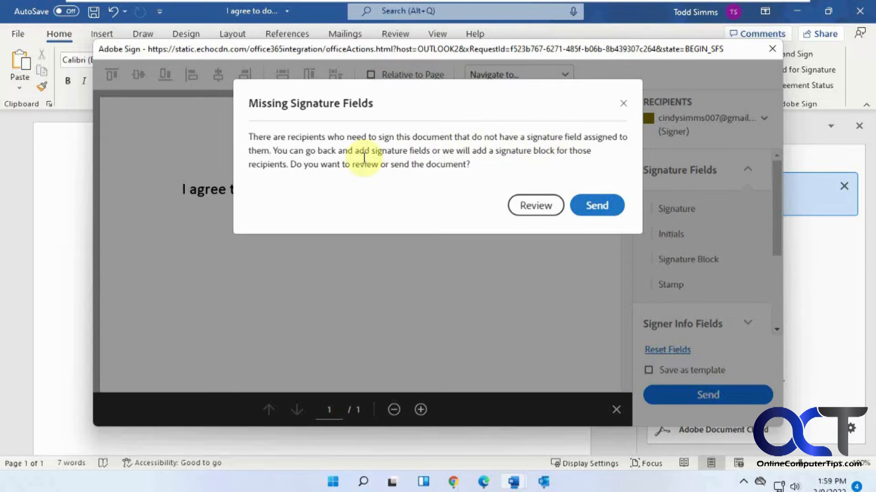
{"action": "mouse_move", "coordinate": [359, 161]}
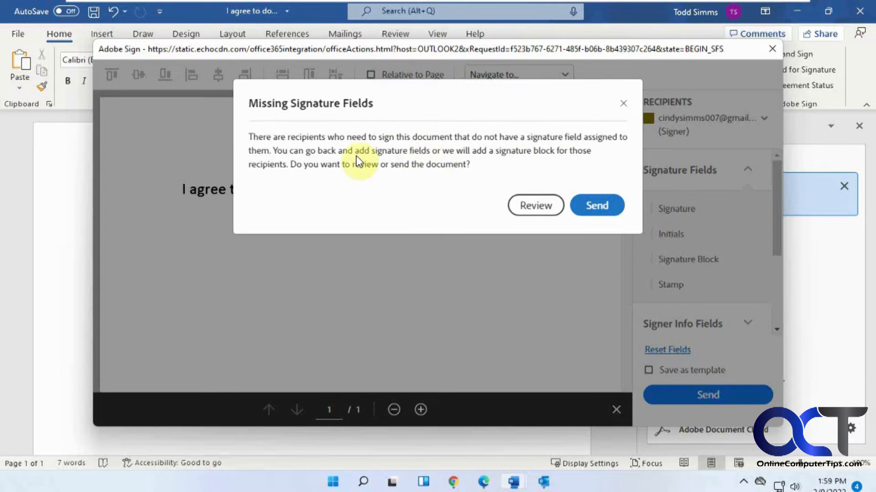
{"action": "mouse_move", "coordinate": [393, 163]}
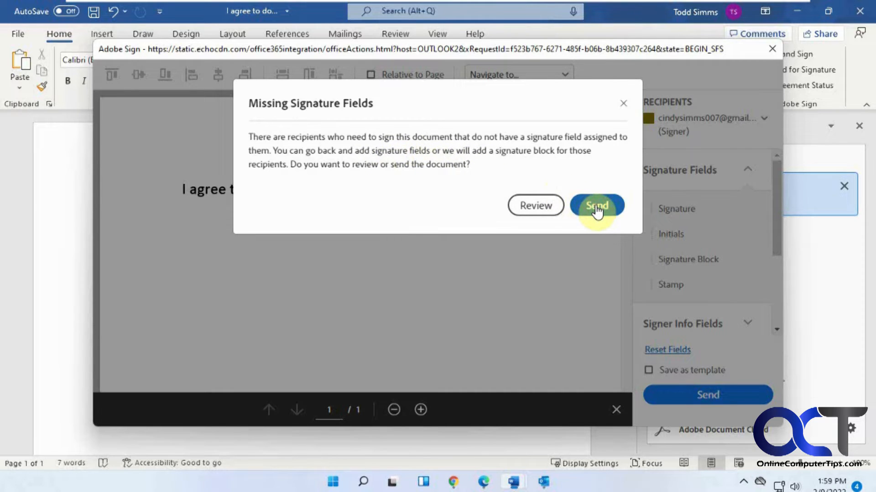
Send the agreement without adding signature fields and close the sent confirmation.
{"action": "left_click", "coordinate": [596, 205]}
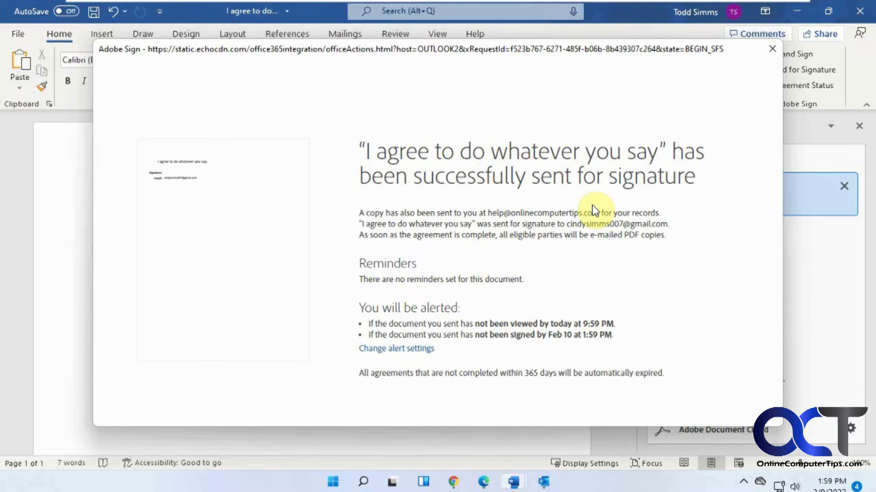
{"action": "mouse_move", "coordinate": [413, 181]}
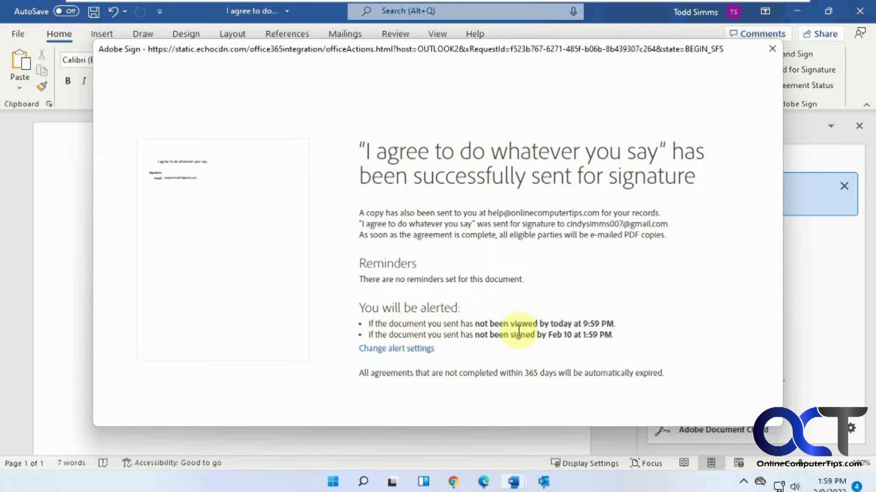
{"action": "mouse_move", "coordinate": [505, 330]}
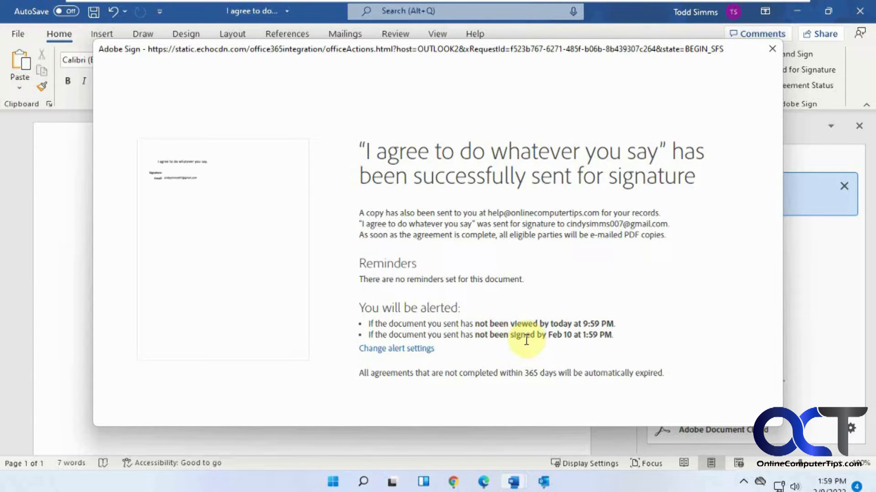
{"action": "left_click", "coordinate": [772, 49]}
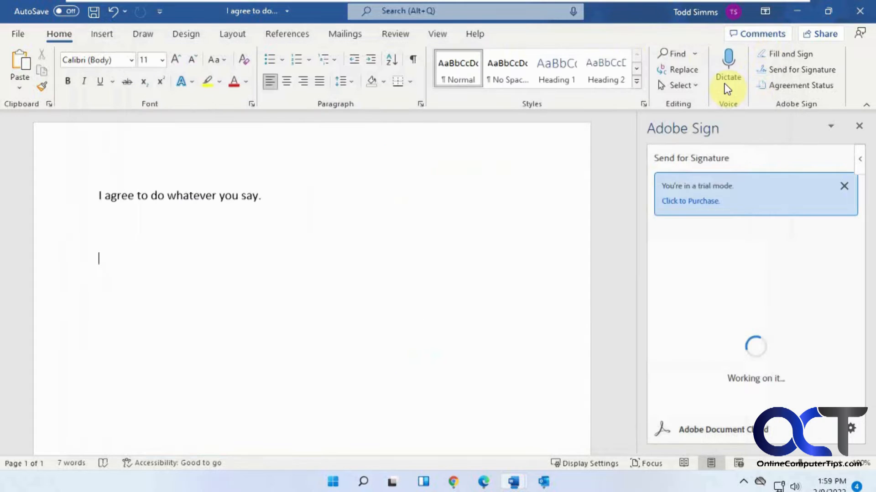
{"action": "mouse_move", "coordinate": [477, 482]}
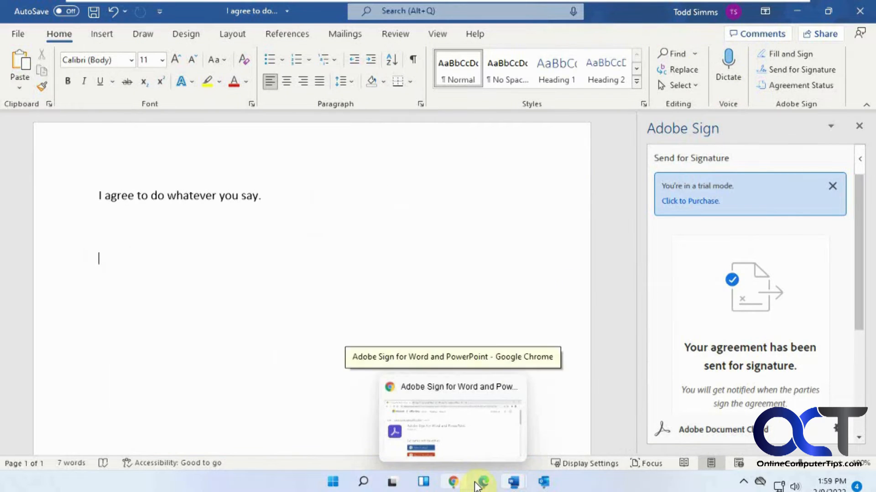
{"action": "left_click", "coordinate": [452, 419]}
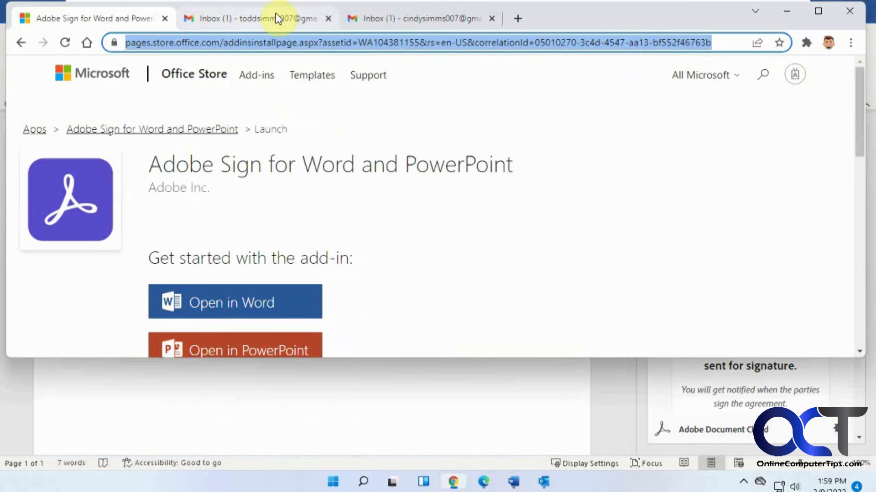
{"action": "left_click", "coordinate": [415, 18]}
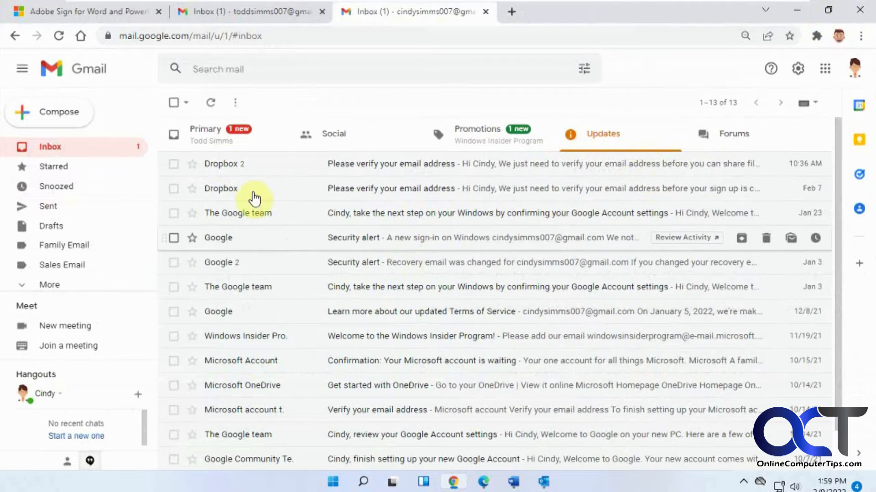
{"action": "left_click", "coordinate": [205, 133]}
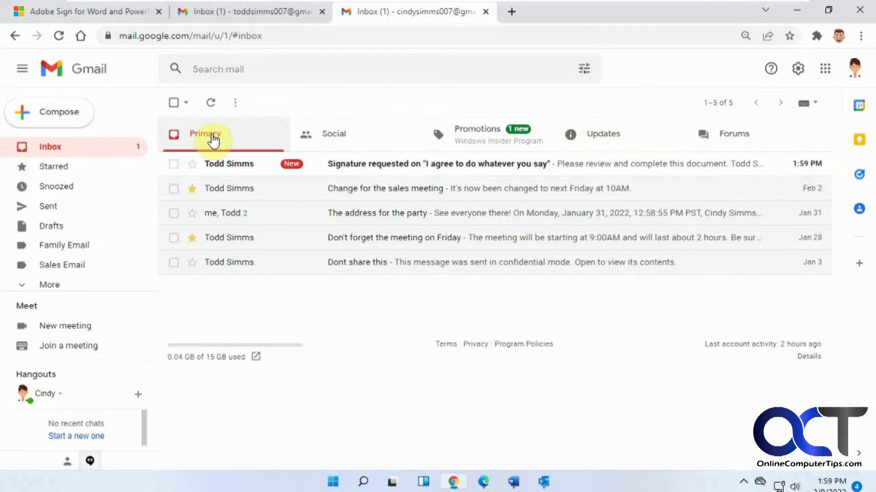
{"action": "mouse_move", "coordinate": [560, 460]}
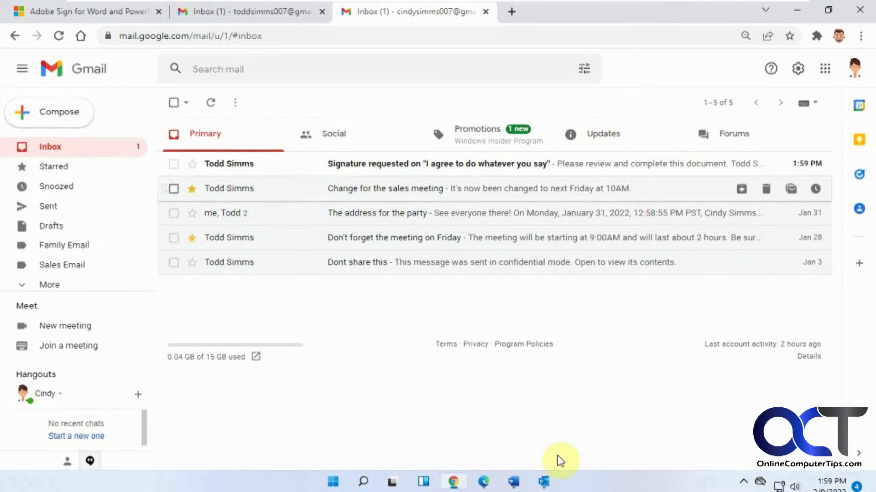
{"action": "mouse_move", "coordinate": [419, 202]}
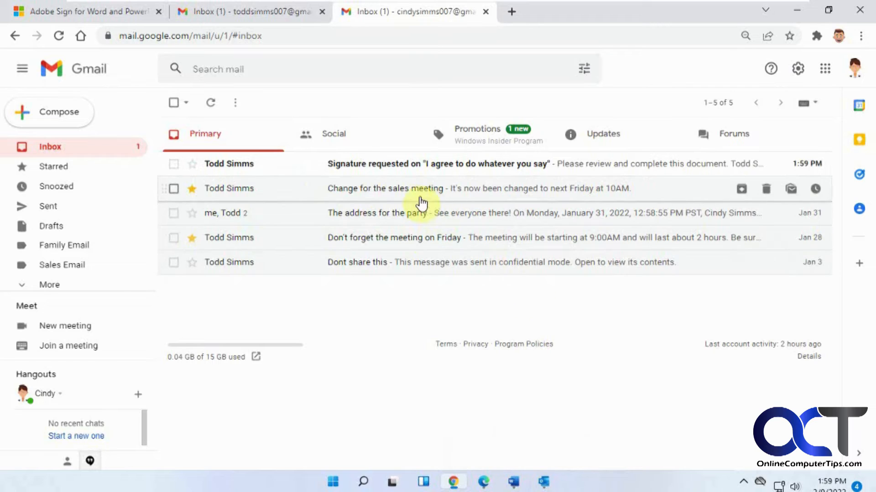
{"action": "mouse_move", "coordinate": [348, 168]}
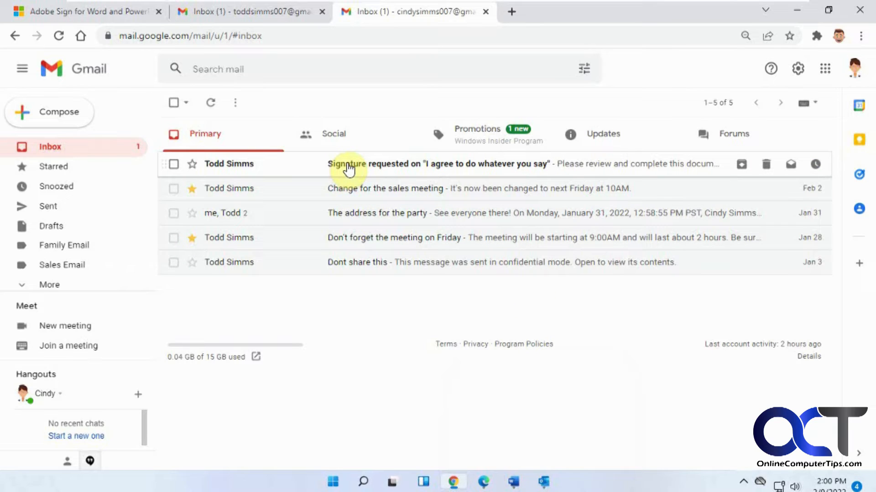
{"action": "mouse_move", "coordinate": [289, 168]}
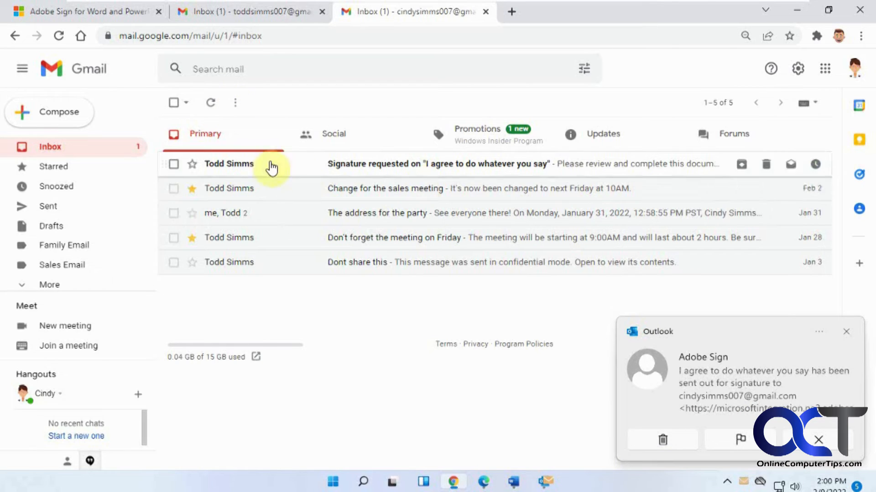
{"action": "left_click", "coordinate": [846, 331]}
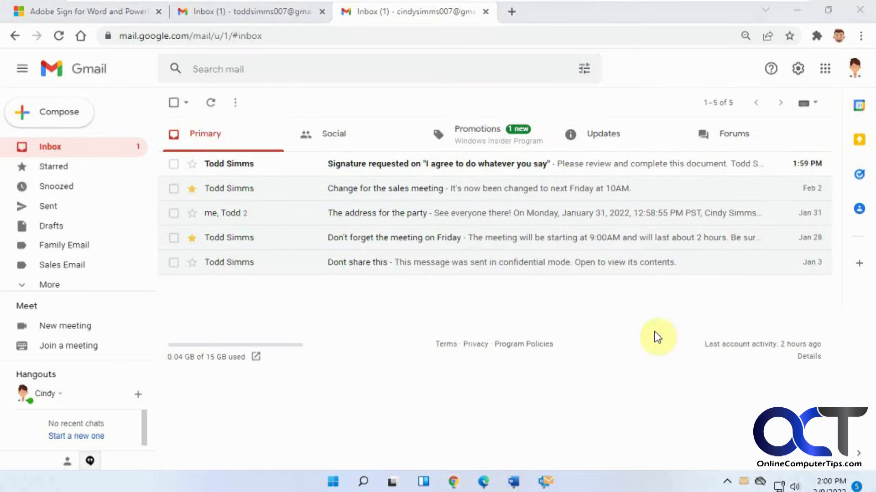
{"action": "mouse_move", "coordinate": [451, 282]}
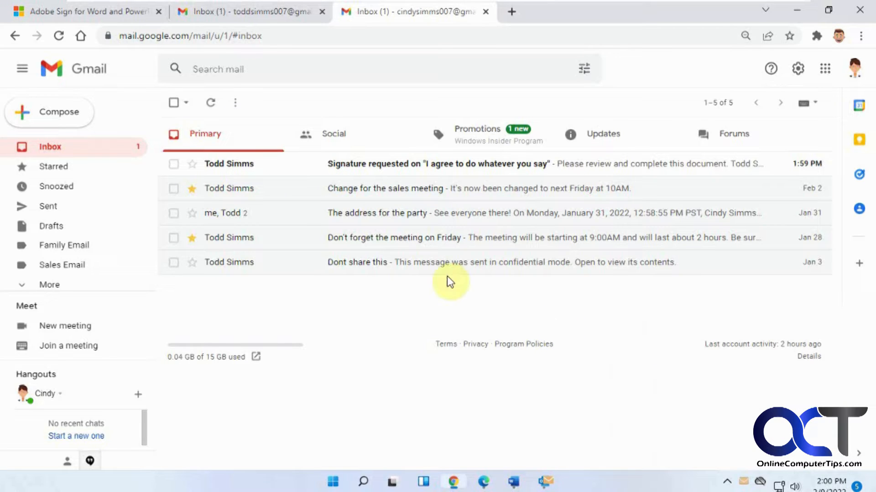
{"action": "mouse_move", "coordinate": [358, 171]}
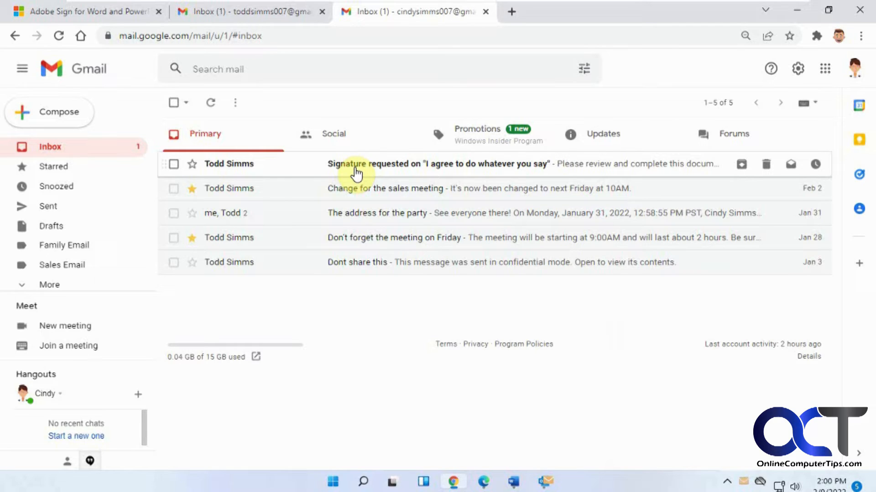
{"action": "mouse_move", "coordinate": [446, 315]}
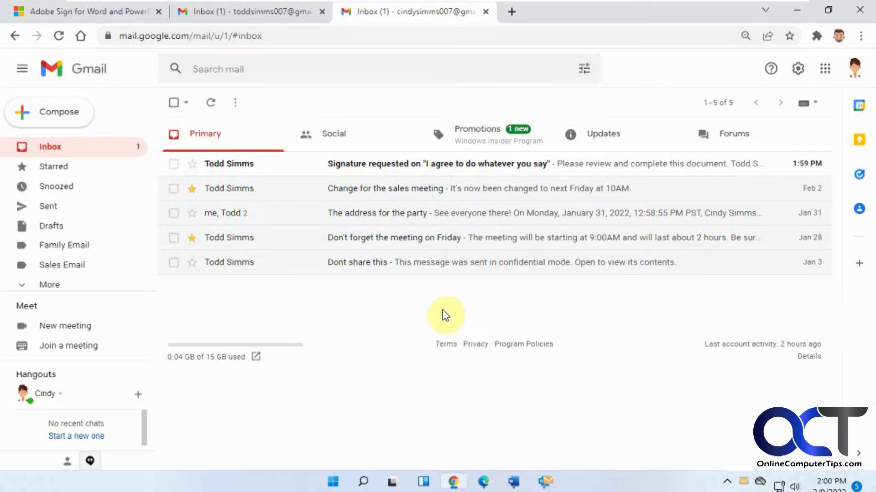
{"action": "mouse_move", "coordinate": [395, 188]}
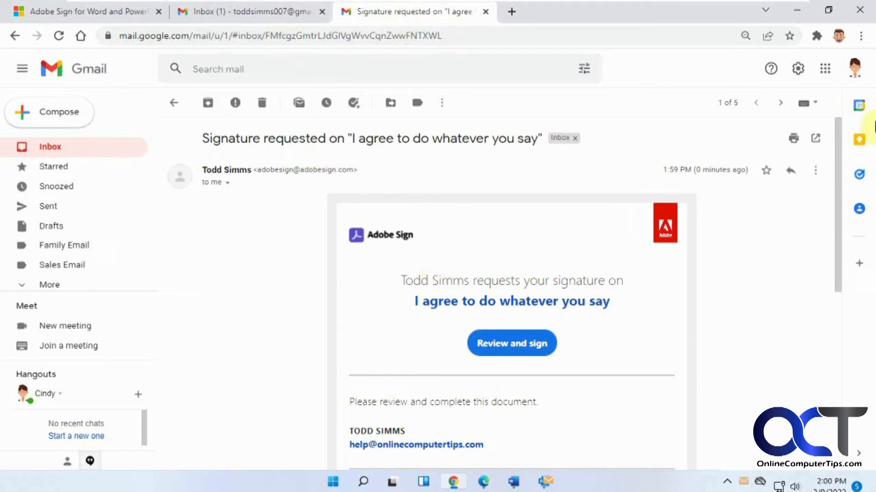
{"action": "mouse_move", "coordinate": [418, 344]}
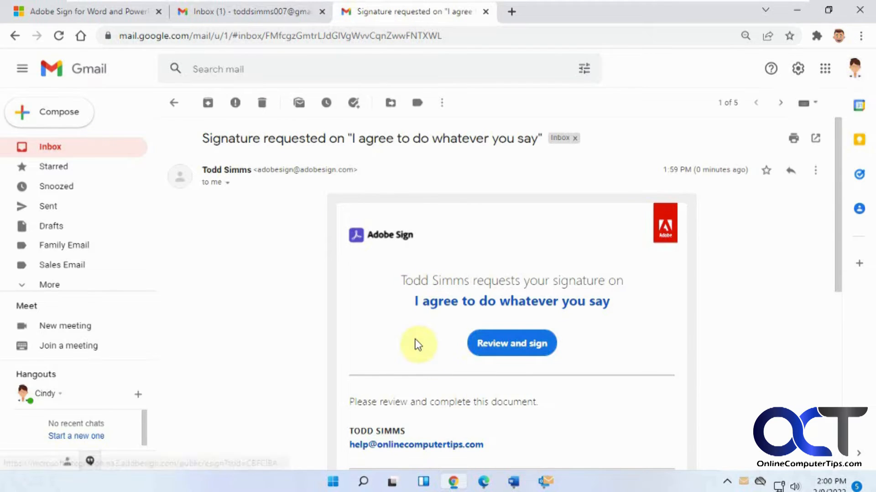
{"action": "mouse_move", "coordinate": [614, 302]}
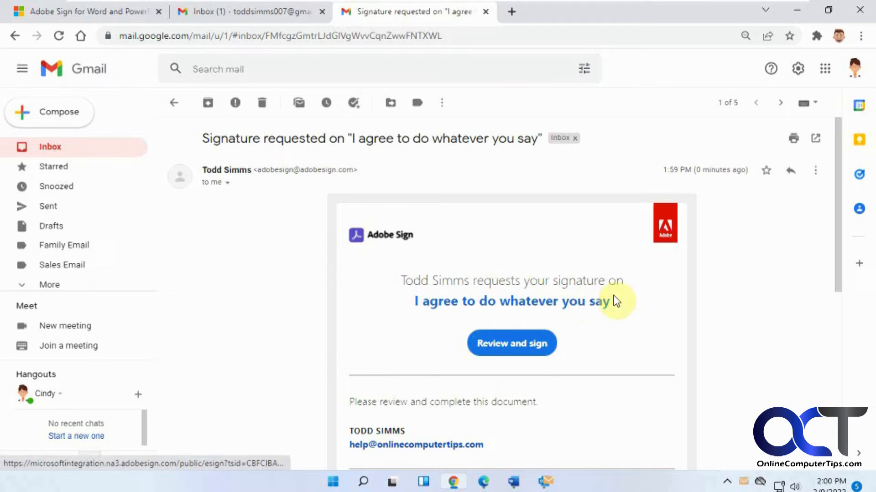
{"action": "mouse_move", "coordinate": [511, 343]}
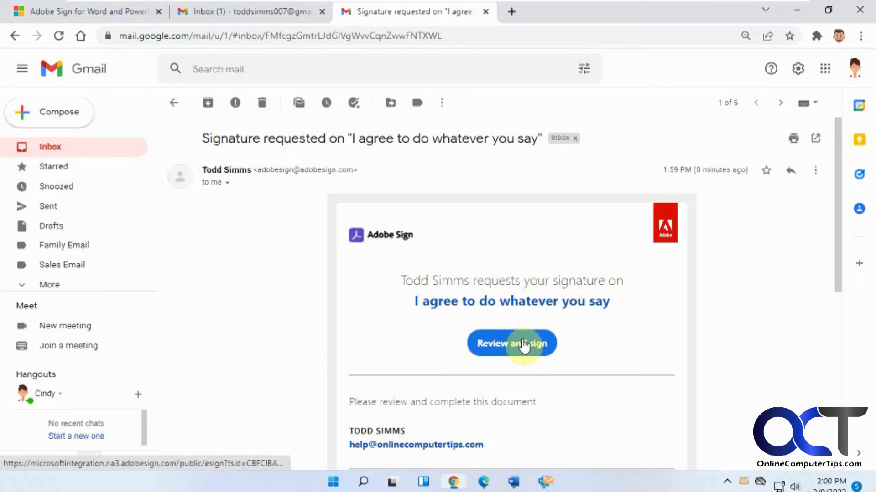
Review and sign the agreement from the email and jump to the required signature field.
{"action": "left_click", "coordinate": [511, 343]}
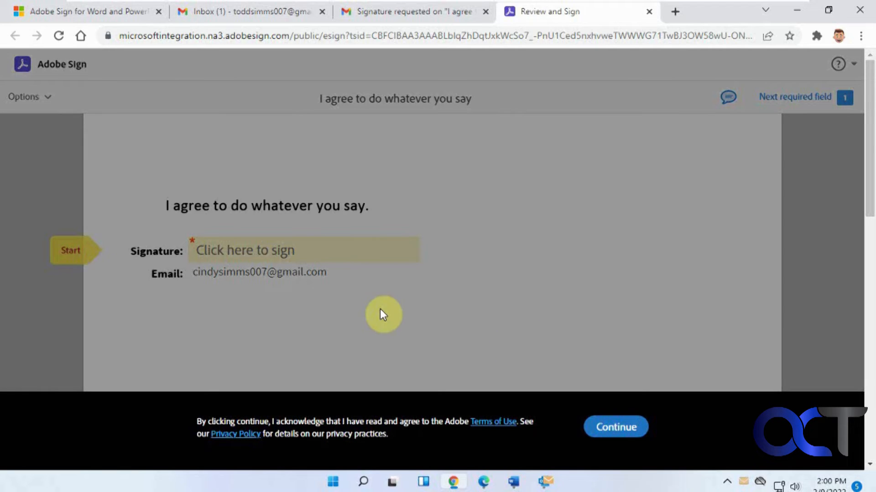
{"action": "mouse_move", "coordinate": [158, 252]}
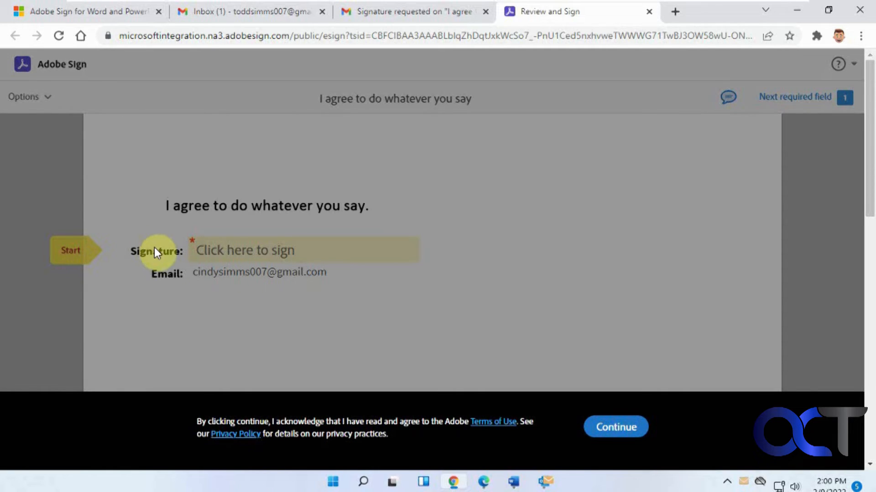
{"action": "mouse_move", "coordinate": [78, 257]}
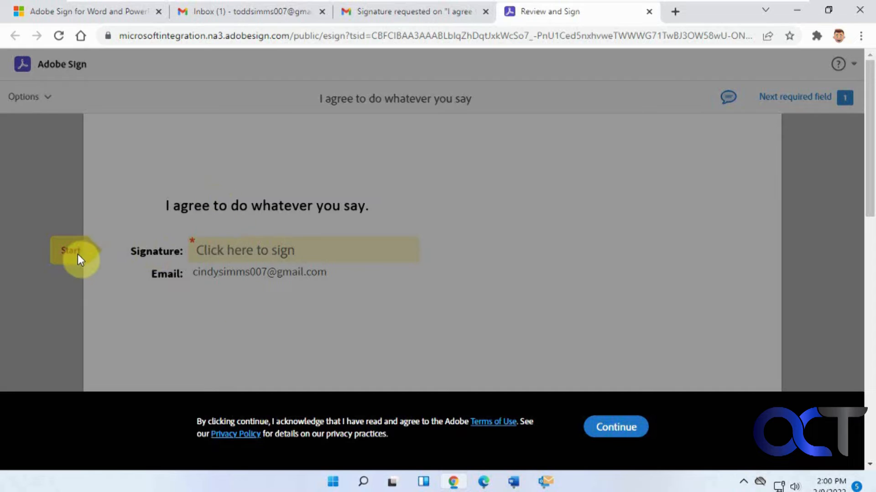
{"action": "left_click", "coordinate": [614, 426]}
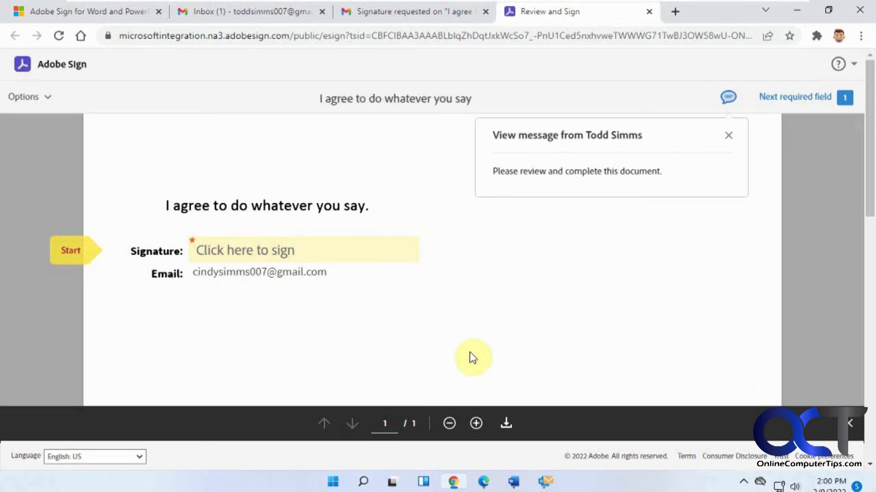
{"action": "mouse_move", "coordinate": [140, 259]}
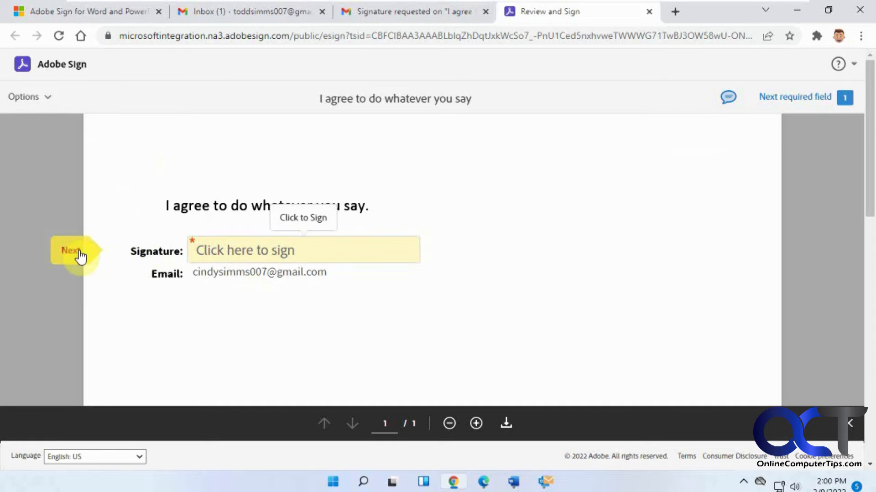
{"action": "mouse_move", "coordinate": [131, 305]}
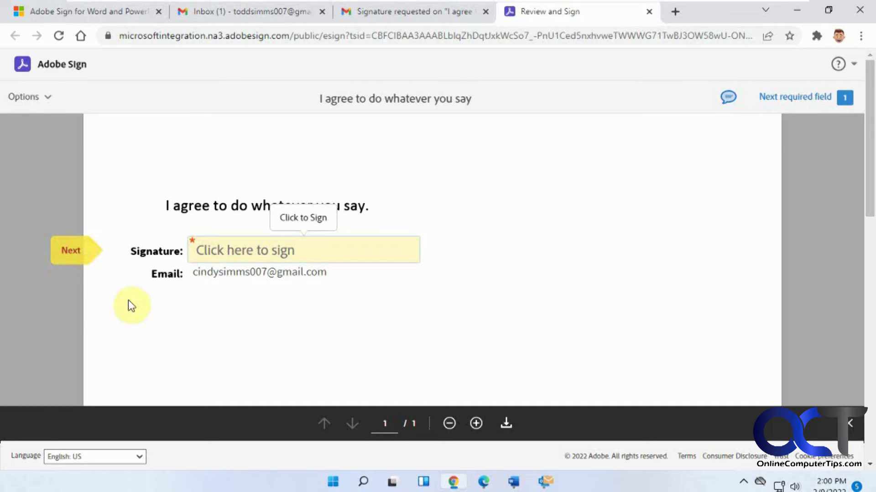
{"action": "mouse_move", "coordinate": [362, 391]}
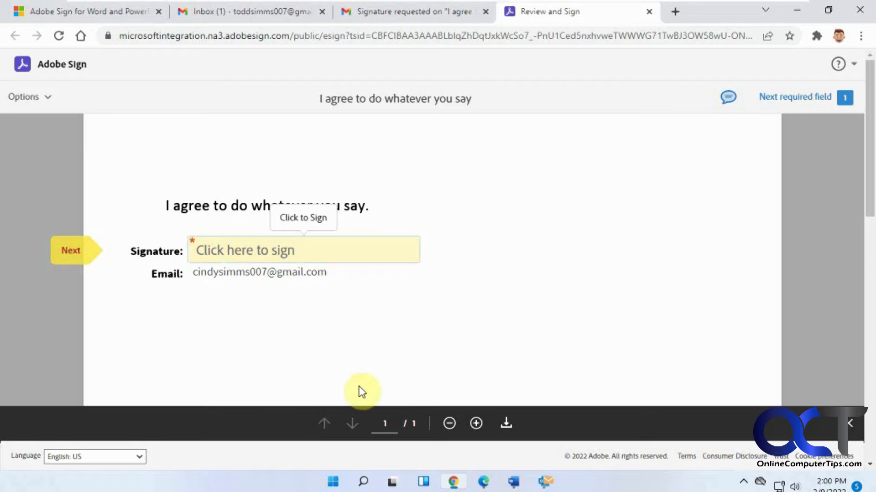
{"action": "mouse_move", "coordinate": [201, 315]}
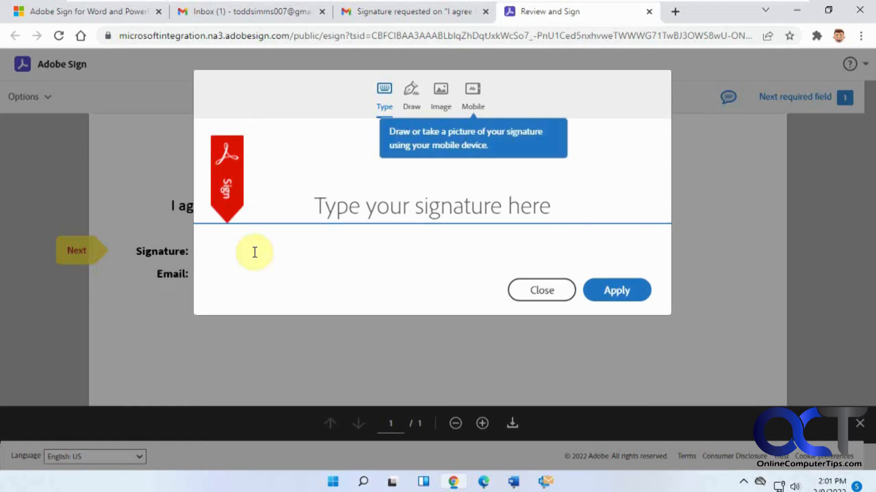
Begin a typed signature 'Cindy', then settle on drawing the signature by hand.
{"action": "left_click", "coordinate": [615, 290]}
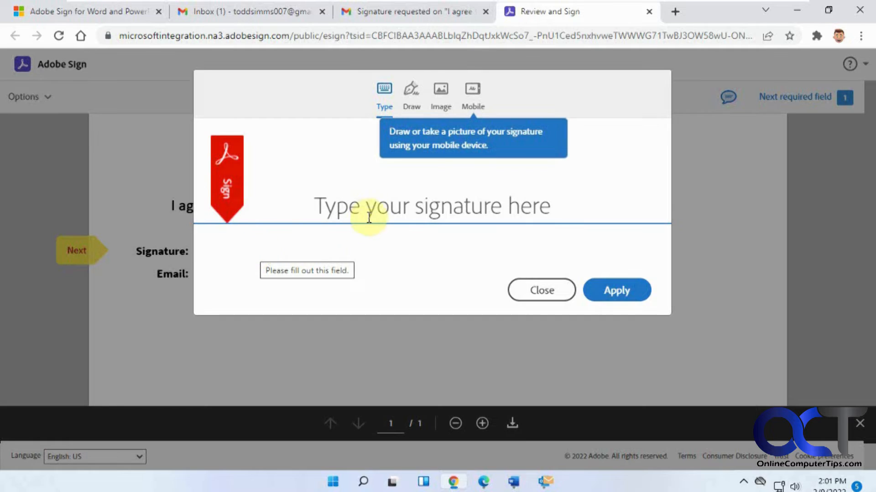
{"action": "left_click", "coordinate": [432, 206]}
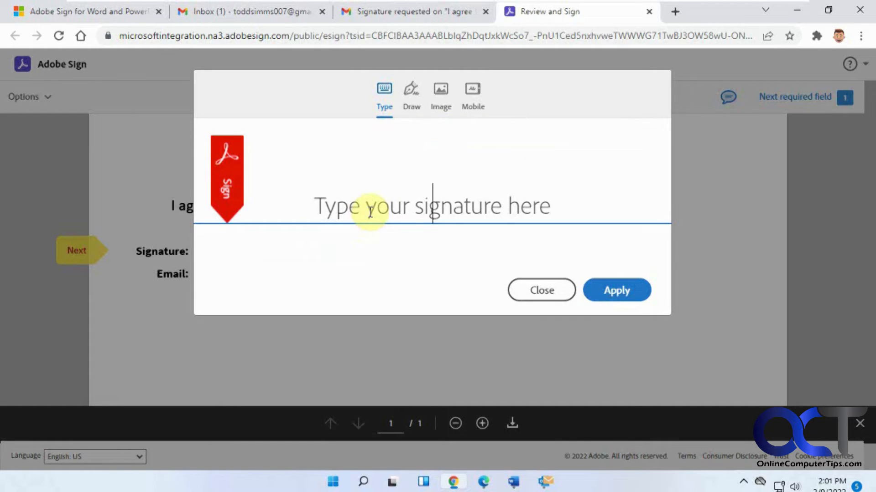
{"action": "type", "text": "Cindy"}
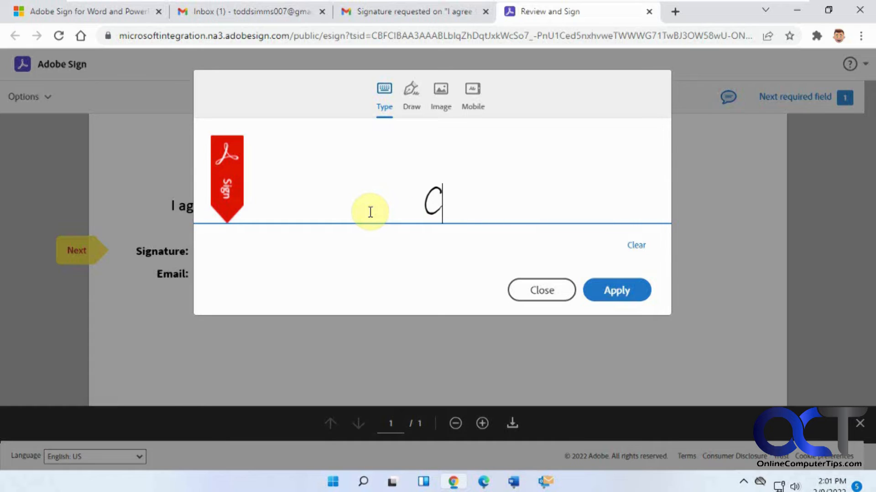
{"action": "left_click", "coordinate": [411, 95]}
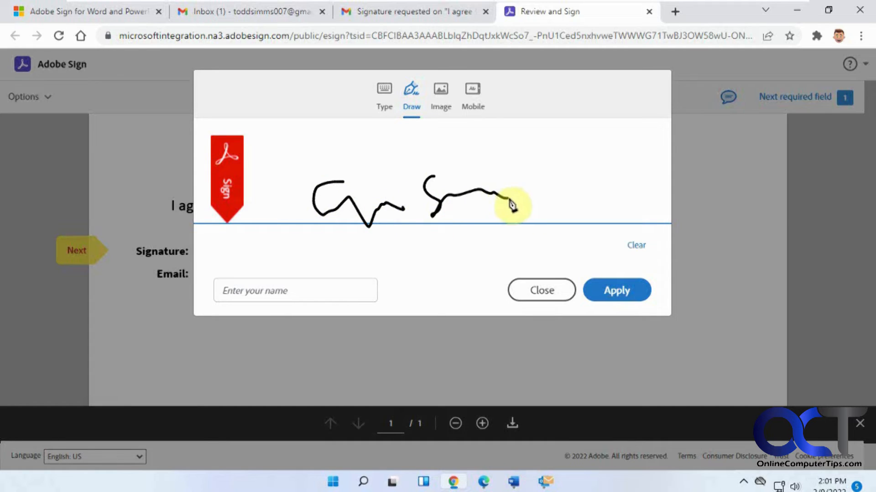
{"action": "mouse_move", "coordinate": [440, 95]}
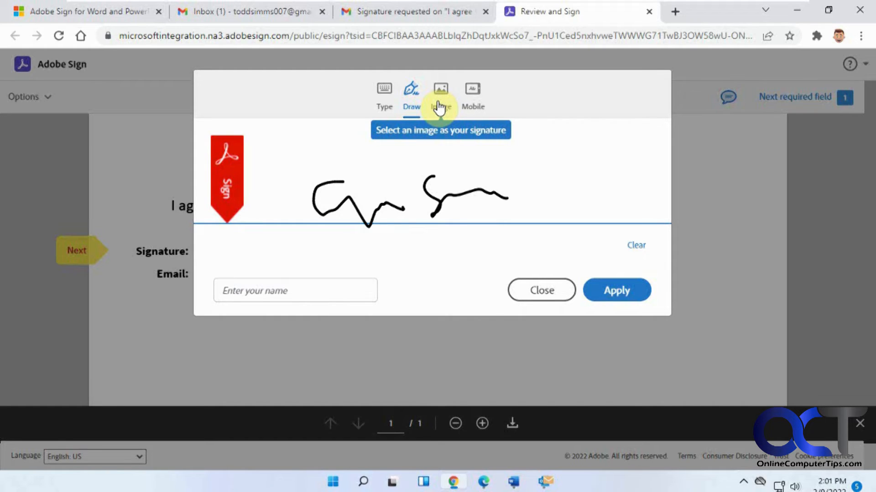
{"action": "left_click", "coordinate": [472, 96]}
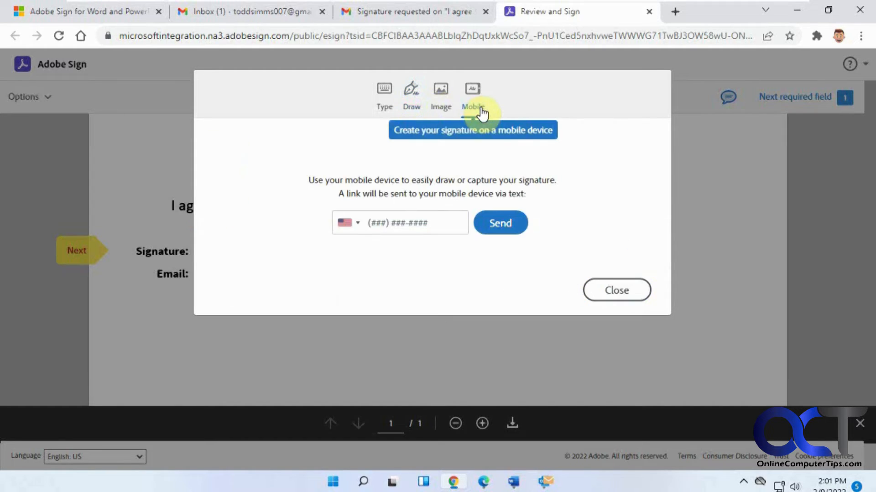
{"action": "mouse_move", "coordinate": [399, 200]}
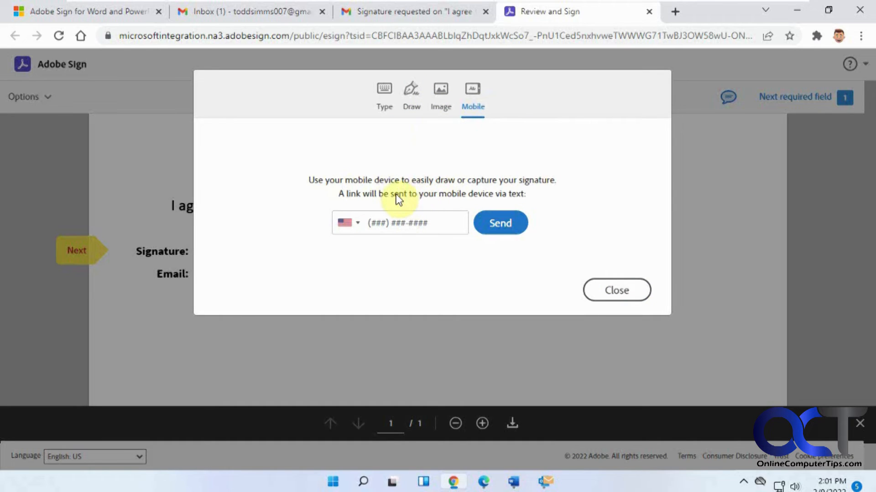
{"action": "mouse_move", "coordinate": [437, 208]}
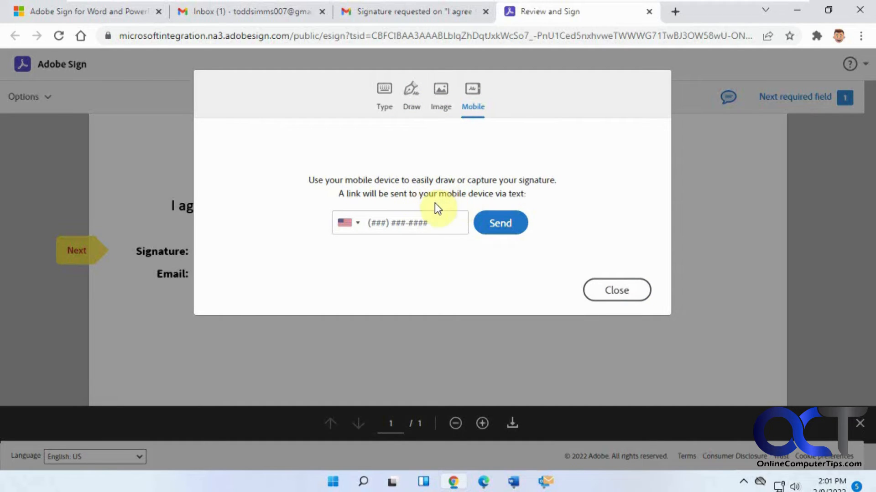
{"action": "mouse_move", "coordinate": [486, 192]}
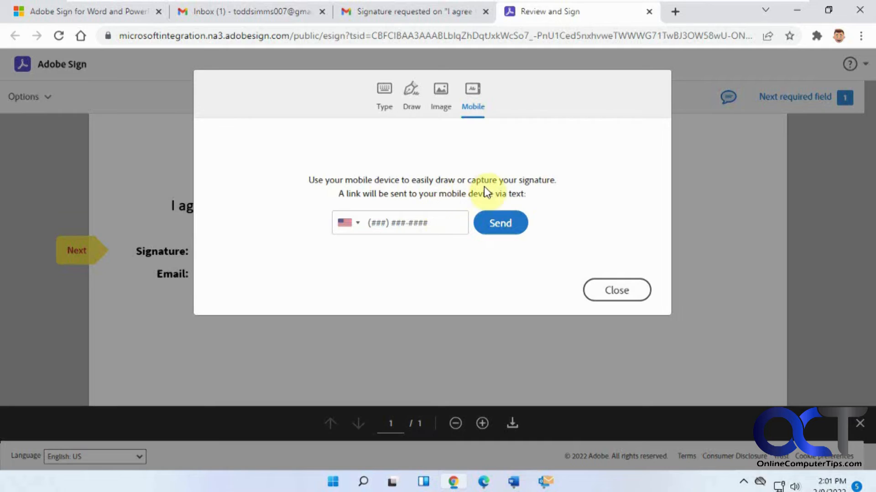
{"action": "left_click", "coordinate": [412, 95]}
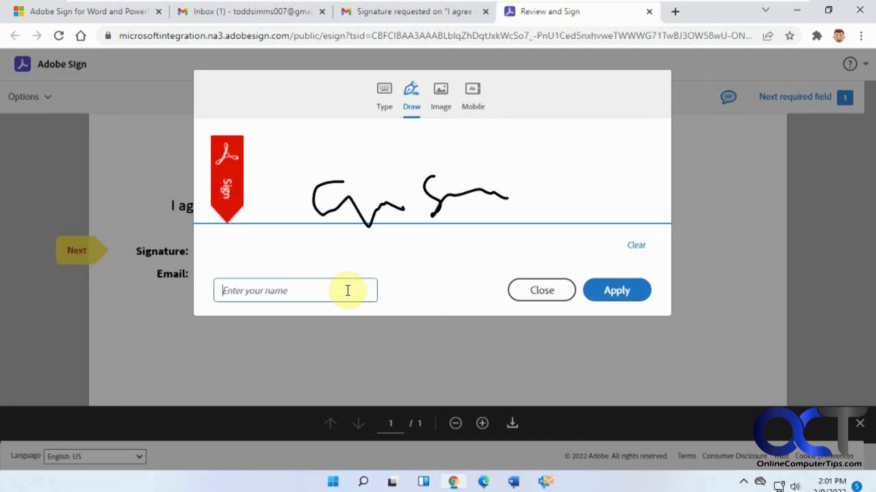
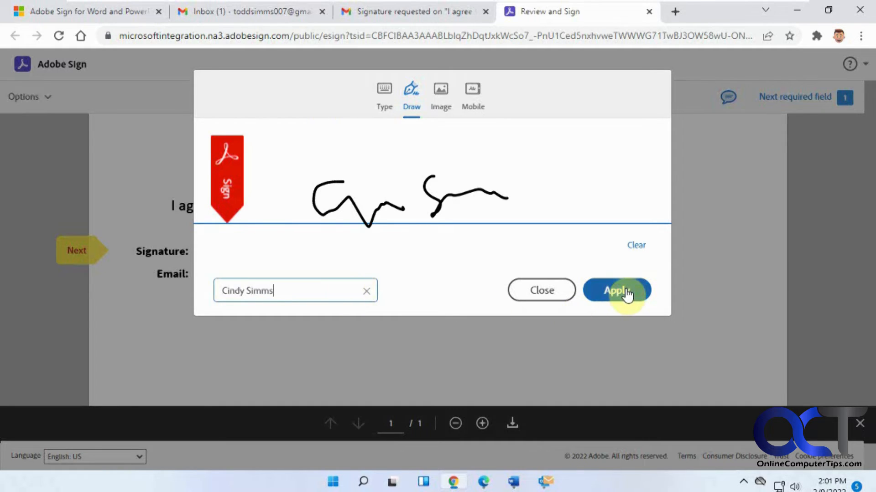
{"action": "left_click", "coordinate": [616, 290]}
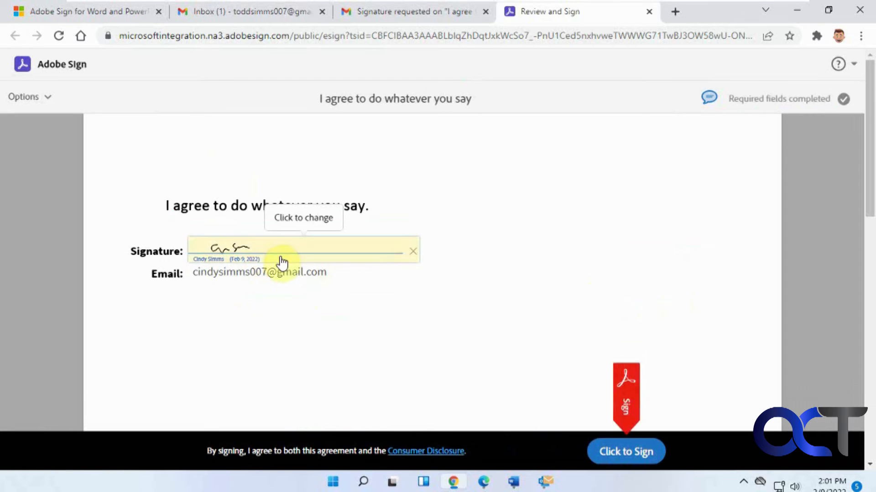
{"action": "mouse_move", "coordinate": [614, 385]}
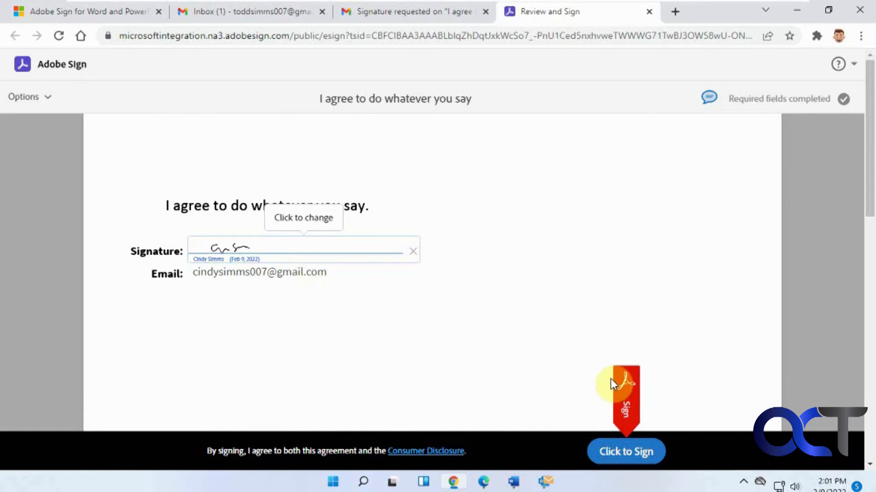
Finish with Click to Sign so the agreement is confirmed fully signed.
{"action": "left_click", "coordinate": [625, 451]}
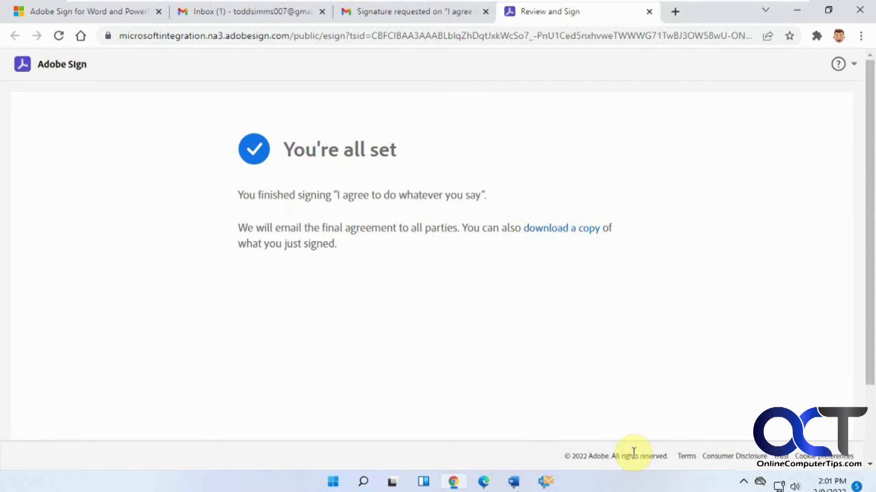
{"action": "mouse_move", "coordinate": [535, 255]}
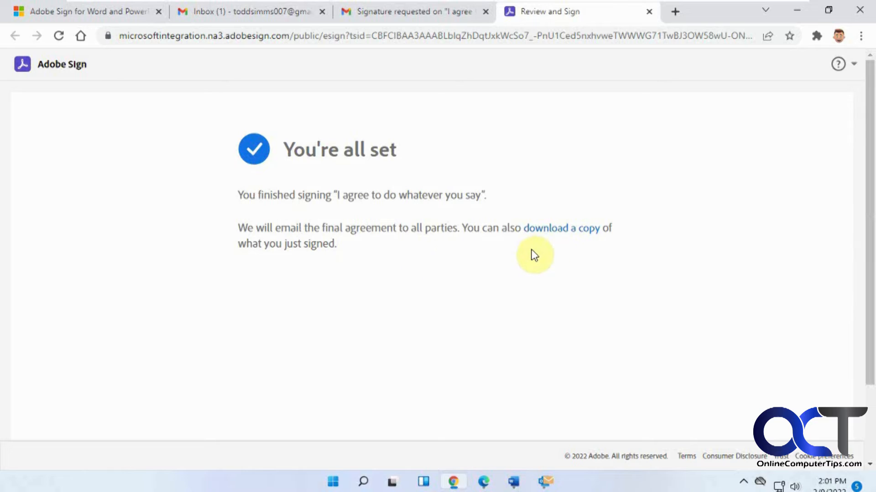
{"action": "mouse_move", "coordinate": [556, 479]}
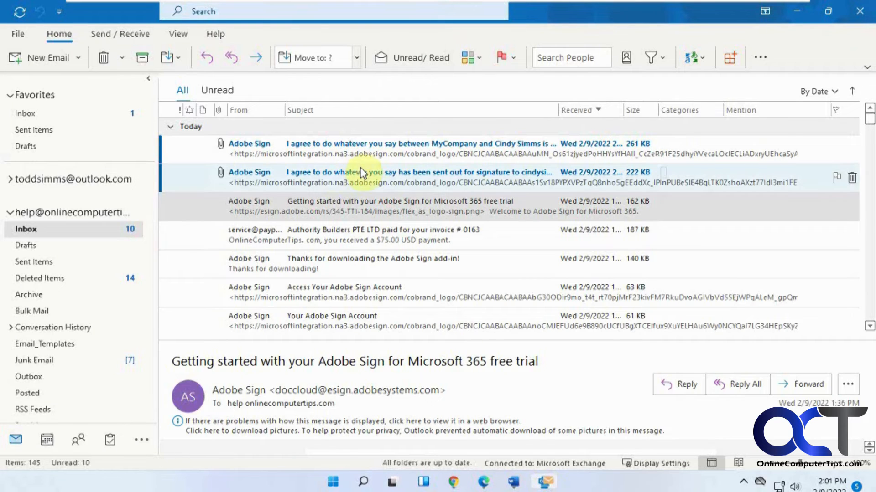
Open the Signed and Filed email in its own window and open its signed.pdf attachment in Acrobat Reader.
{"action": "left_click", "coordinate": [363, 147]}
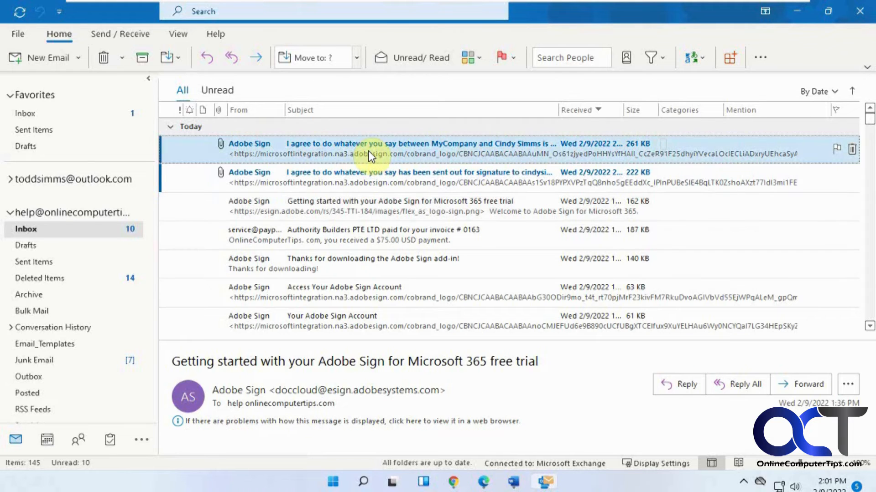
{"action": "left_click", "coordinate": [371, 150]}
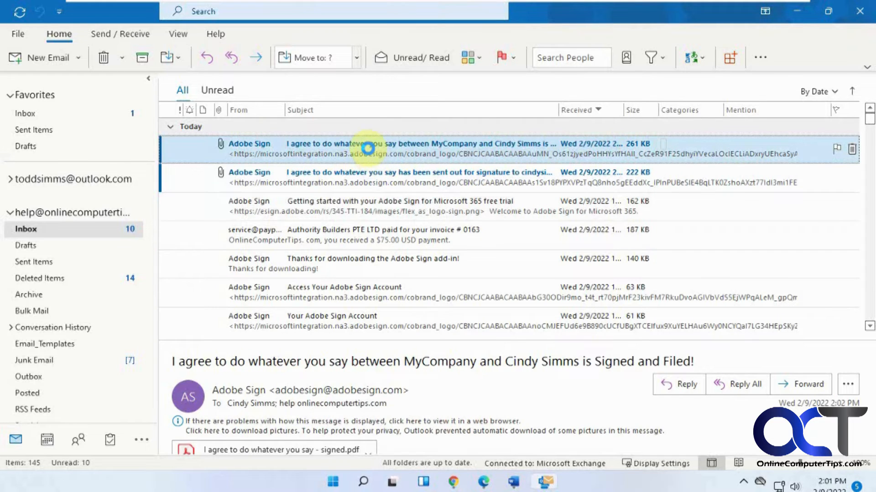
{"action": "double_click", "coordinate": [368, 149]}
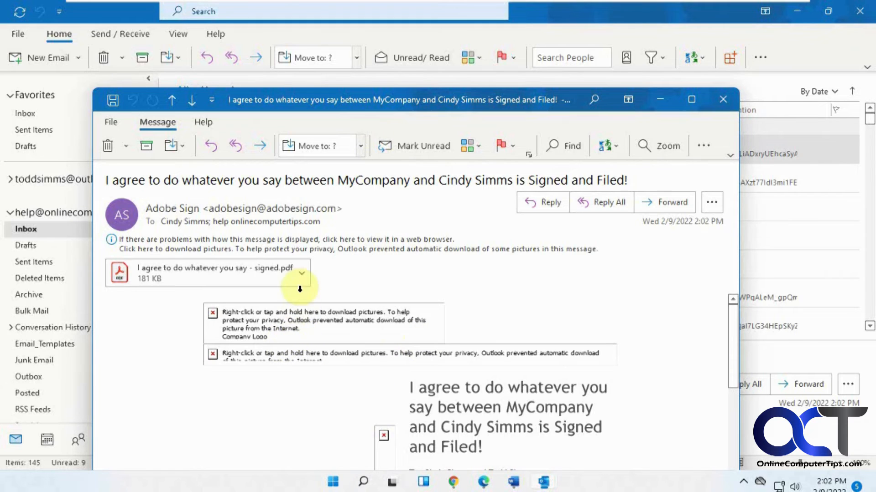
{"action": "left_click", "coordinate": [201, 273]}
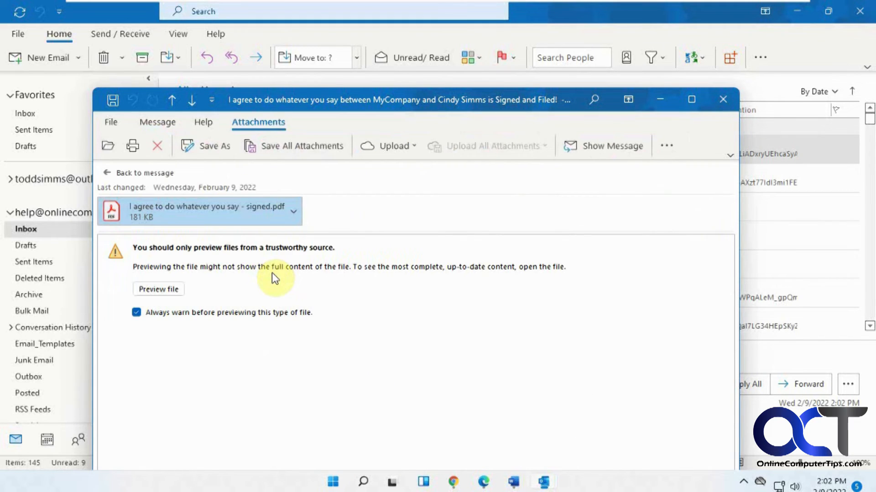
{"action": "left_click", "coordinate": [292, 210]}
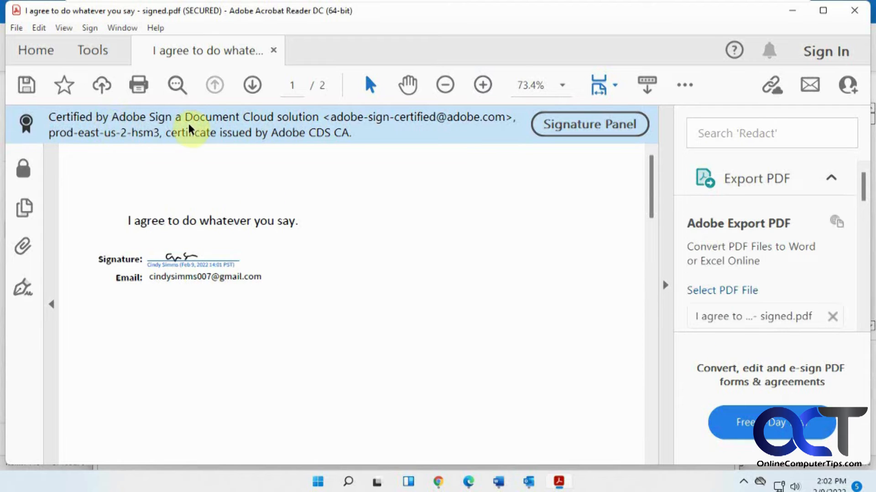
{"action": "mouse_move", "coordinate": [275, 273]}
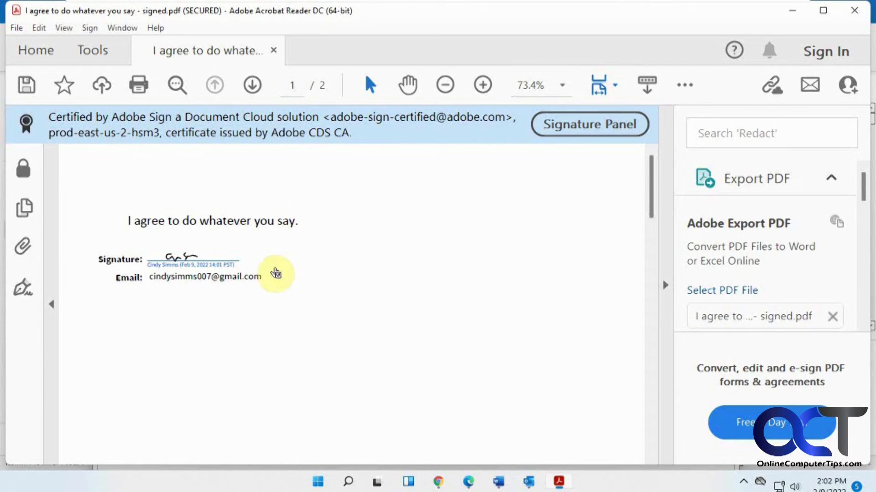
{"action": "mouse_move", "coordinate": [223, 282]}
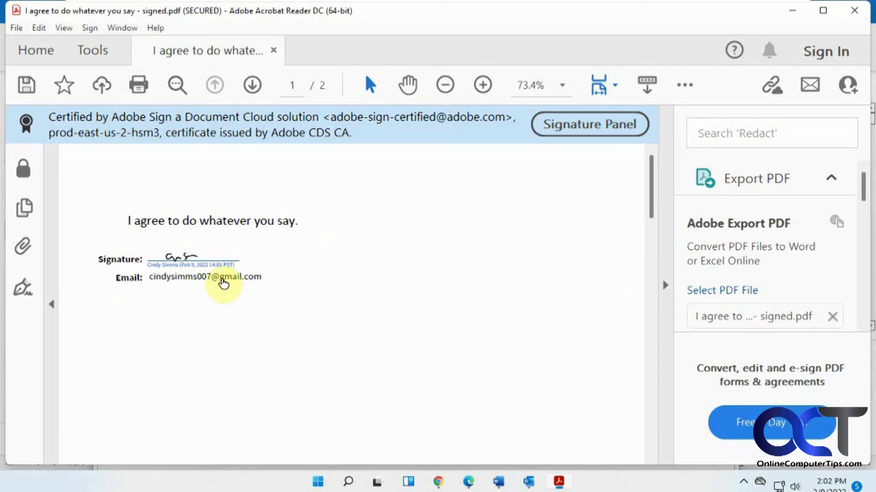
{"action": "mouse_move", "coordinate": [223, 281]}
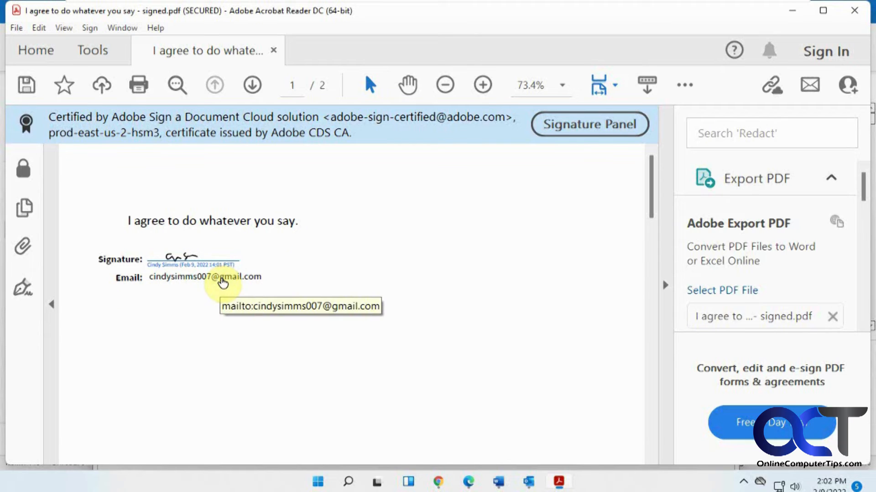
Show the Signature Panel and expand the Certified by Adobe Sign entry confirming a valid, unchanged document.
{"action": "left_click", "coordinate": [589, 124]}
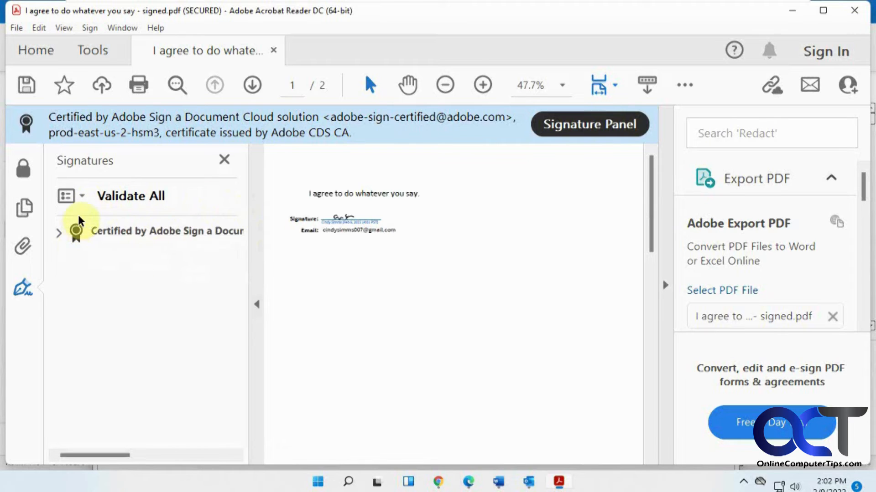
{"action": "left_click", "coordinate": [59, 232]}
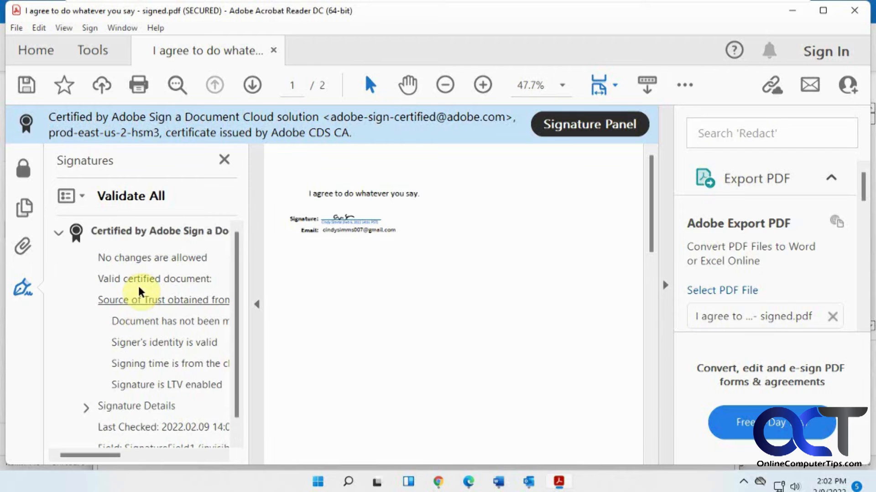
{"action": "left_click", "coordinate": [66, 196]}
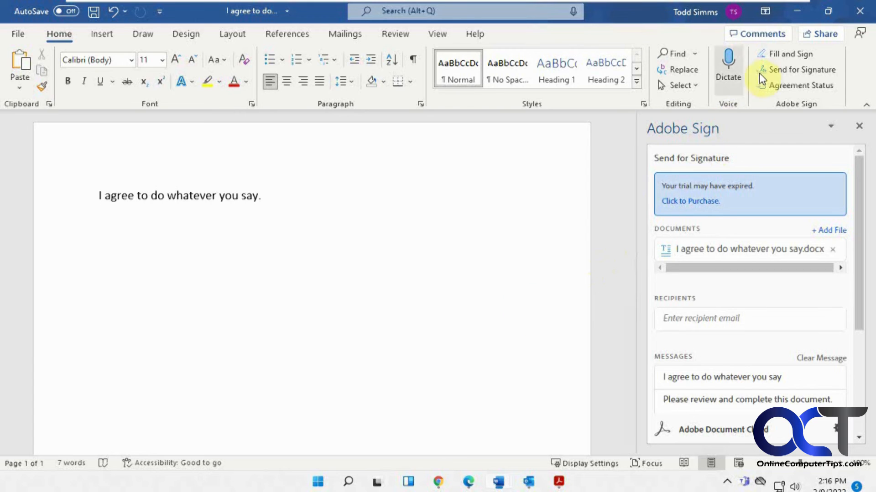
{"action": "mouse_move", "coordinate": [800, 85]}
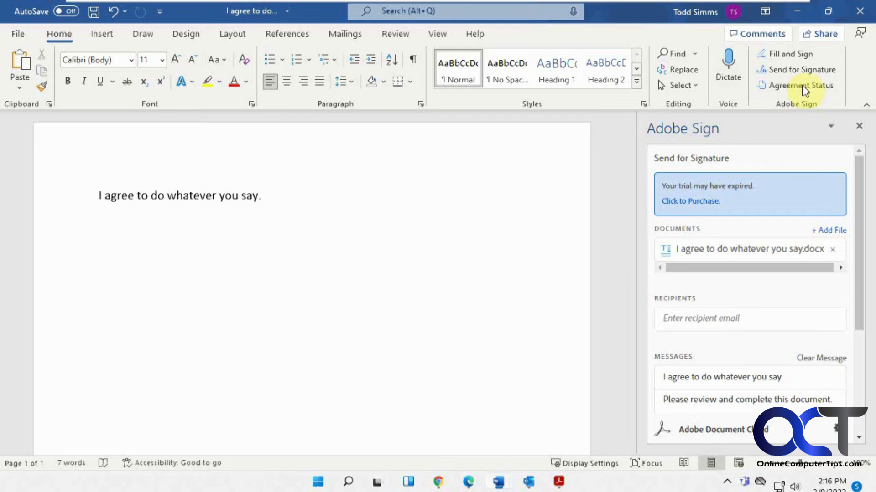
Show Adobe Sign Agreement Status and expand the first agreement's activity history.
{"action": "left_click", "coordinate": [799, 85]}
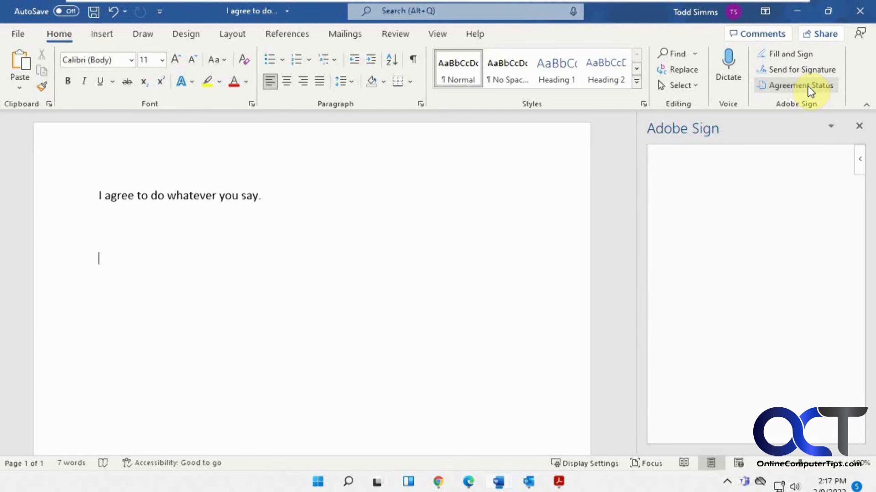
{"action": "left_click", "coordinate": [795, 84]}
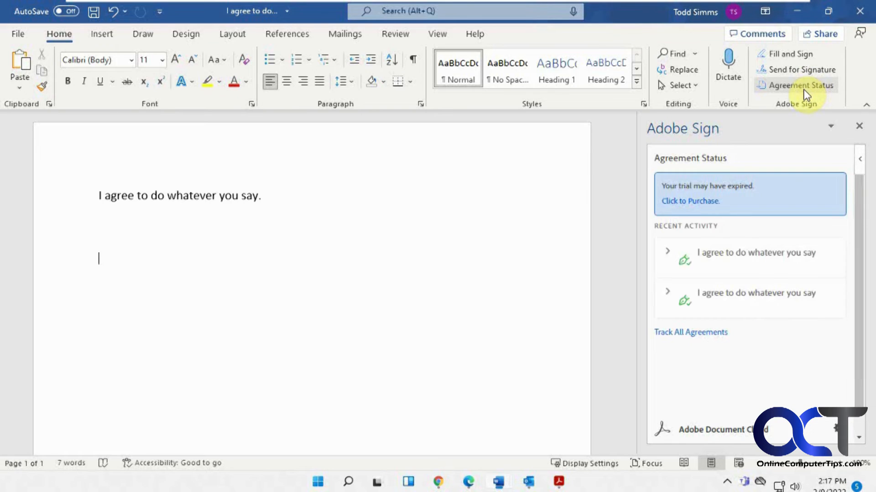
{"action": "left_click", "coordinate": [667, 257]}
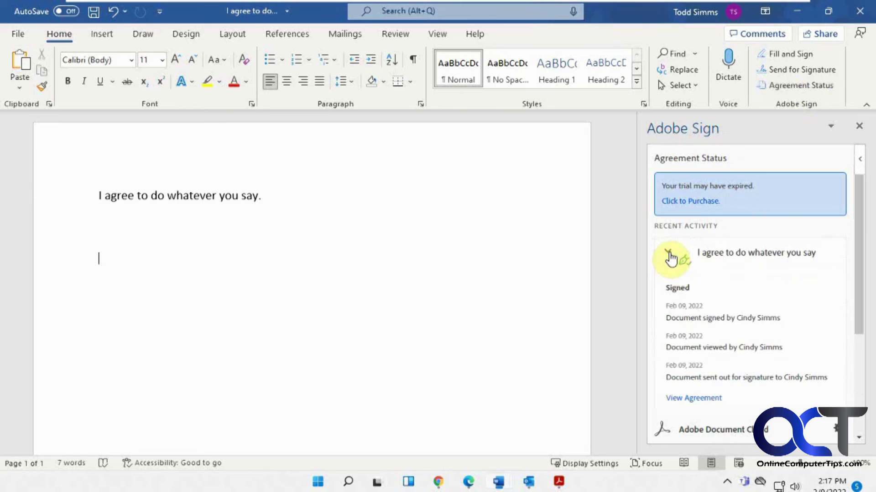
{"action": "mouse_move", "coordinate": [790, 341]}
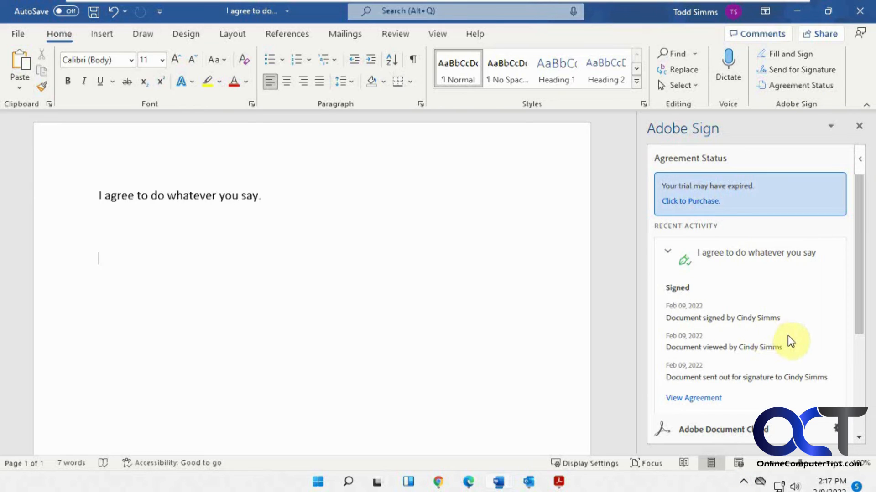
{"action": "mouse_move", "coordinate": [717, 329]}
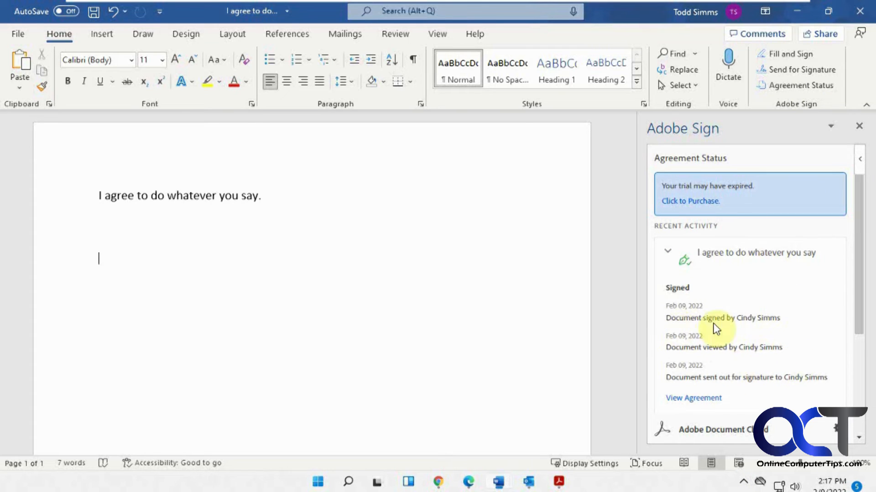
{"action": "mouse_move", "coordinate": [747, 350]}
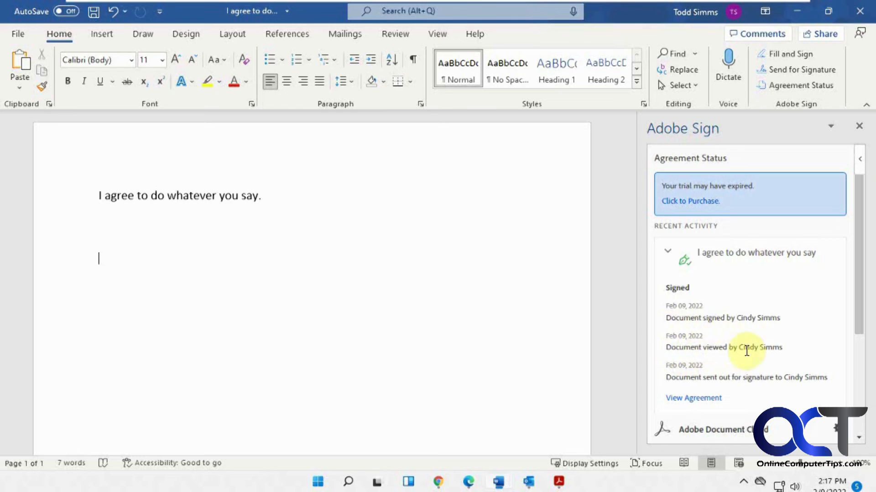
{"action": "mouse_move", "coordinate": [695, 307]}
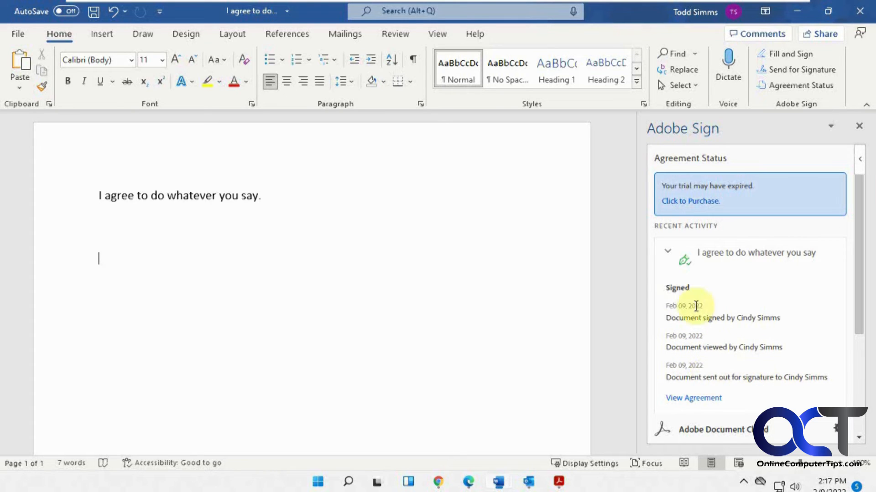
{"action": "mouse_move", "coordinate": [665, 438]}
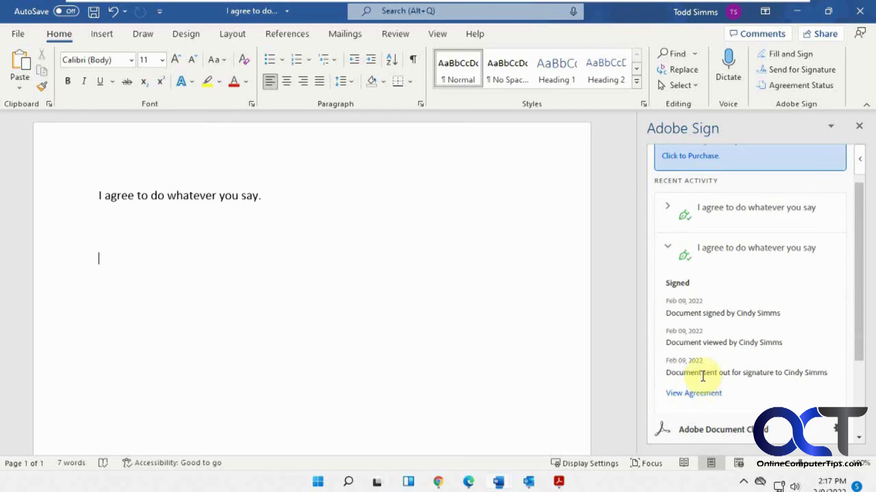
{"action": "mouse_move", "coordinate": [717, 326]}
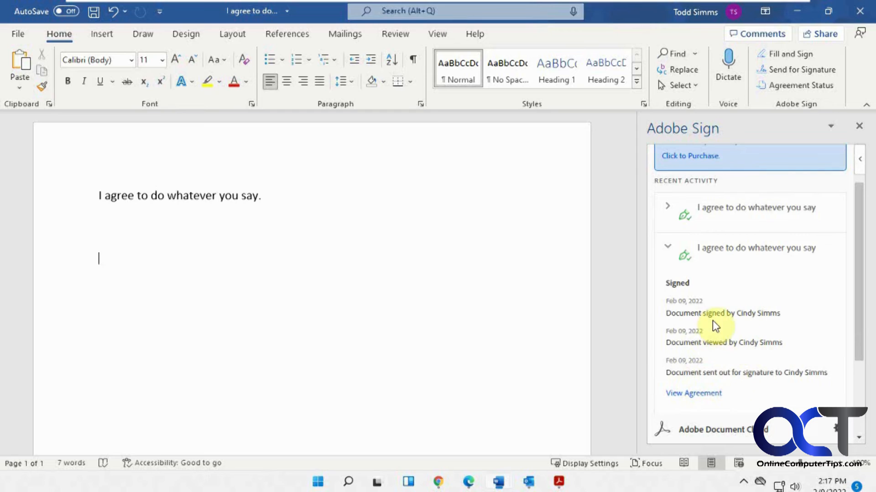
{"action": "left_click", "coordinate": [668, 247]}
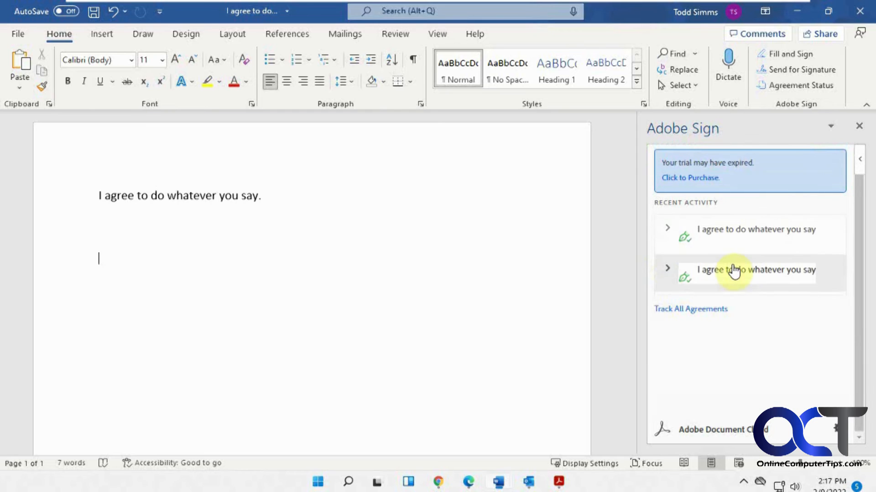
{"action": "left_click", "coordinate": [796, 85]}
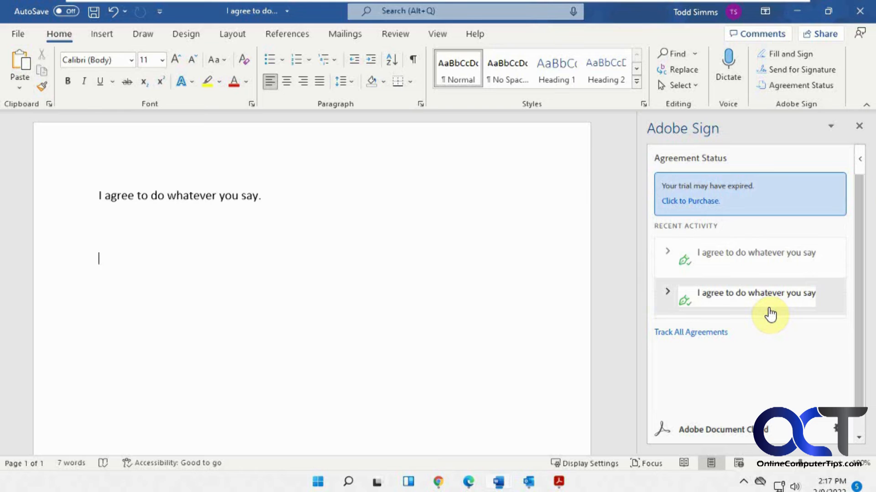
{"action": "mouse_move", "coordinate": [826, 355]}
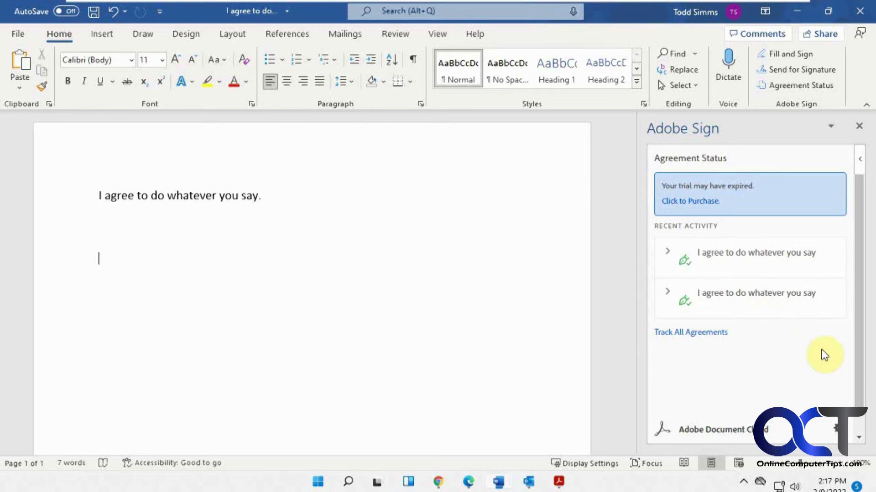
{"action": "mouse_move", "coordinate": [670, 257]}
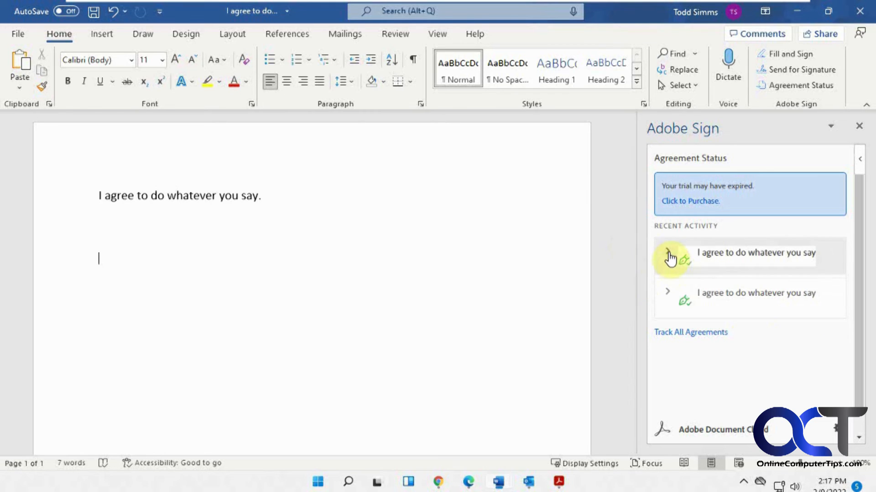
{"action": "left_click", "coordinate": [668, 258]}
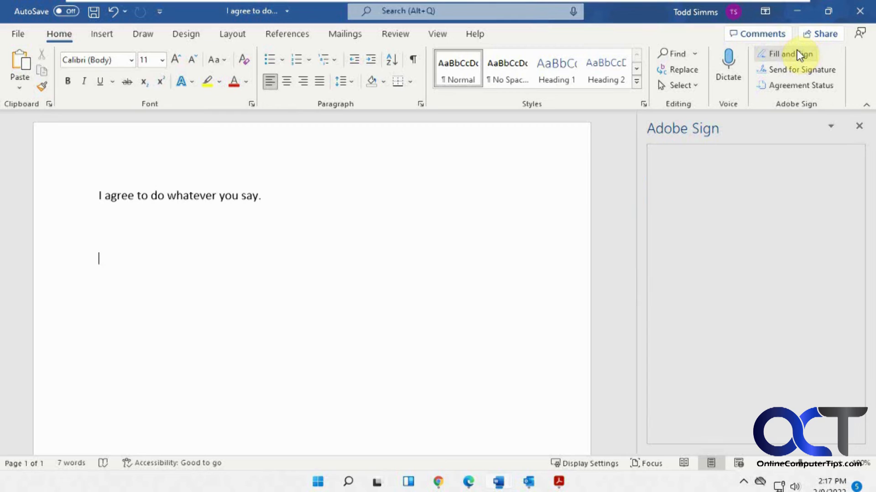
Start Fill & Sign, dismiss the Got it introduction and continue with the listed .docx agreement.
{"action": "left_click", "coordinate": [787, 53]}
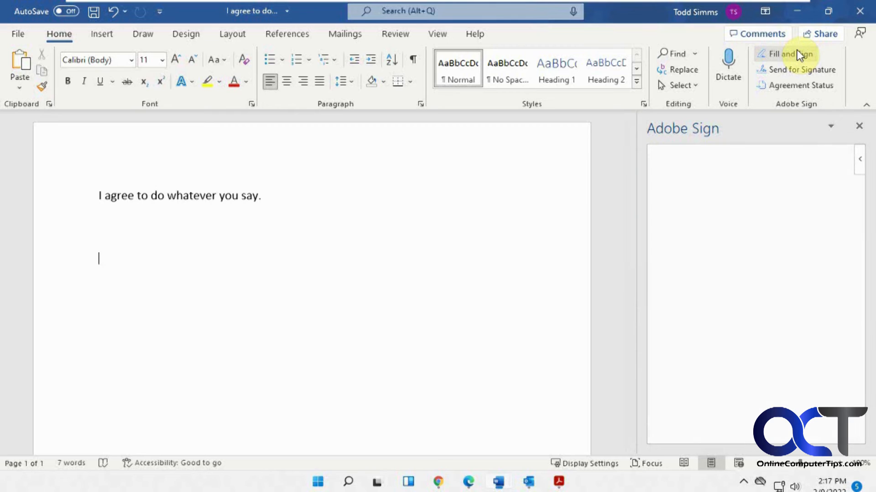
{"action": "left_click", "coordinate": [787, 54]}
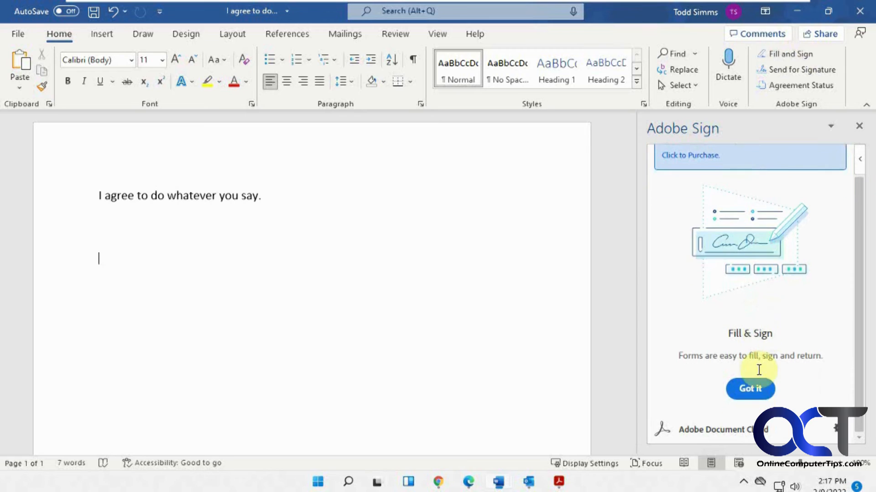
{"action": "left_click", "coordinate": [750, 389]}
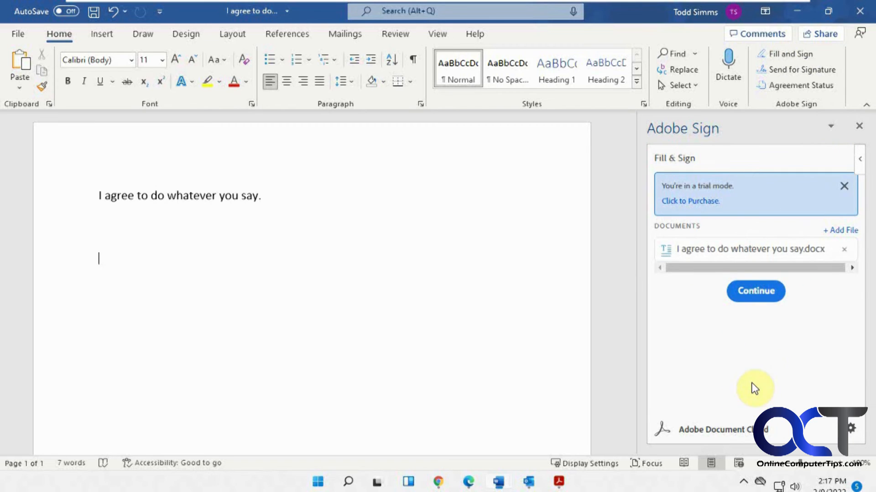
{"action": "left_click", "coordinate": [754, 291]}
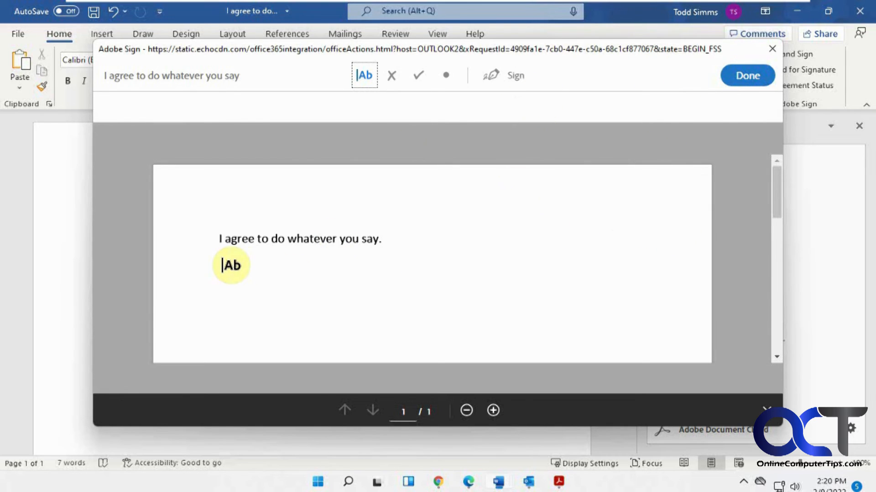
{"action": "left_click", "coordinate": [230, 265]}
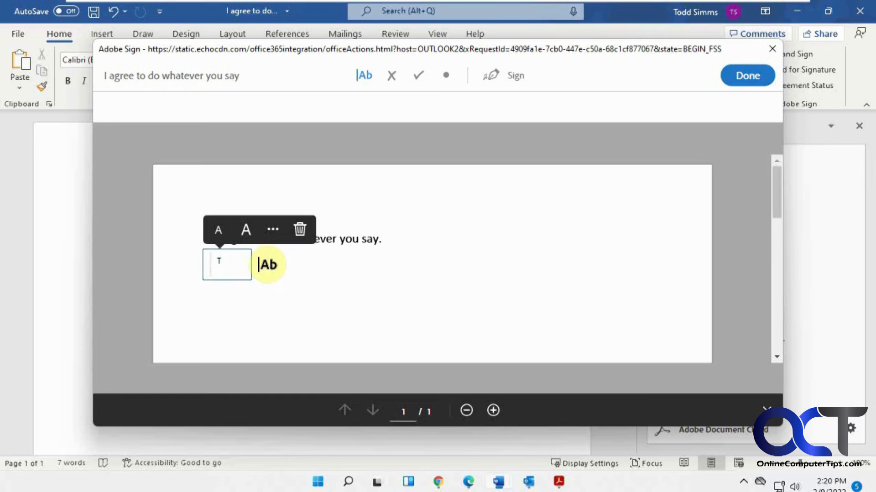
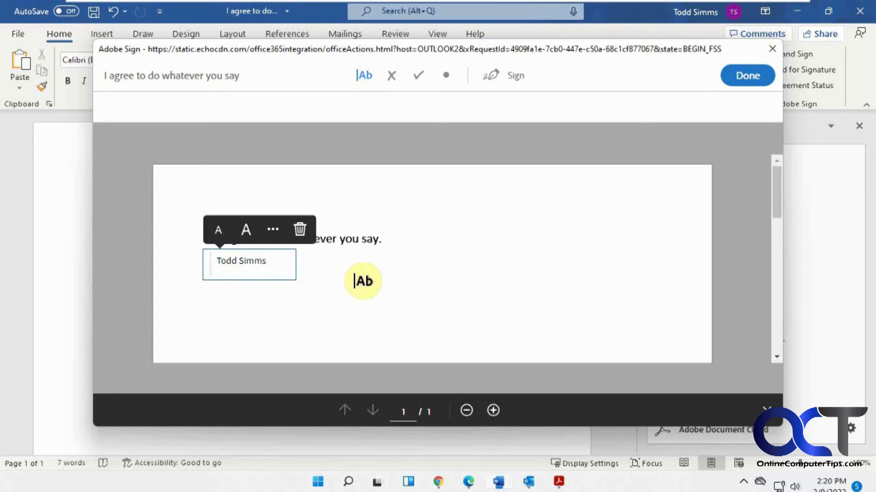
{"action": "left_click", "coordinate": [514, 76]}
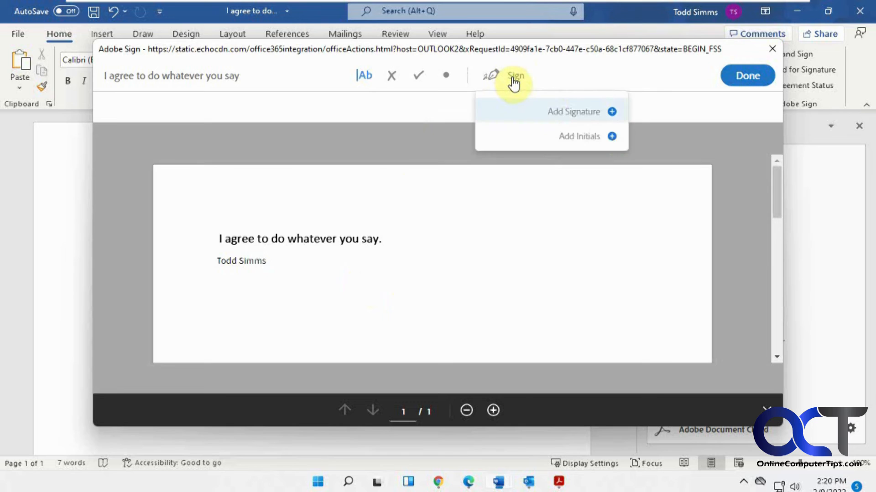
{"action": "left_click", "coordinate": [573, 111]}
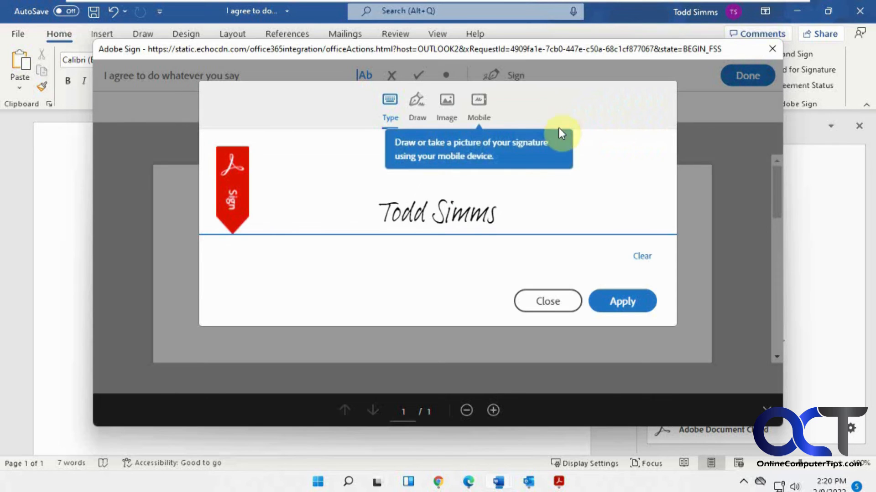
{"action": "mouse_move", "coordinate": [407, 176]}
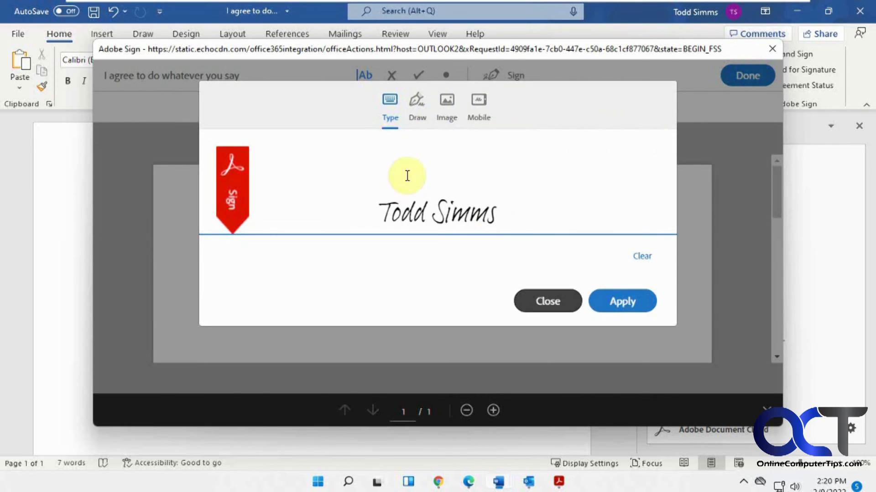
{"action": "left_click", "coordinate": [621, 301]}
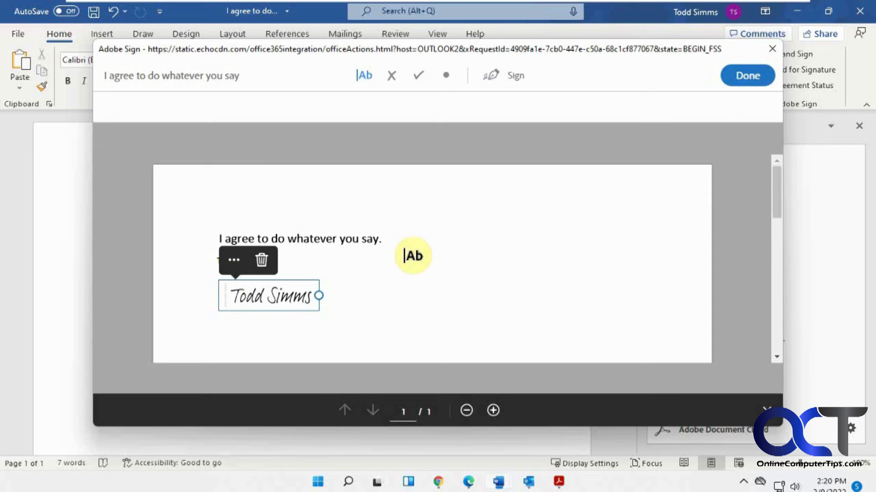
{"action": "left_click", "coordinate": [746, 76]}
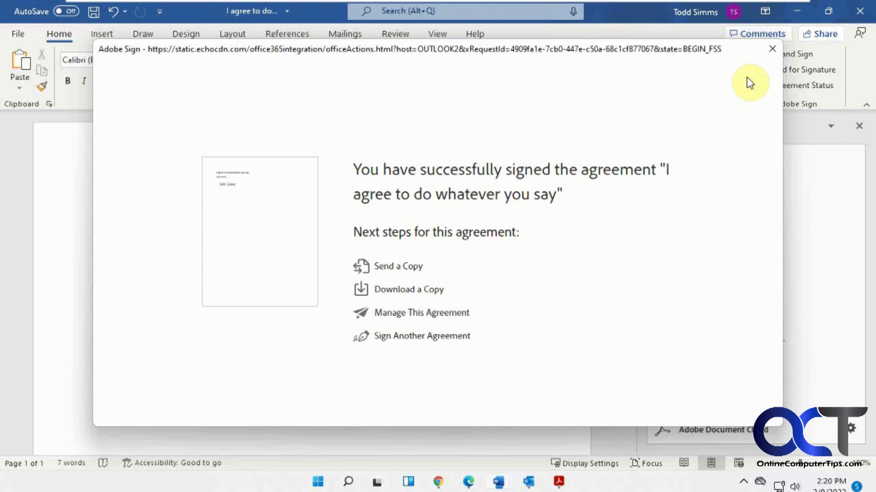
{"action": "mouse_move", "coordinate": [397, 267]}
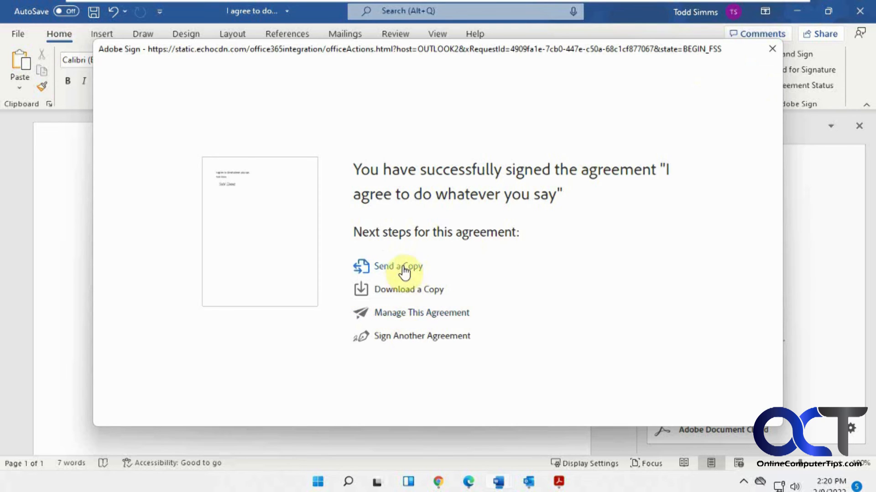
{"action": "mouse_move", "coordinate": [415, 274]}
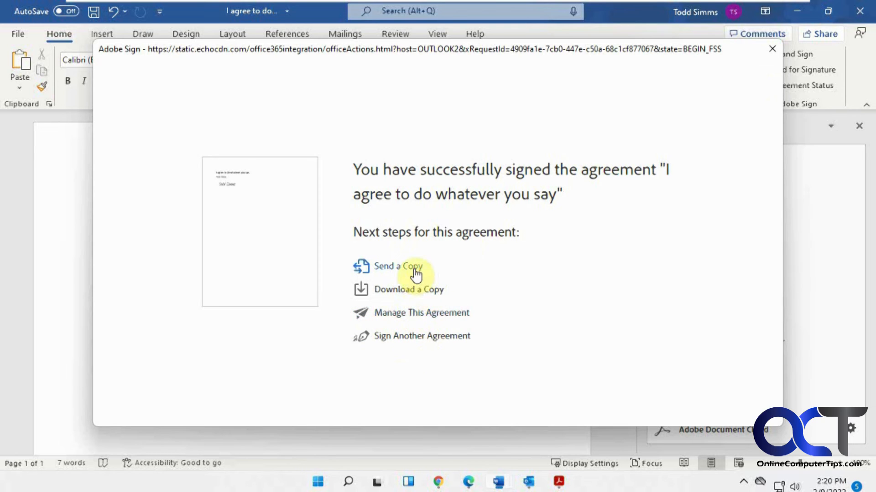
{"action": "left_click", "coordinate": [394, 265]}
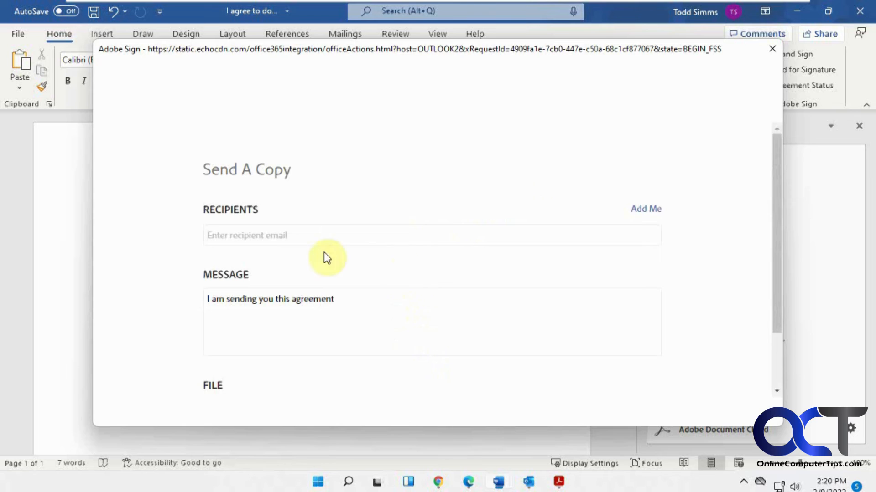
{"action": "mouse_move", "coordinate": [372, 233]}
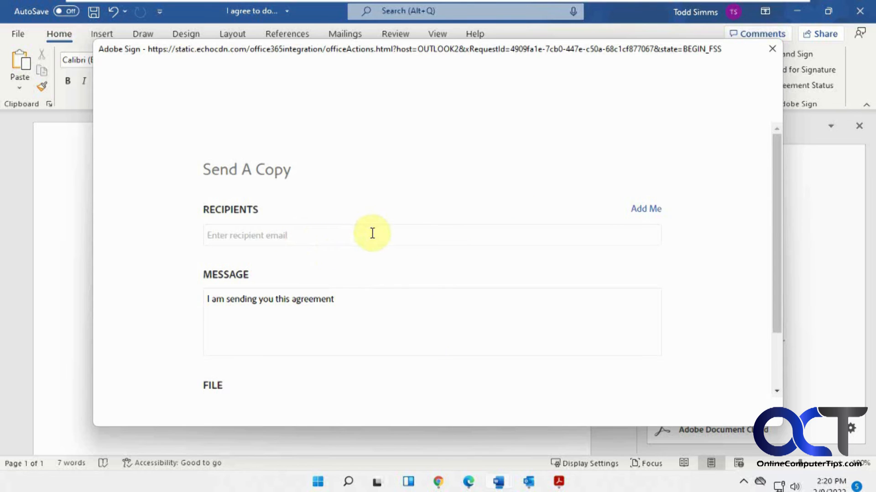
{"action": "mouse_move", "coordinate": [312, 235]}
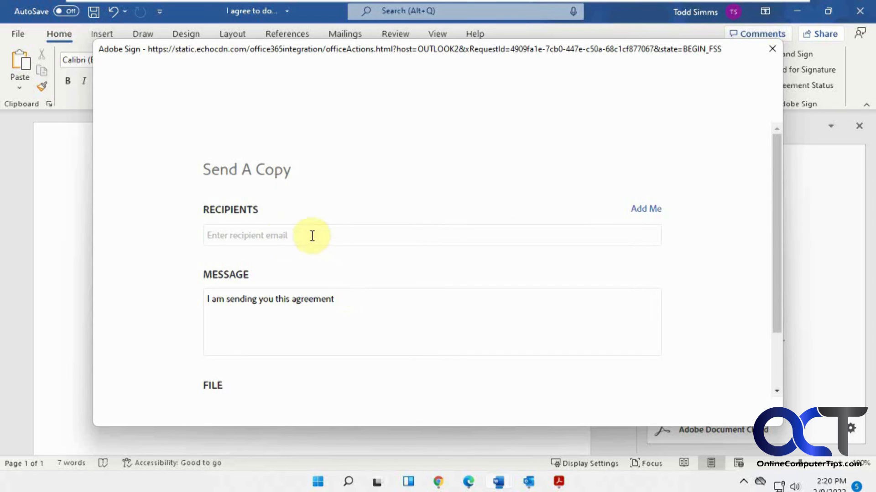
{"action": "mouse_move", "coordinate": [455, 240]}
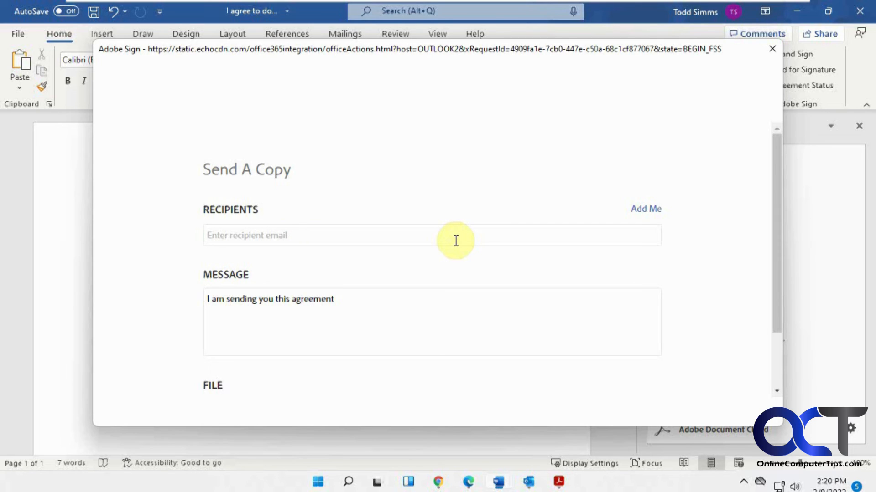
{"action": "mouse_move", "coordinate": [437, 227]}
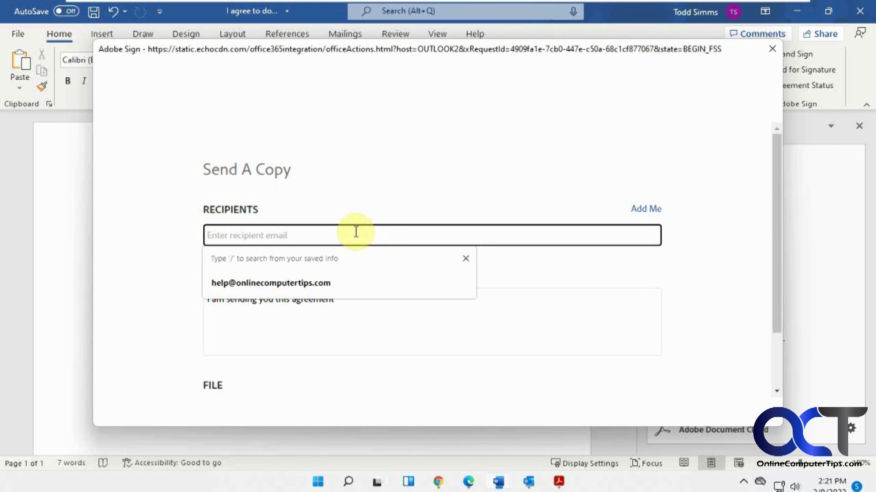
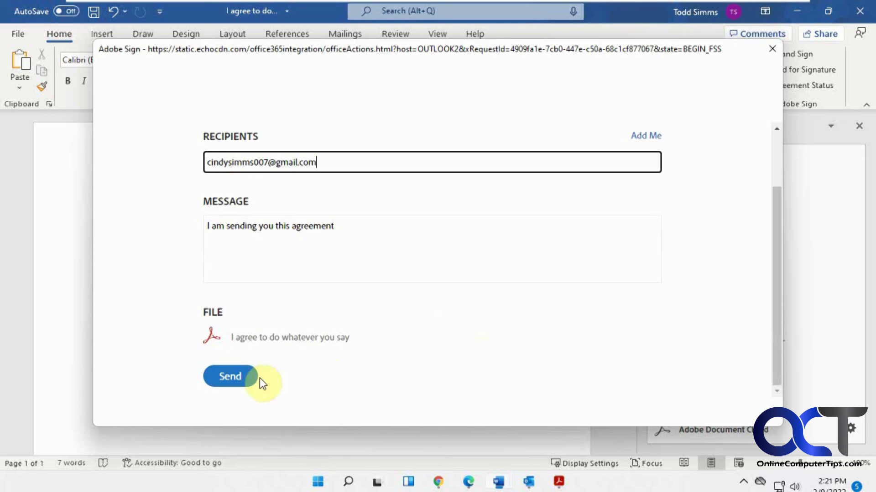
{"action": "left_click", "coordinate": [230, 376]}
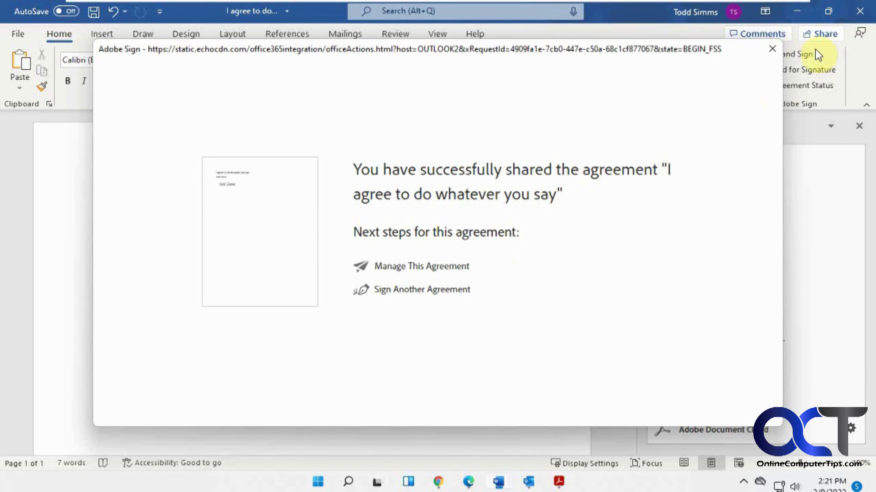
{"action": "left_click", "coordinate": [772, 48]}
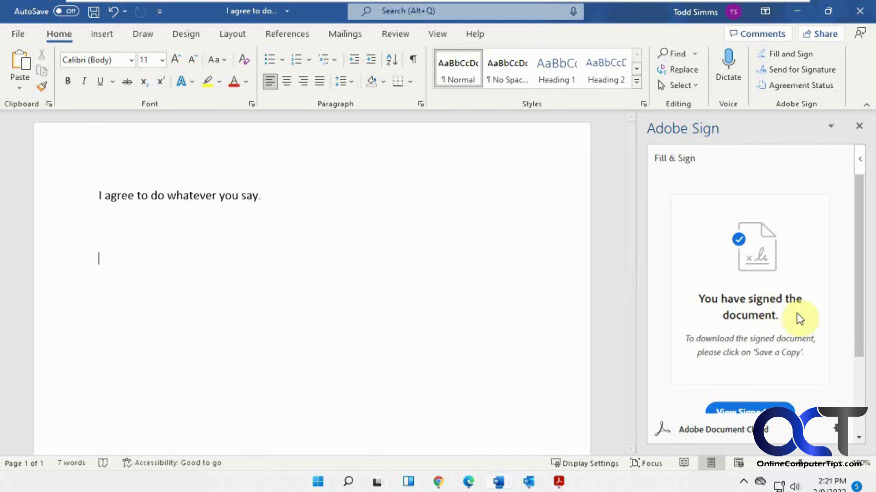
{"action": "mouse_move", "coordinate": [471, 482]}
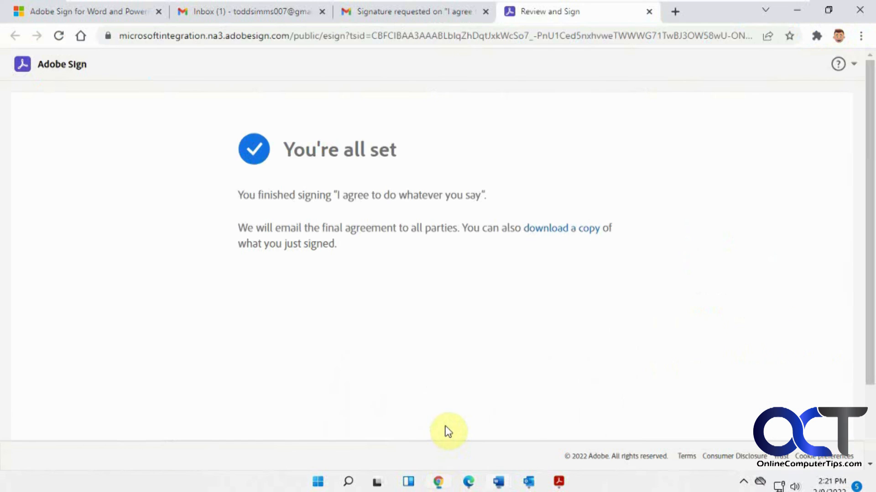
In Cindy's Gmail inbox, preview the shared signed agreement PDF and download it.
{"action": "left_click", "coordinate": [413, 11]}
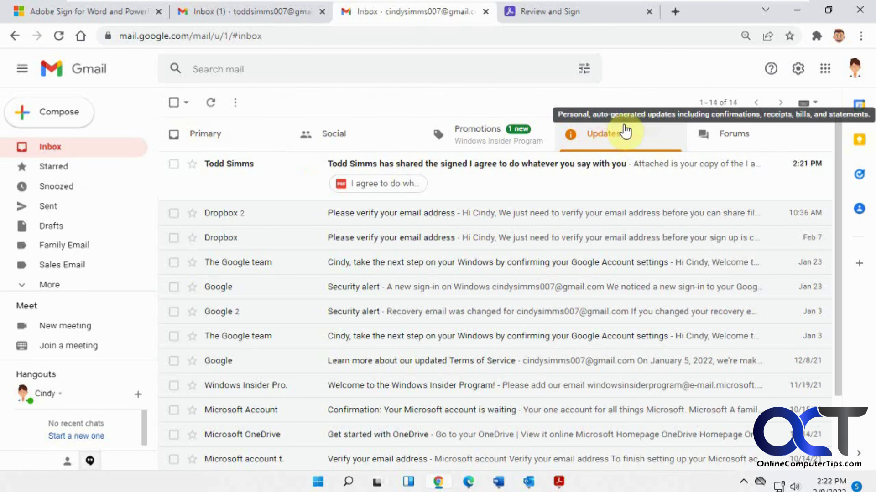
{"action": "mouse_move", "coordinate": [307, 181]}
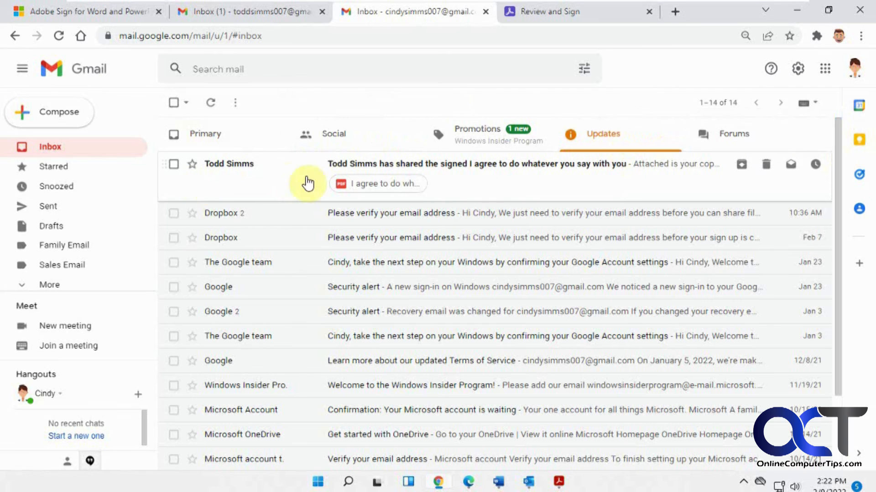
{"action": "mouse_move", "coordinate": [403, 185]}
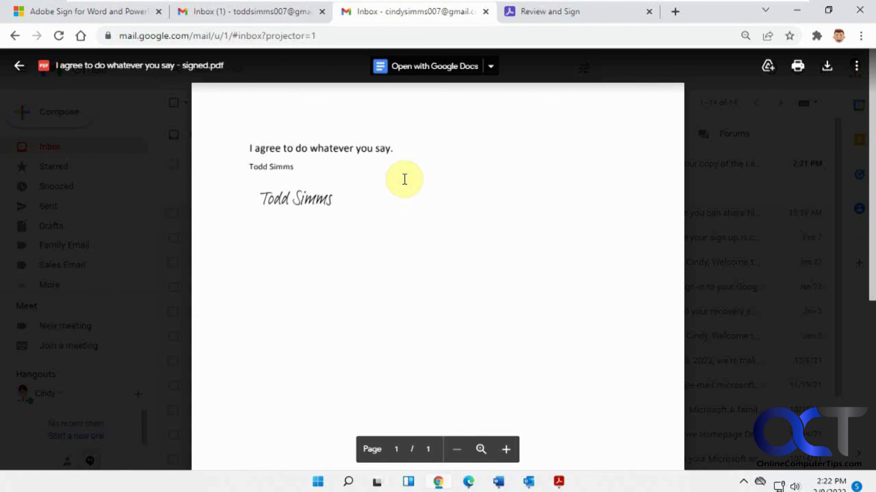
{"action": "mouse_move", "coordinate": [389, 200]}
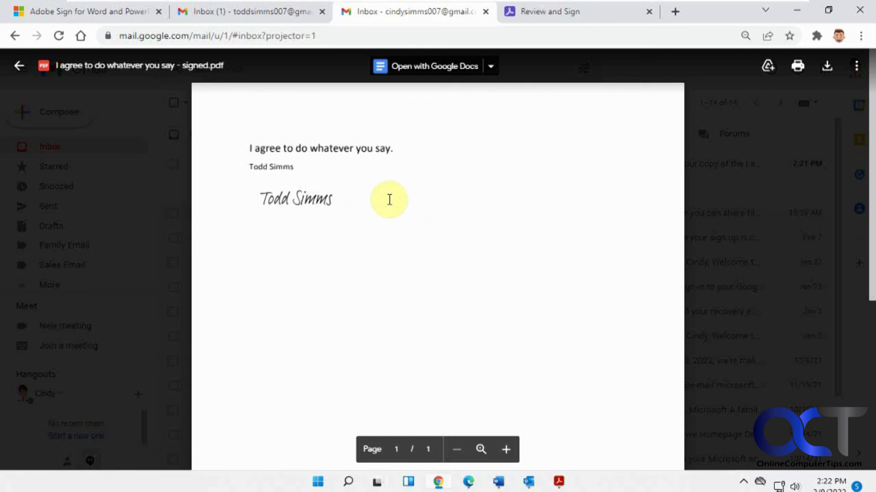
{"action": "left_click", "coordinate": [19, 65]}
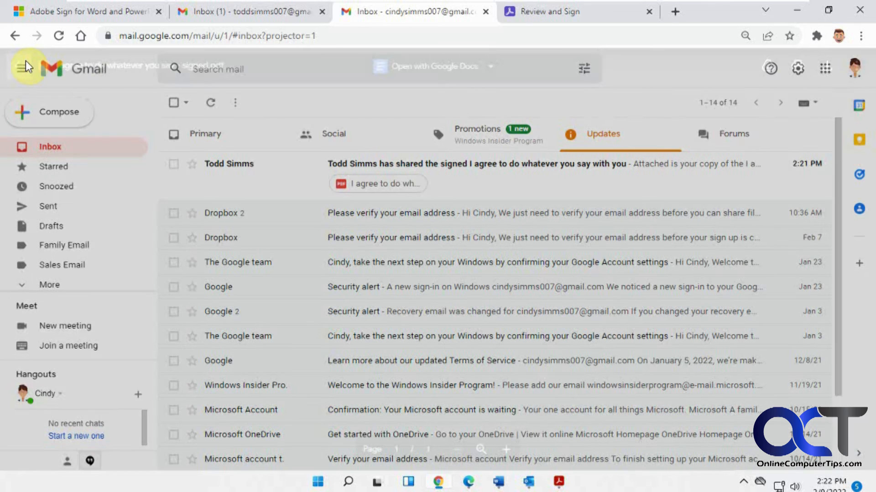
{"action": "left_click", "coordinate": [376, 183]}
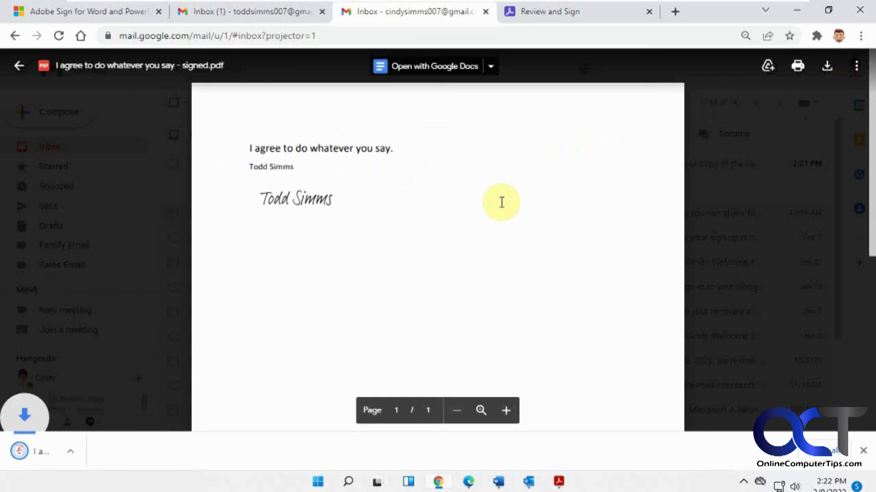
{"action": "mouse_move", "coordinate": [98, 458]}
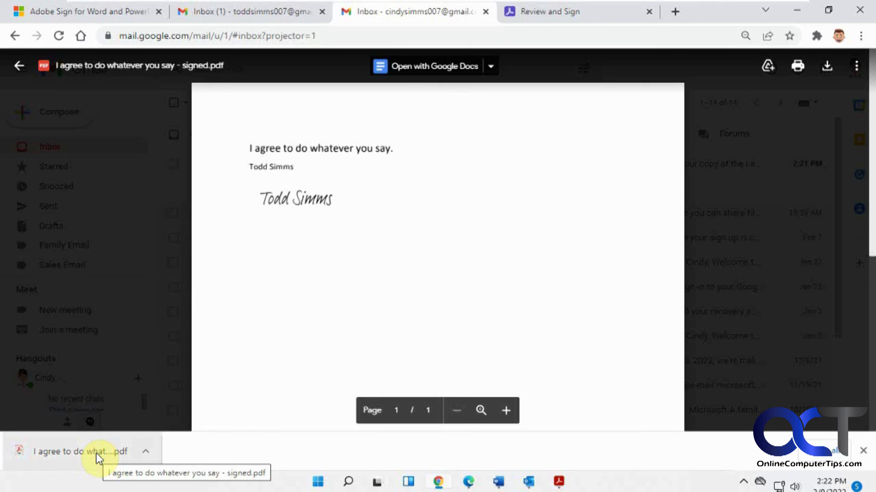
Open the downloaded signed agreement PDF from Chrome's download bar in a browser tab.
{"action": "left_click", "coordinate": [80, 452]}
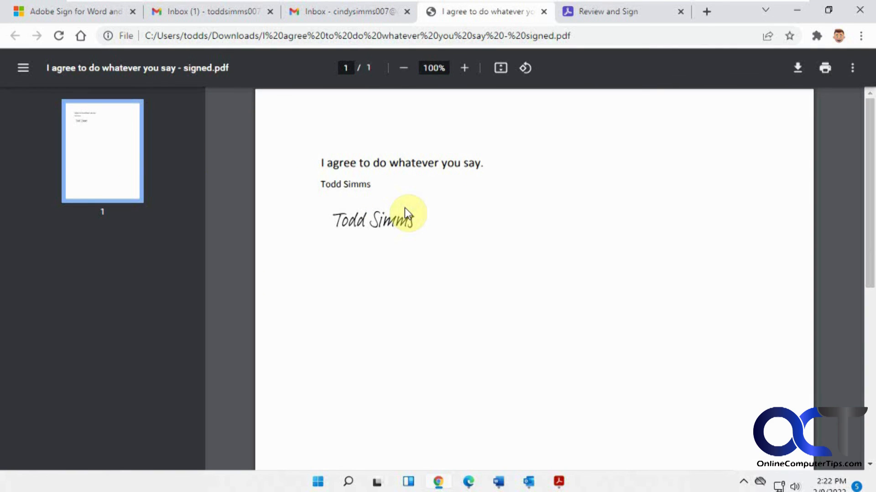
{"action": "mouse_move", "coordinate": [422, 230]}
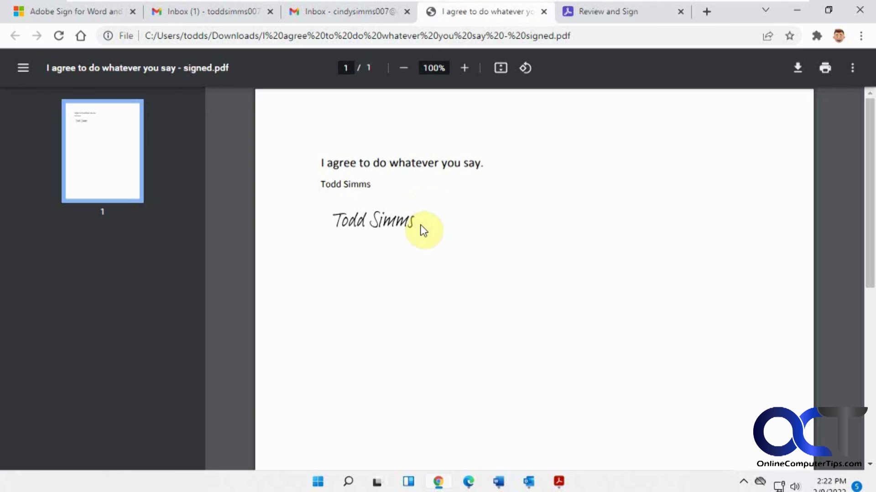
{"action": "mouse_move", "coordinate": [549, 267]}
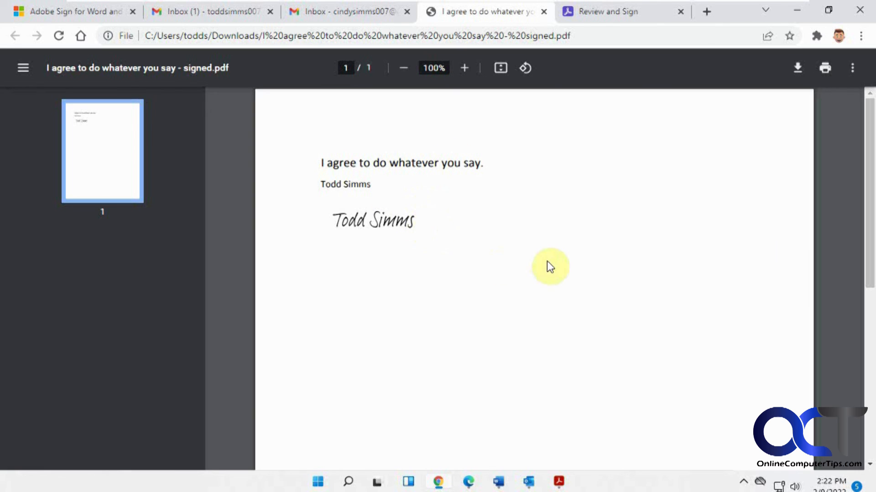
{"action": "mouse_move", "coordinate": [547, 265]}
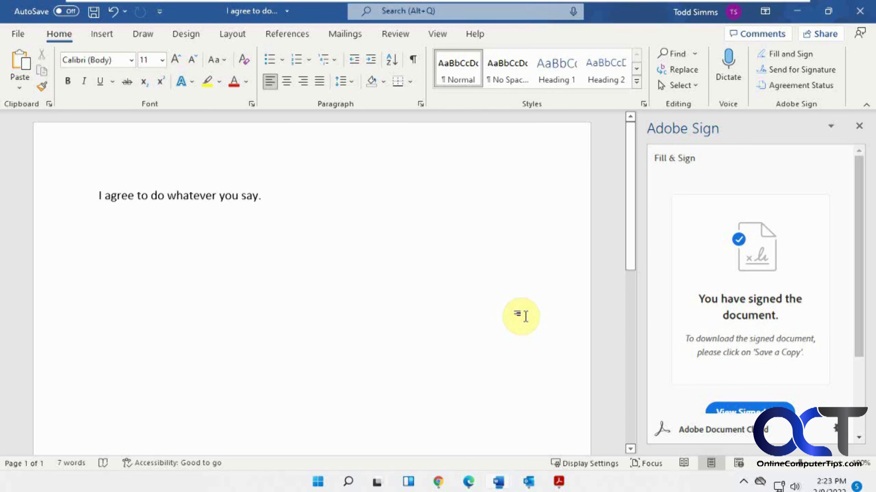
{"action": "left_click", "coordinate": [98, 258]}
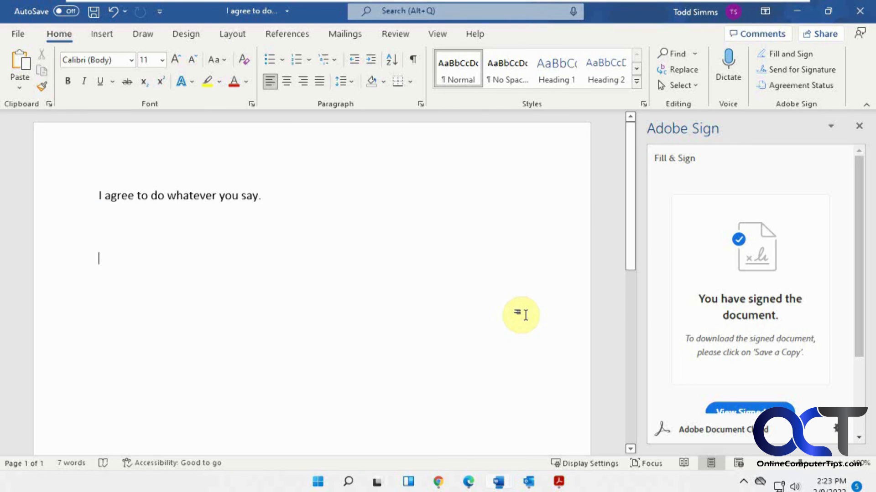
{"action": "mouse_move", "coordinate": [423, 234]}
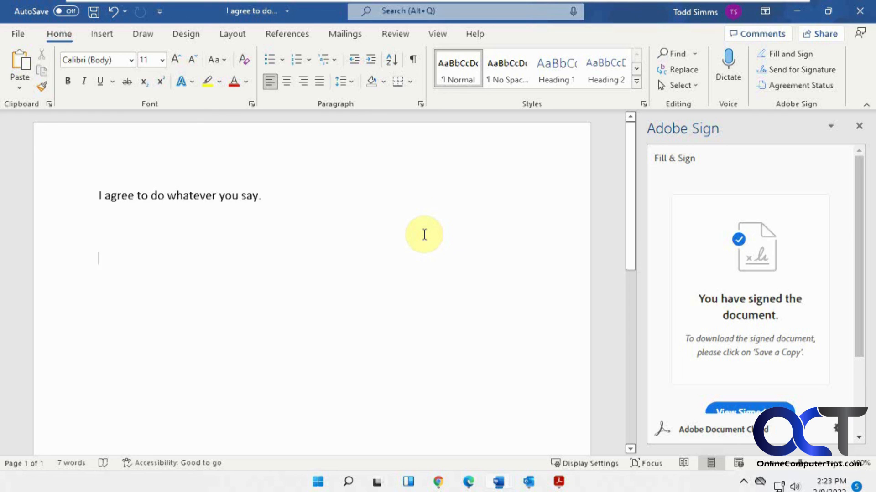
{"action": "mouse_move", "coordinate": [500, 243]}
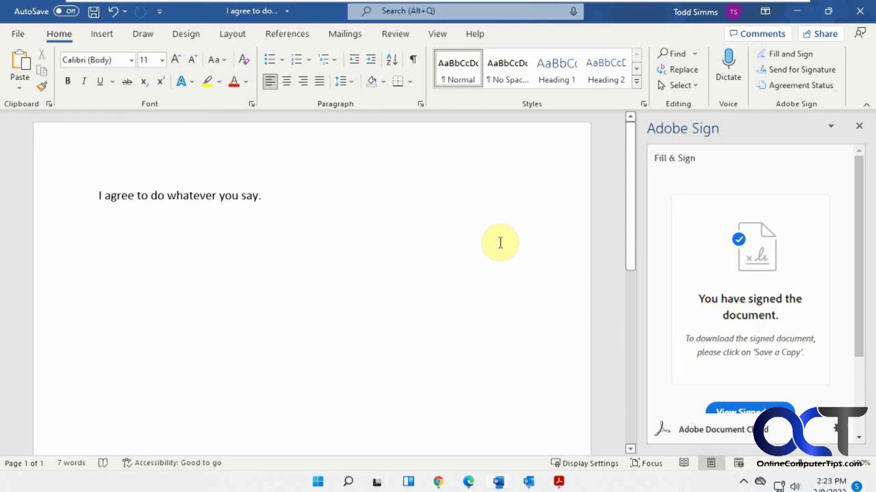
{"action": "mouse_move", "coordinate": [754, 113]}
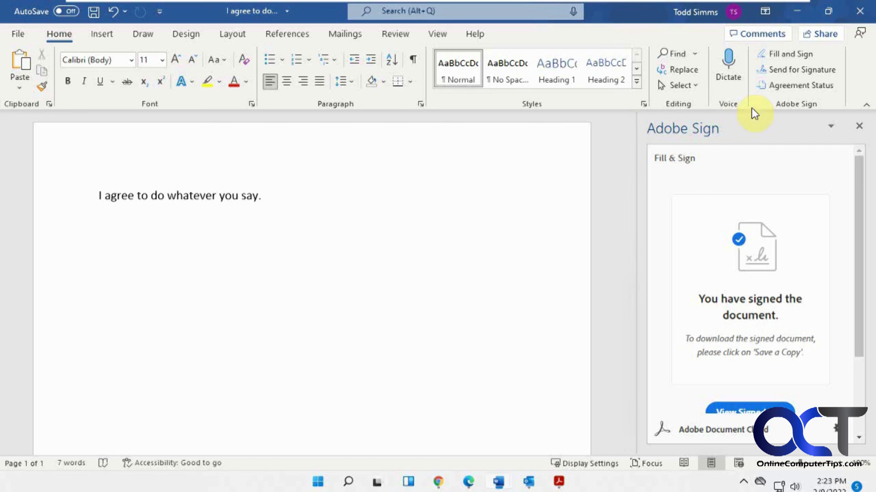
{"action": "mouse_move", "coordinate": [402, 237]}
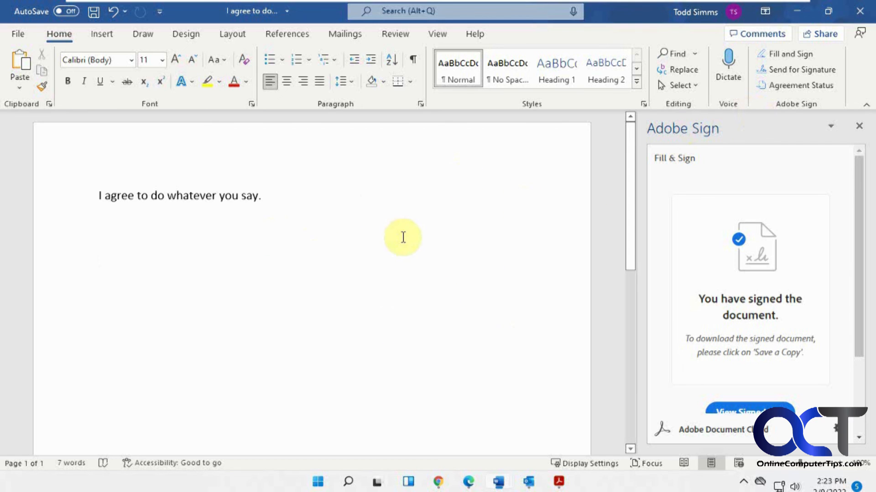
{"action": "mouse_move", "coordinate": [800, 70]}
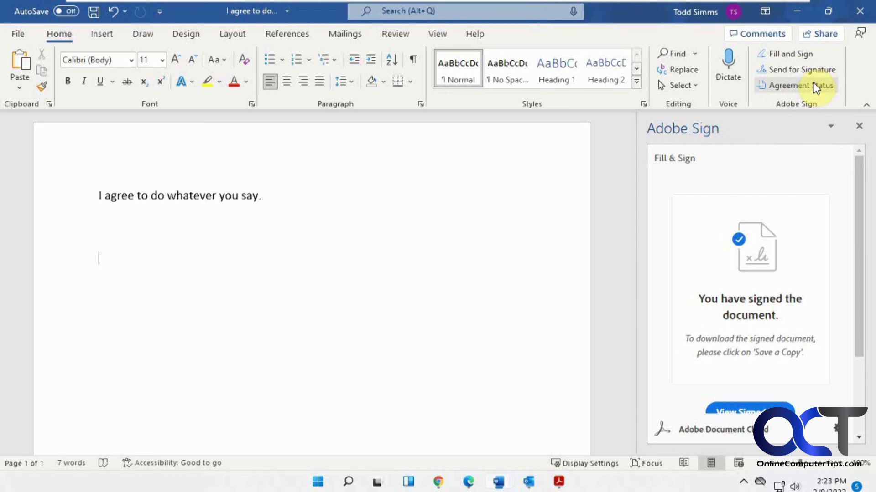
{"action": "mouse_move", "coordinate": [787, 54]}
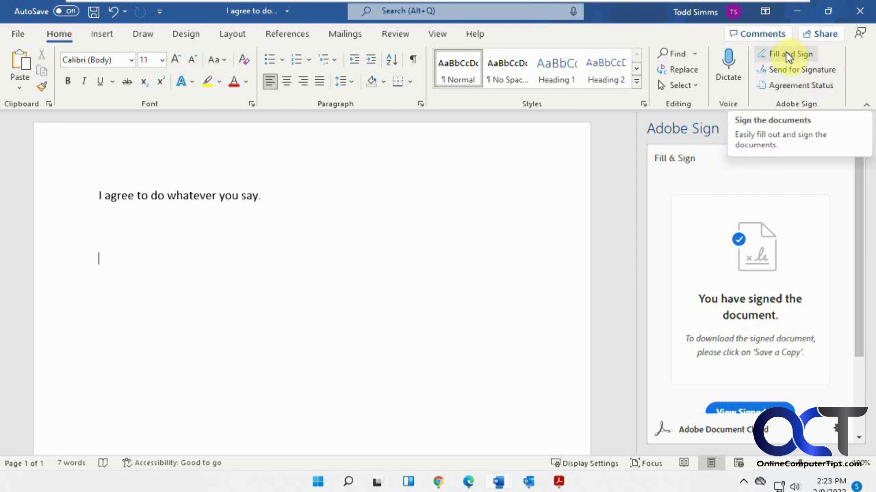
{"action": "mouse_move", "coordinate": [544, 248]}
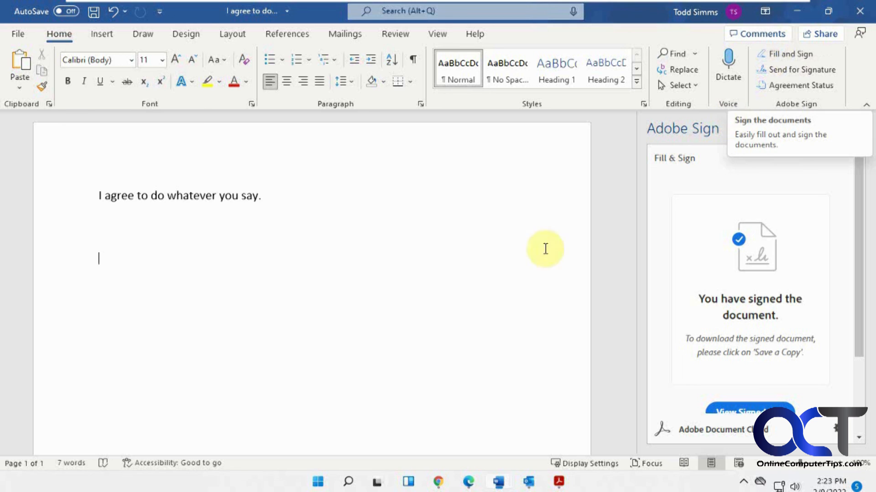
{"action": "mouse_move", "coordinate": [443, 264]}
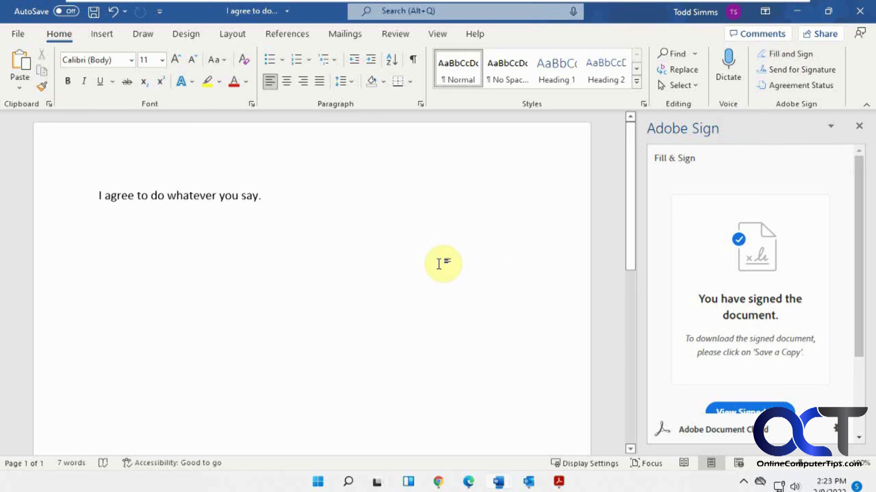